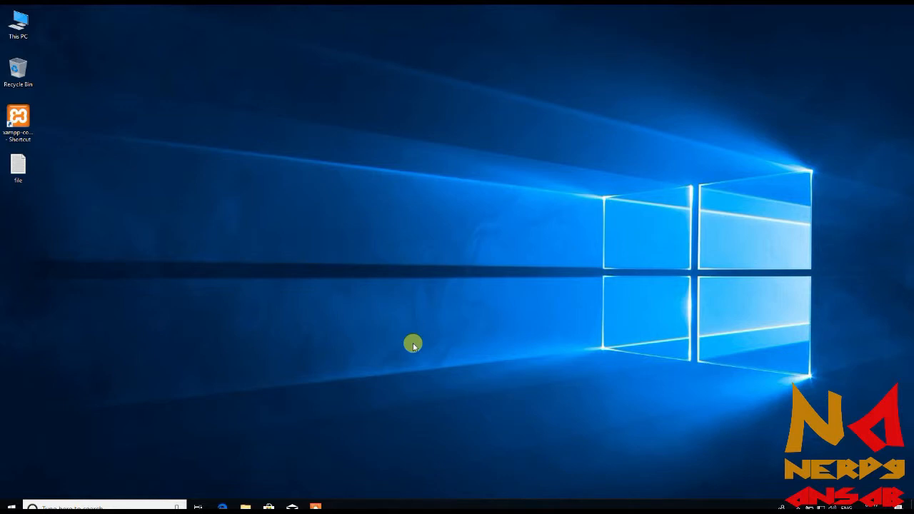
{"action": "mouse_move", "coordinate": [245, 433]}
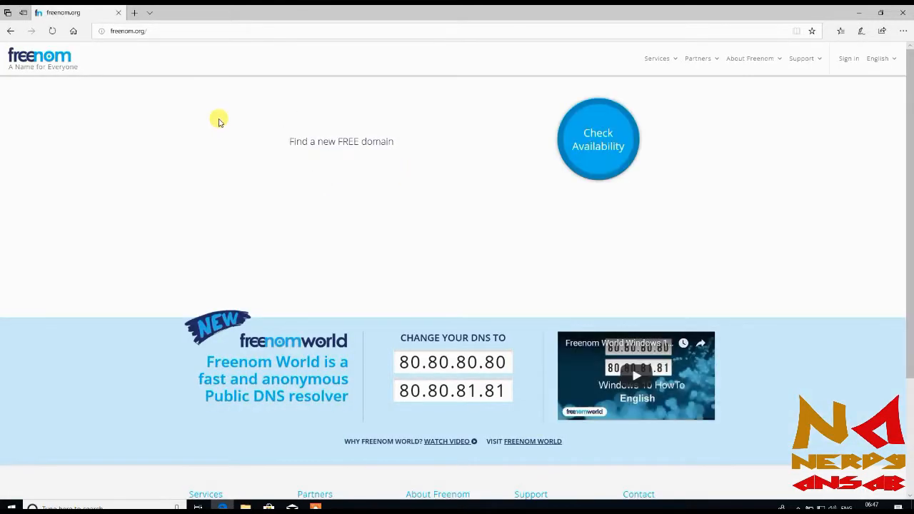
{"action": "mouse_move", "coordinate": [343, 154]}
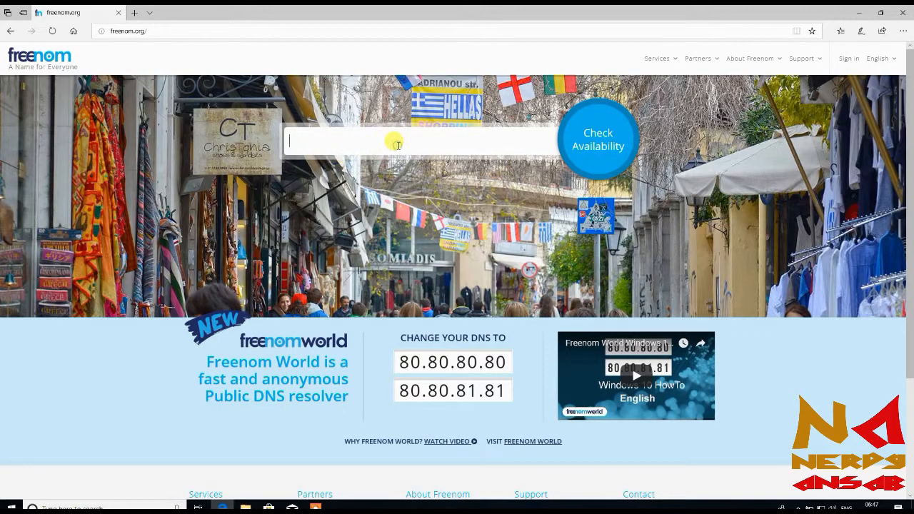
{"action": "mouse_move", "coordinate": [439, 138]}
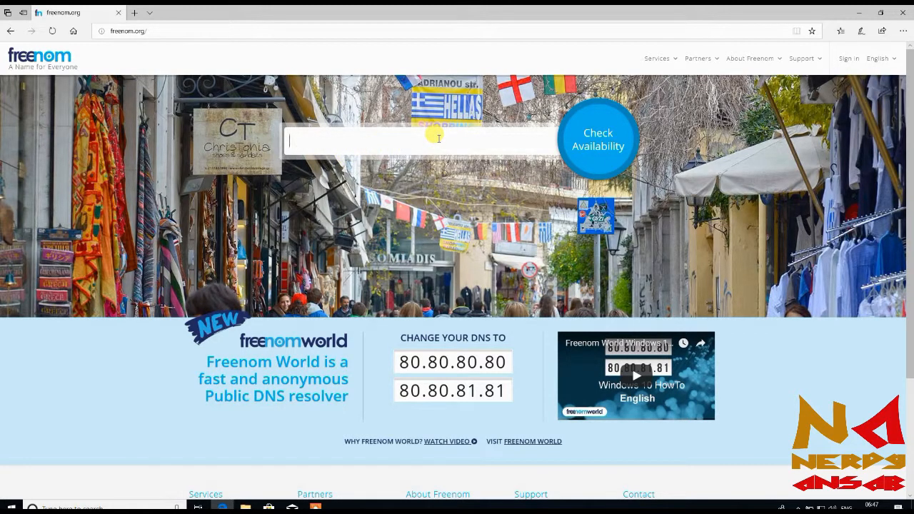
Search availability for 'nerdyansab' and add the free nerdyansab.tk domain to the cart.
{"action": "type", "text": "nerdyansab"}
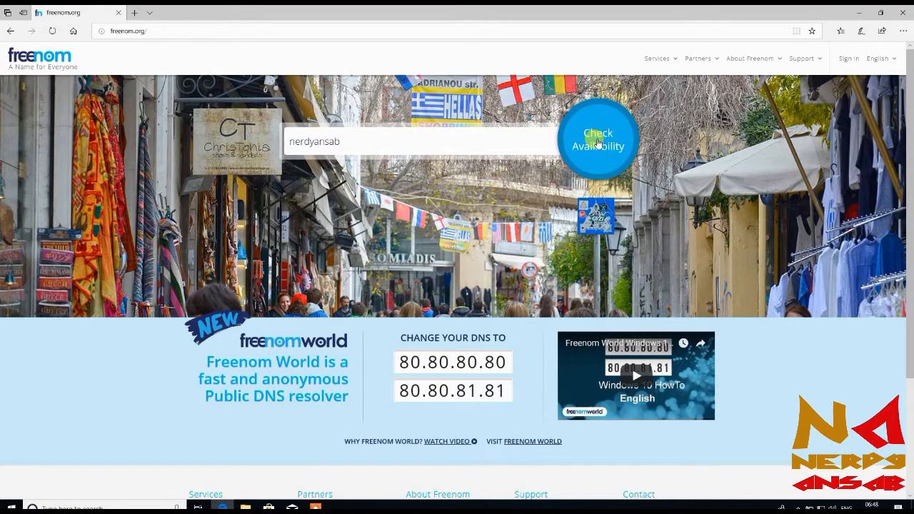
{"action": "left_click", "coordinate": [598, 140]}
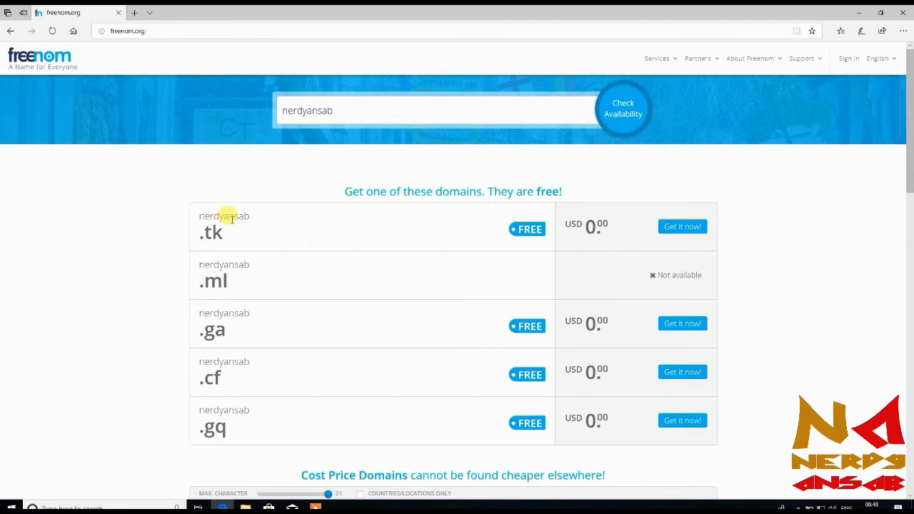
{"action": "mouse_move", "coordinate": [176, 267]}
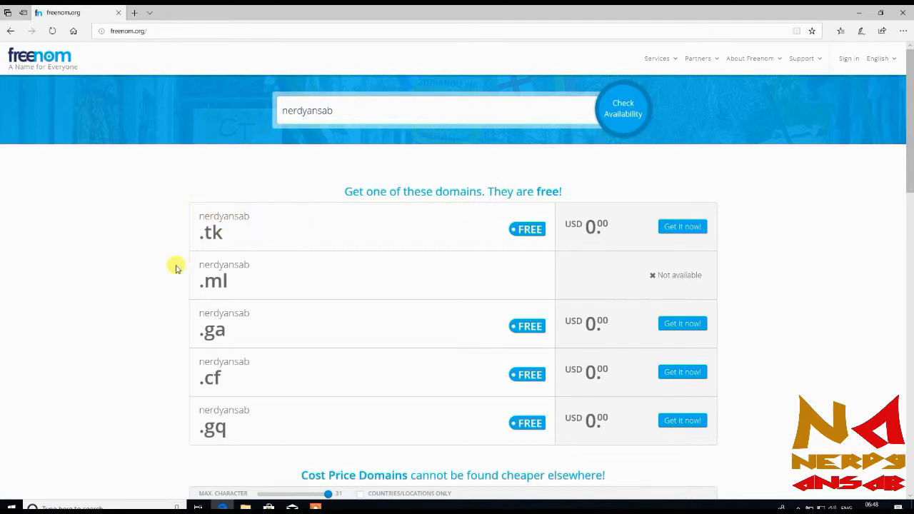
{"action": "mouse_move", "coordinate": [597, 245]}
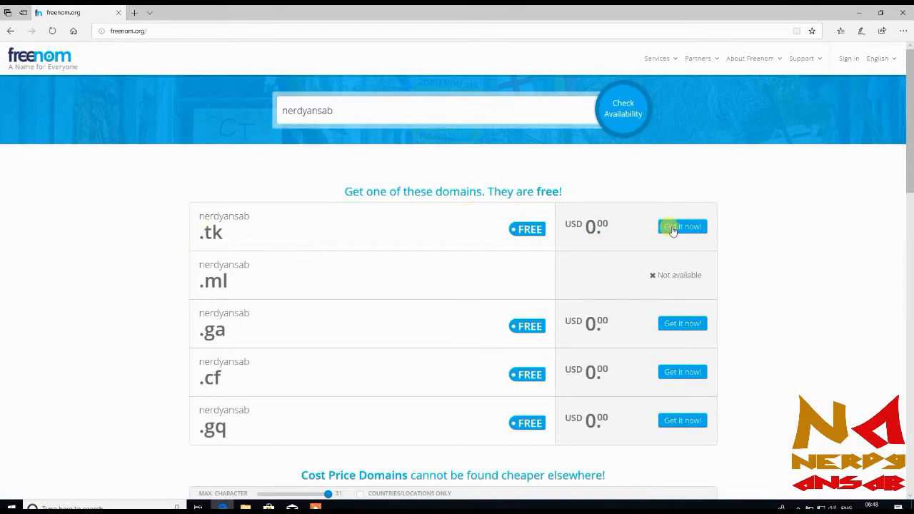
{"action": "mouse_move", "coordinate": [589, 228]}
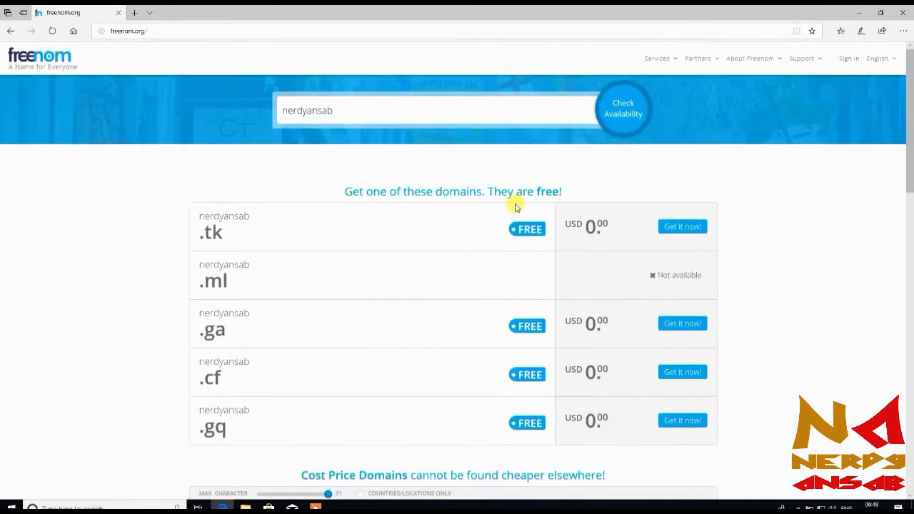
{"action": "left_click", "coordinate": [681, 226]}
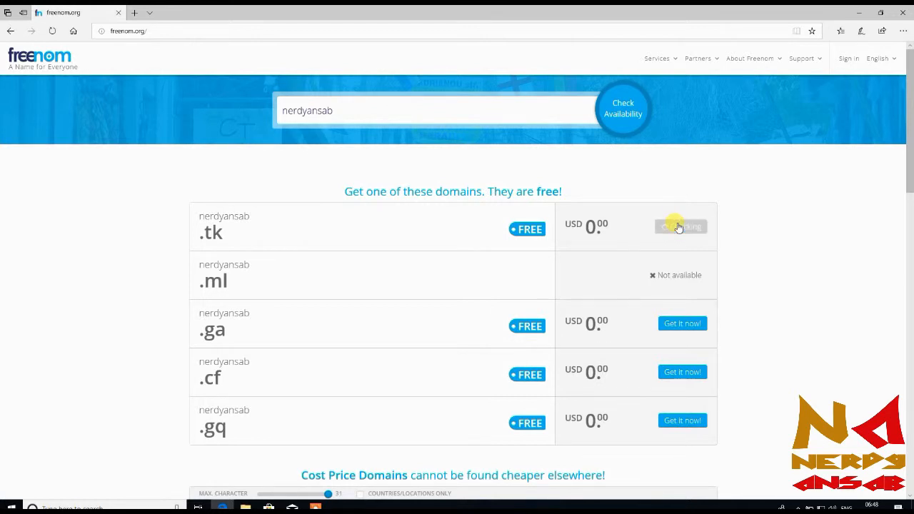
{"action": "left_click", "coordinate": [681, 227]}
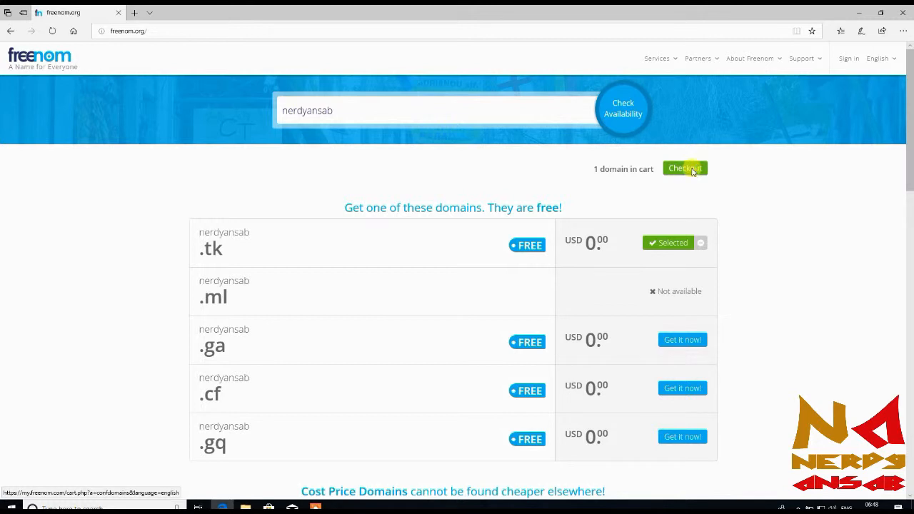
Check out nerdyansab.tk with a '12 Months @ FREE' period and continue to review.
{"action": "left_click", "coordinate": [684, 168]}
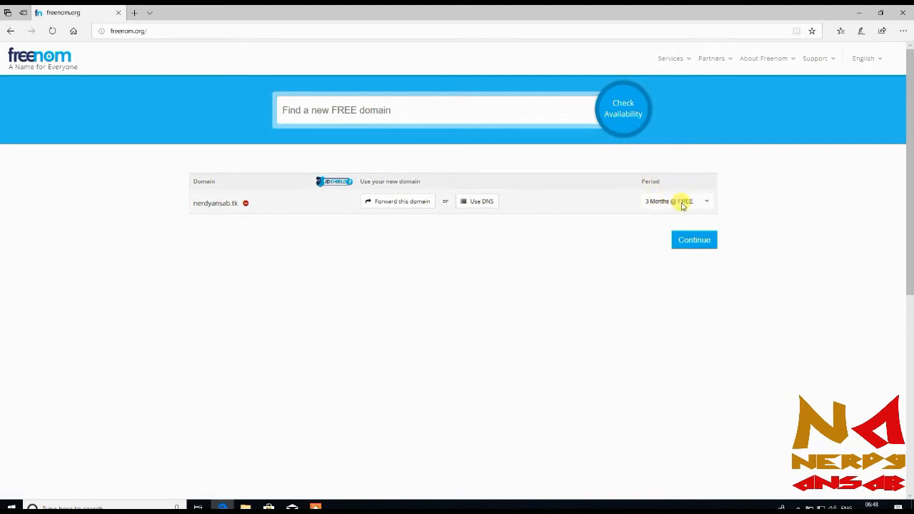
{"action": "left_click", "coordinate": [674, 201]}
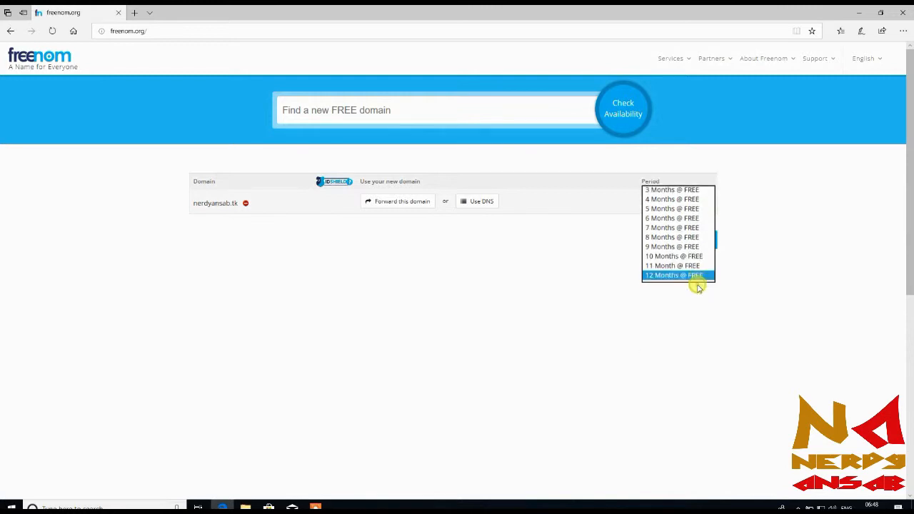
{"action": "left_click", "coordinate": [673, 274]}
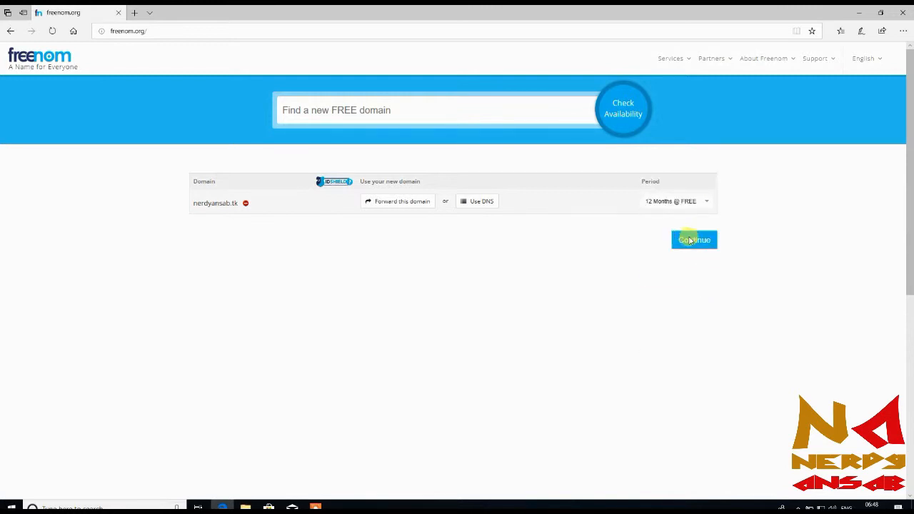
{"action": "left_click", "coordinate": [693, 239]}
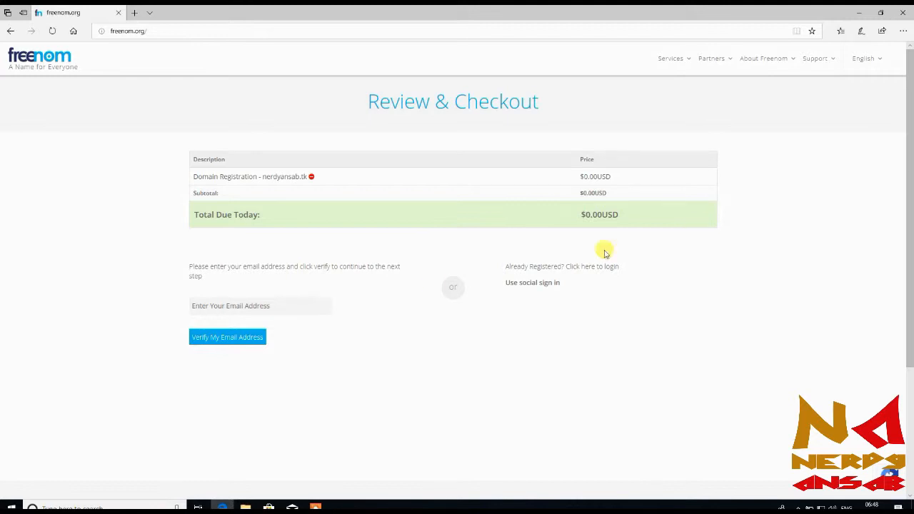
{"action": "mouse_move", "coordinate": [411, 298]}
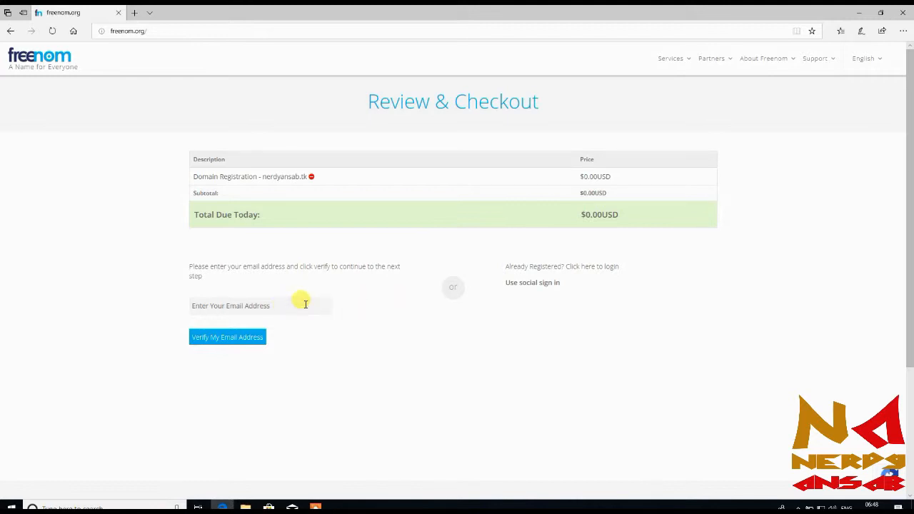
{"action": "mouse_move", "coordinate": [532, 282]}
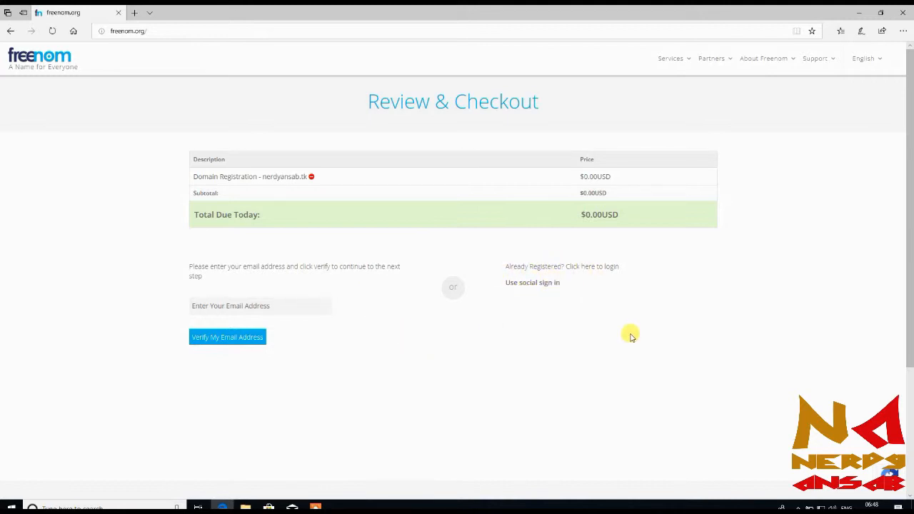
{"action": "mouse_move", "coordinate": [574, 266]}
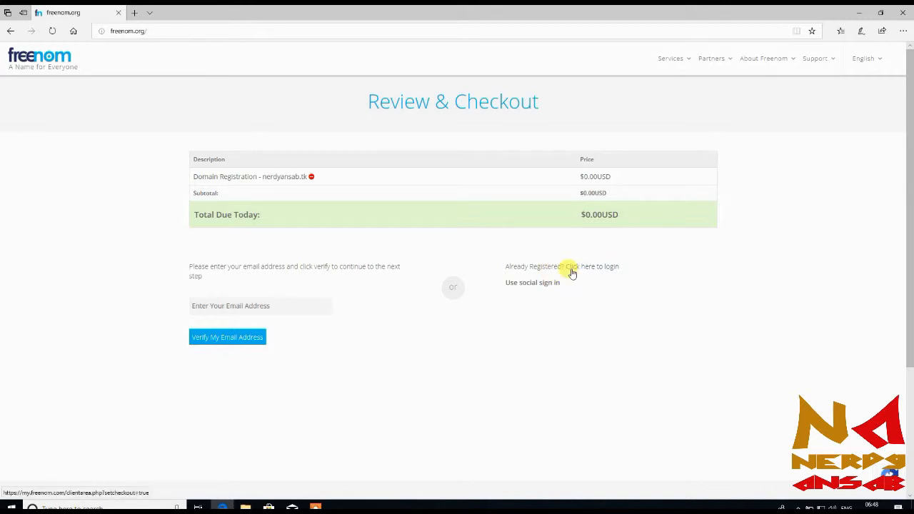
{"action": "mouse_move", "coordinate": [568, 287]}
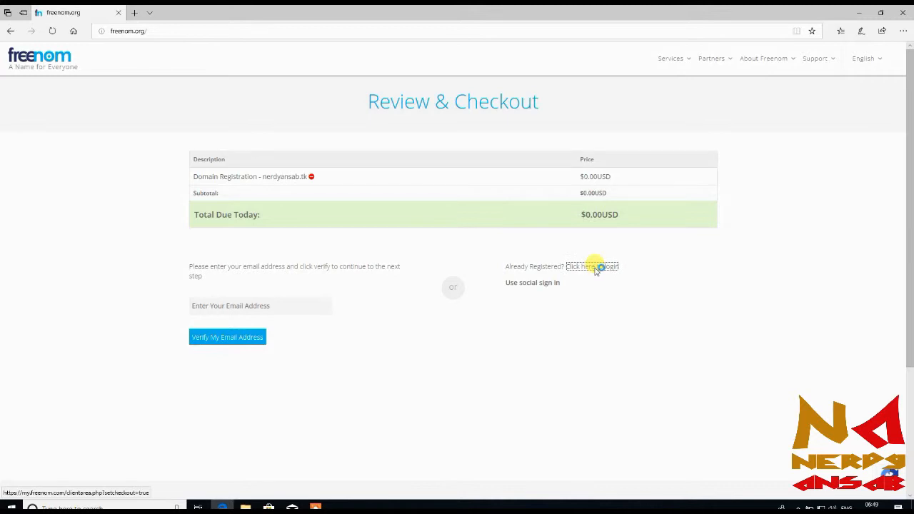
Follow the 'Already Registered? Click here to login' link from the order review.
{"action": "left_click", "coordinate": [592, 266]}
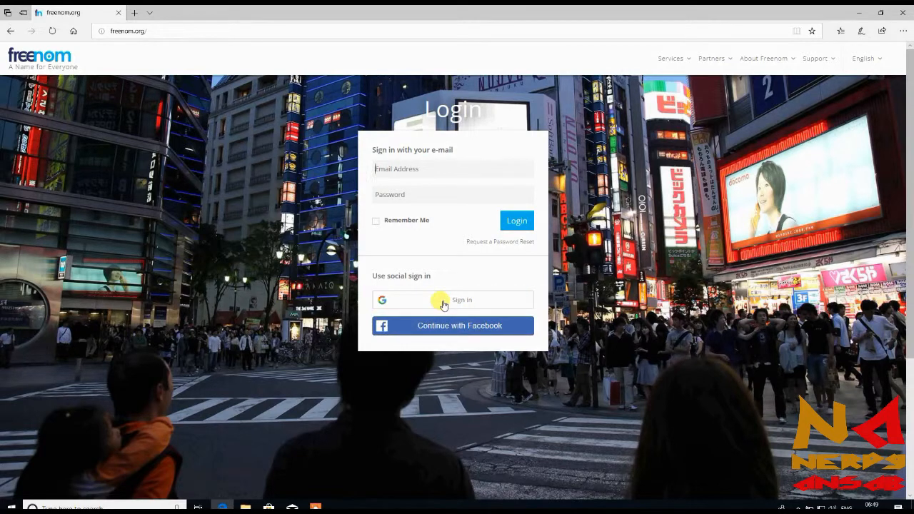
Sign in with Google, submitting the account email and then the password.
{"action": "left_click", "coordinate": [453, 299]}
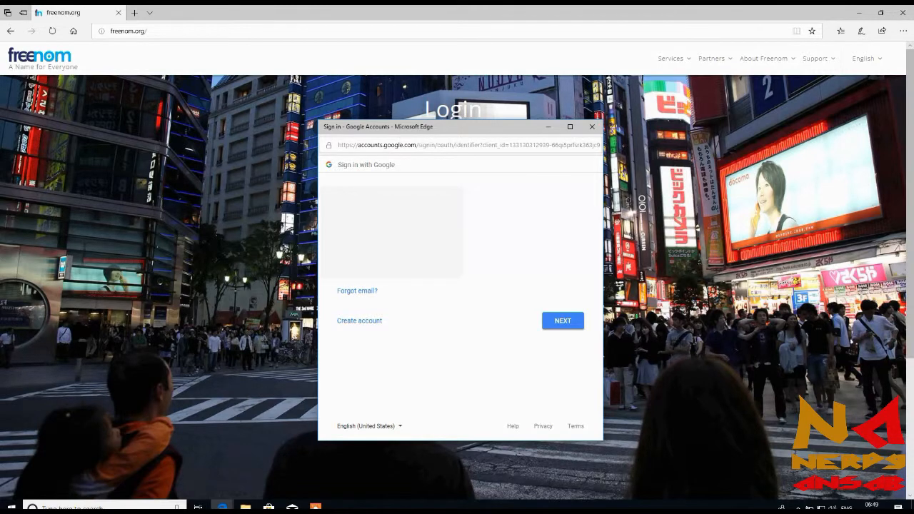
{"action": "left_click", "coordinate": [563, 321]}
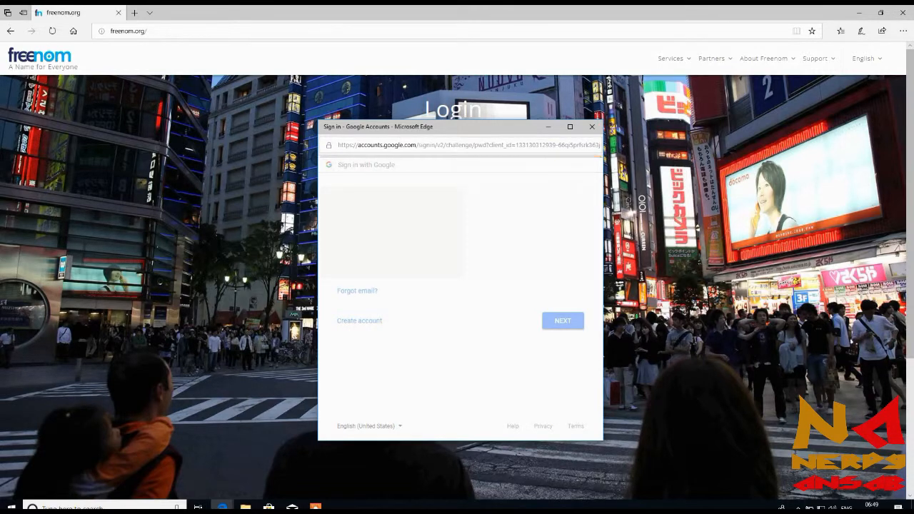
{"action": "left_click", "coordinate": [563, 320]}
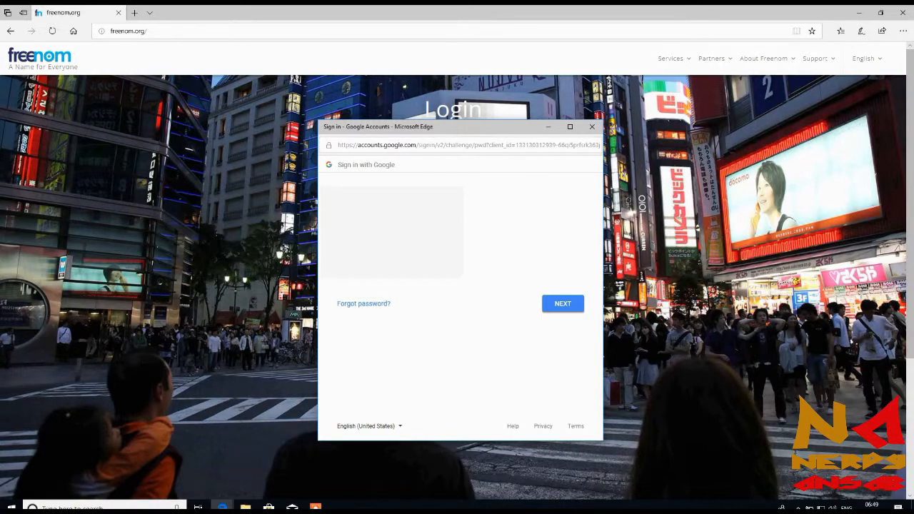
{"action": "left_click", "coordinate": [563, 304]}
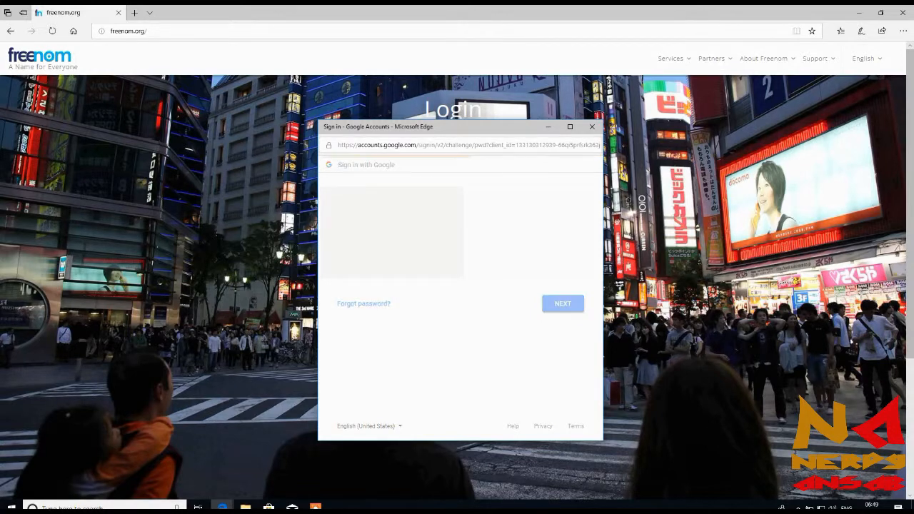
{"action": "left_click", "coordinate": [562, 304]}
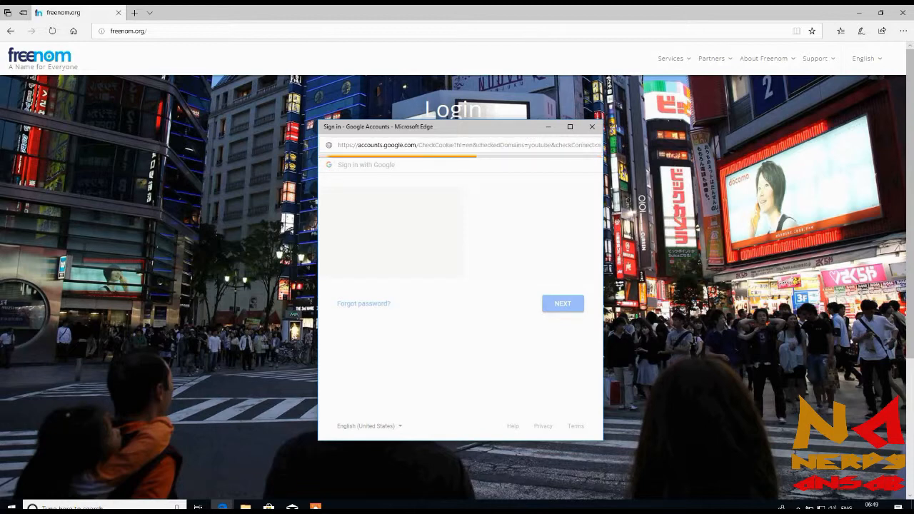
{"action": "left_click", "coordinate": [563, 304]}
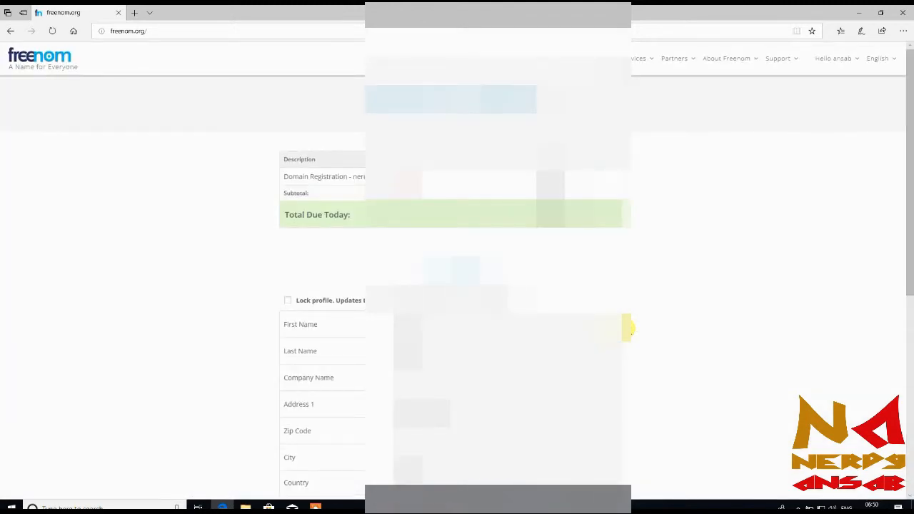
Scroll the order confirmation and follow the link to your Client Area.
{"action": "scroll", "scroll_direction": "down", "scroll_amount": 3}
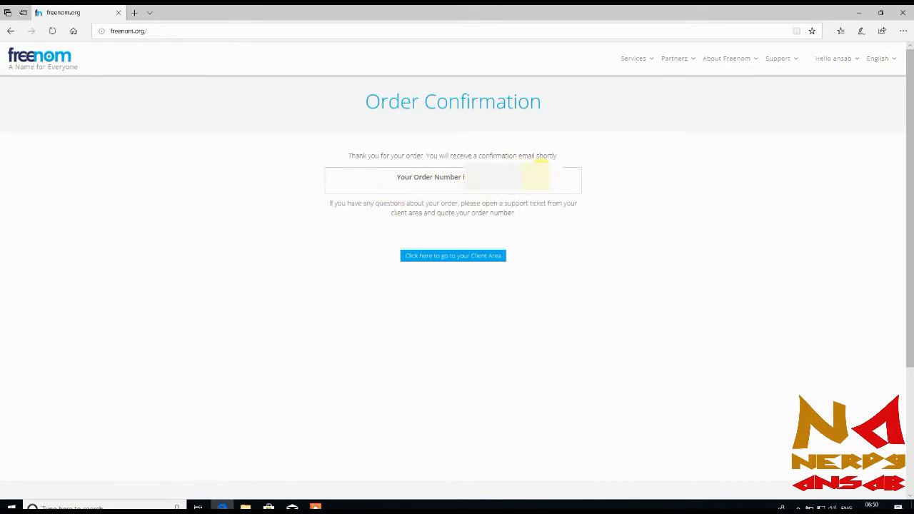
{"action": "mouse_move", "coordinate": [452, 255]}
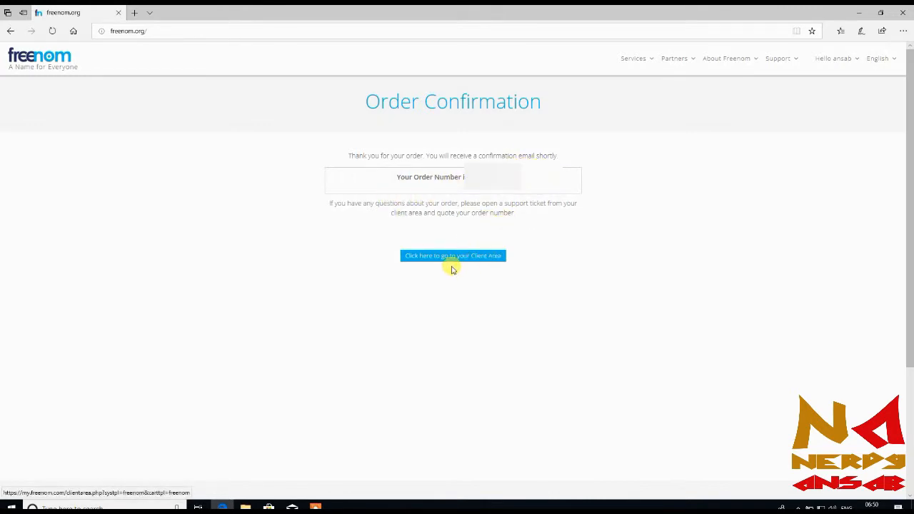
{"action": "mouse_move", "coordinate": [443, 260]}
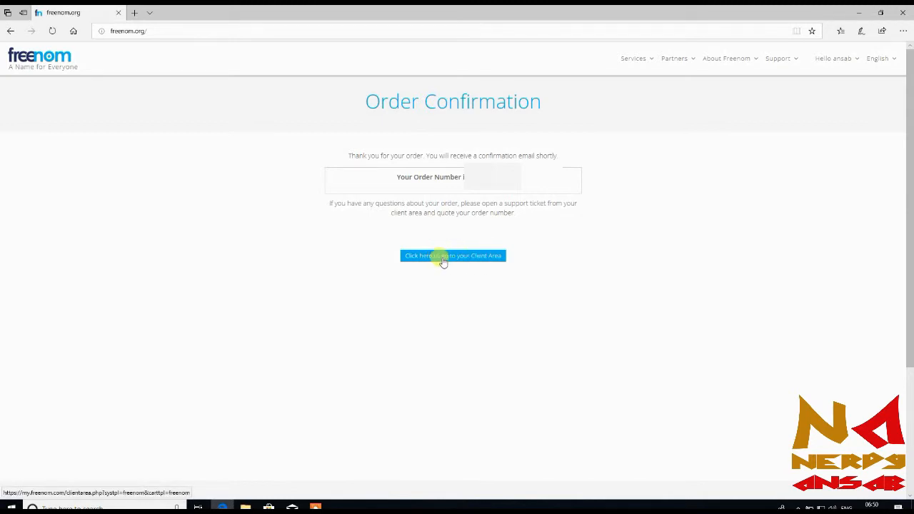
{"action": "left_click", "coordinate": [452, 255]}
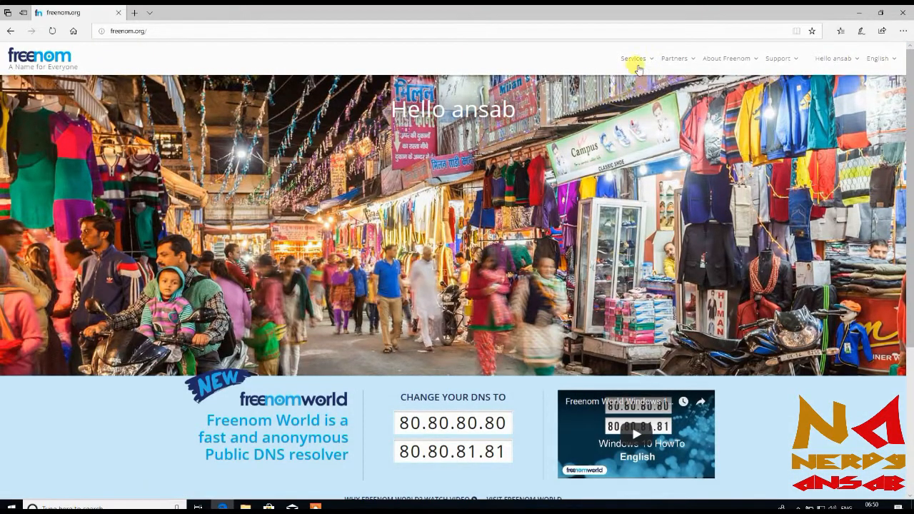
Go to Services > My Domains and manage nerdyansab.tk.
{"action": "left_click", "coordinate": [632, 58]}
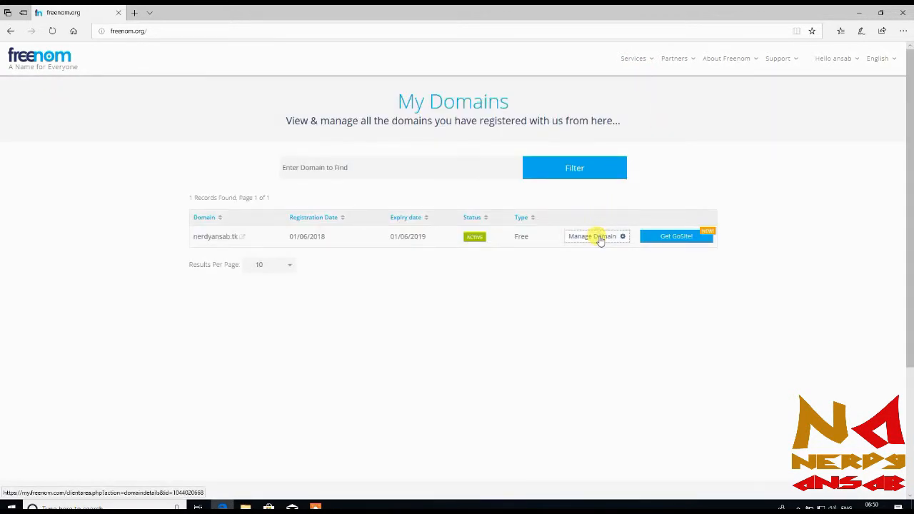
{"action": "left_click", "coordinate": [591, 236]}
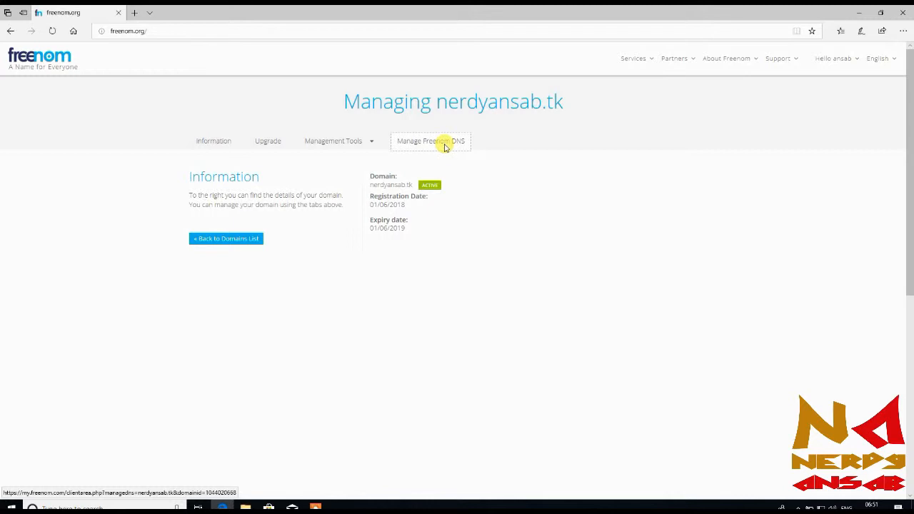
In Freenom DNS, enter a www A record with TTL 300 targeting 127.0.0.2.
{"action": "left_click", "coordinate": [430, 140]}
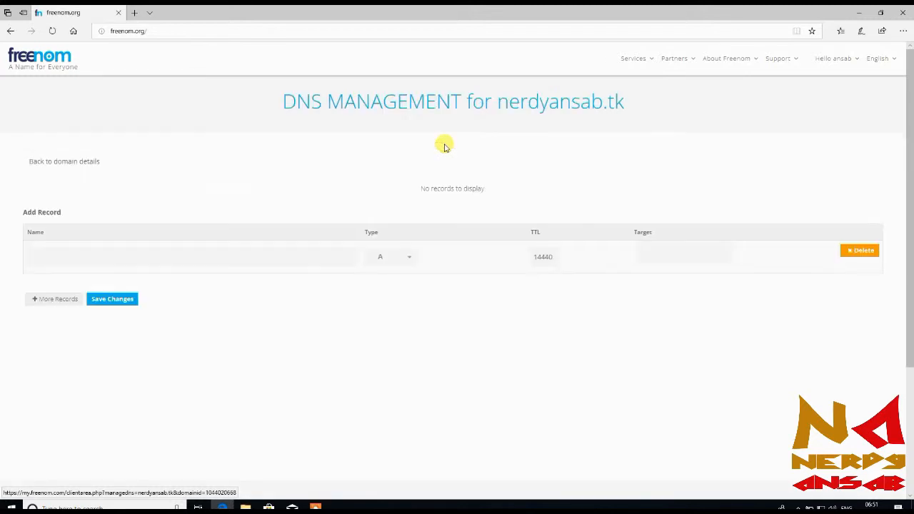
{"action": "mouse_move", "coordinate": [333, 198]}
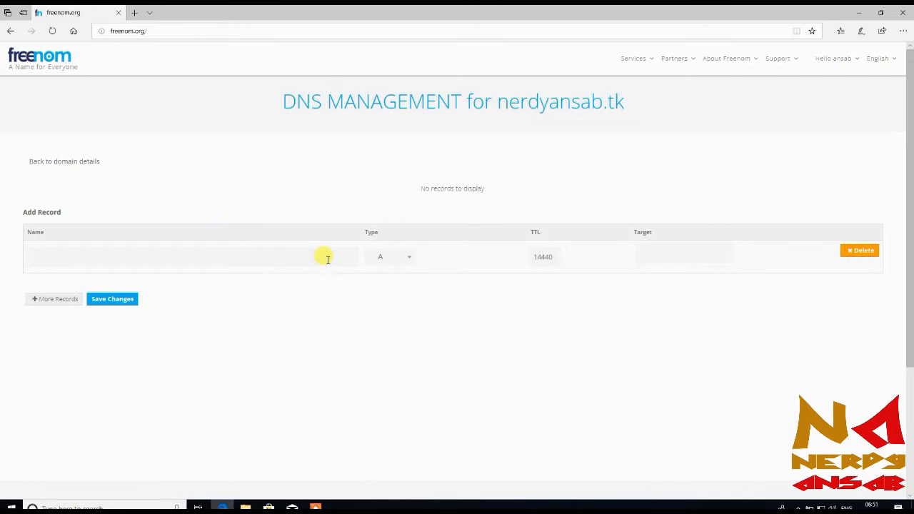
{"action": "type", "text": "www"}
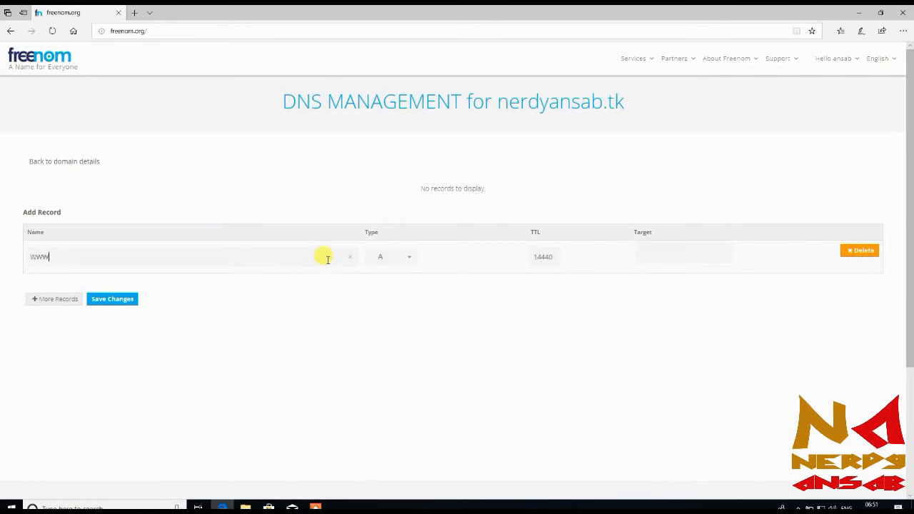
{"action": "mouse_move", "coordinate": [692, 257]}
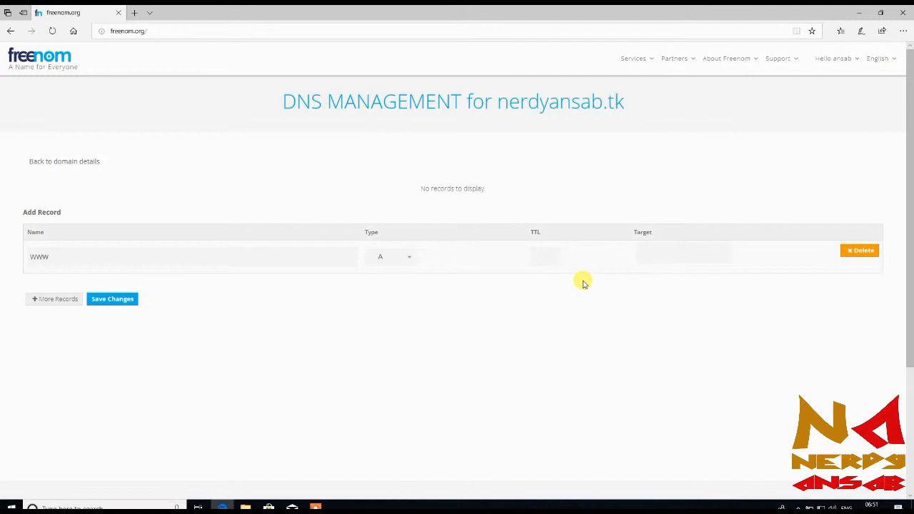
{"action": "type", "text": "300"}
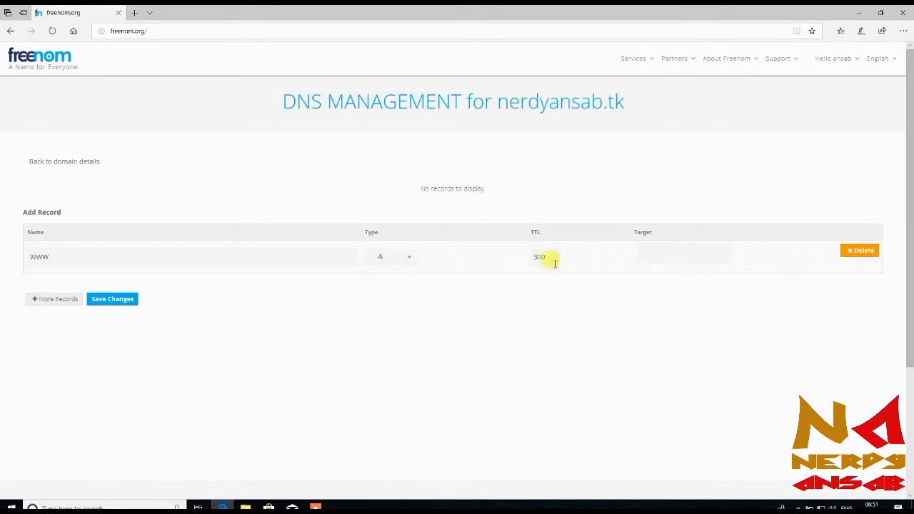
{"action": "mouse_move", "coordinate": [549, 272]}
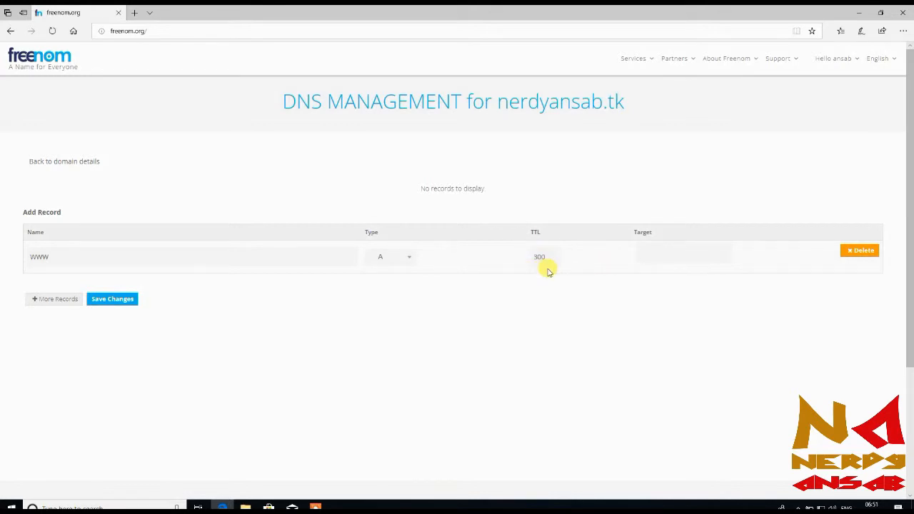
{"action": "mouse_move", "coordinate": [660, 255]}
{"action": "type", "text": "127.0.0.1"}
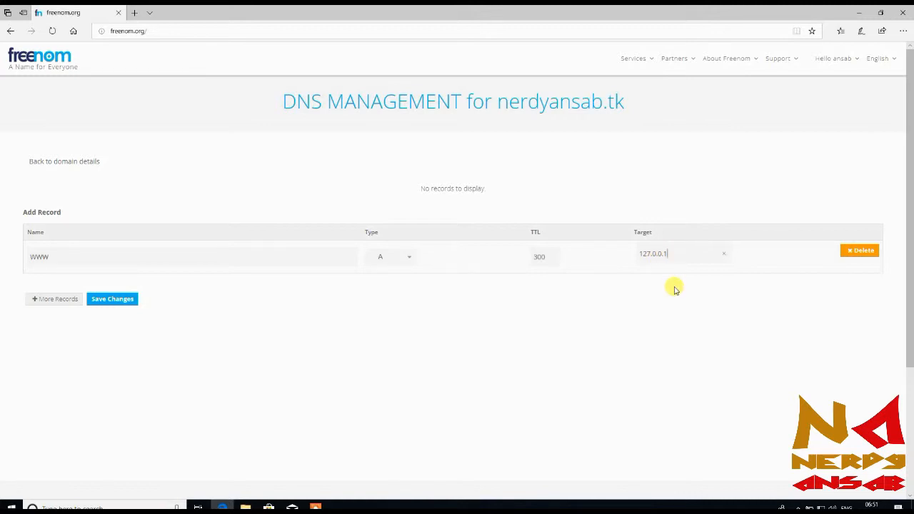
{"action": "key", "text": "Backspace"}
{"action": "type", "text": "2"}
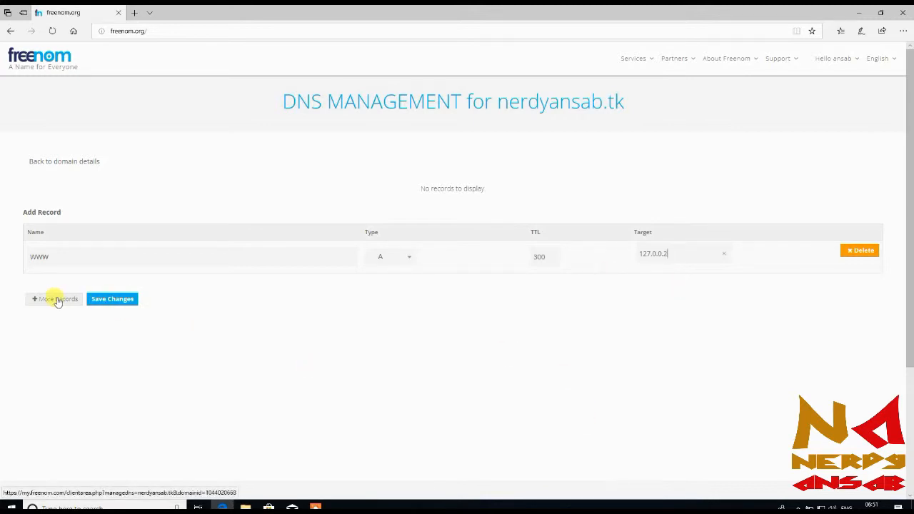
Add a second, blank-name A record with TTL 300 targeting 127.0.0.2.
{"action": "left_click", "coordinate": [55, 298]}
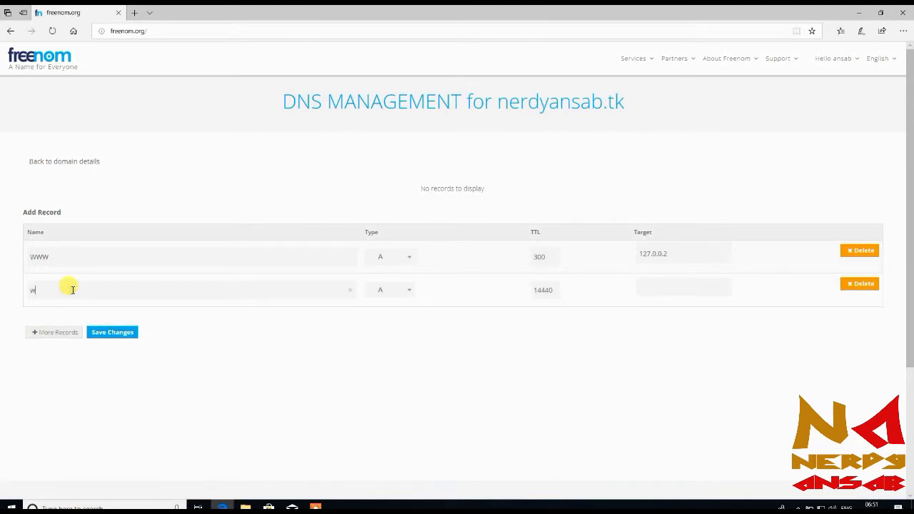
{"action": "key", "text": "Backspace"}
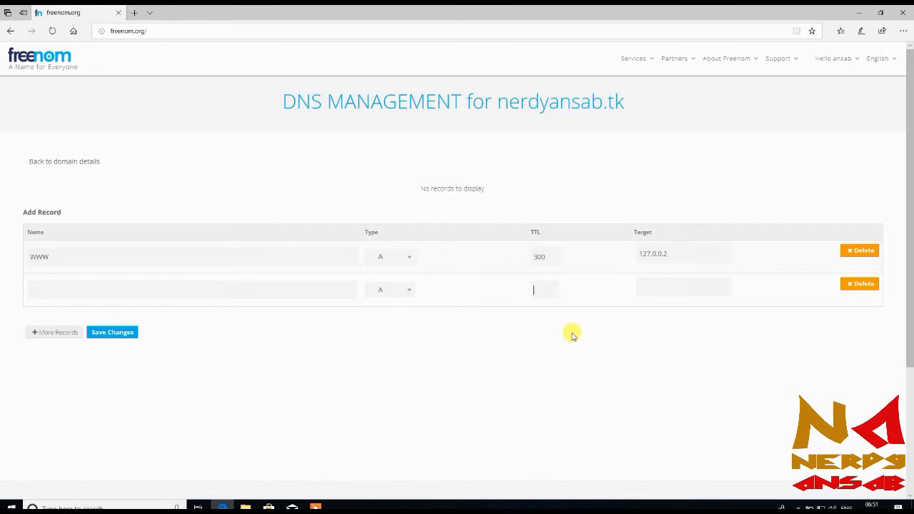
{"action": "type", "text": "300"}
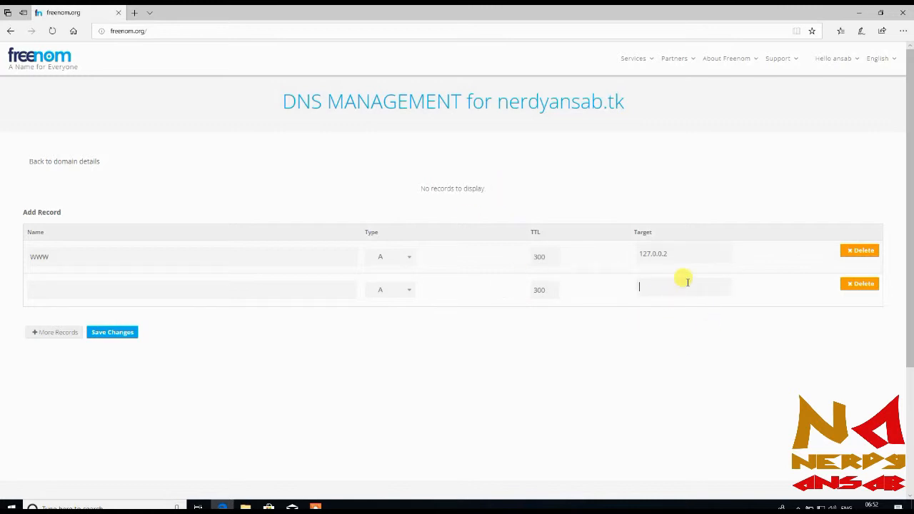
{"action": "type", "text": "127.0"}
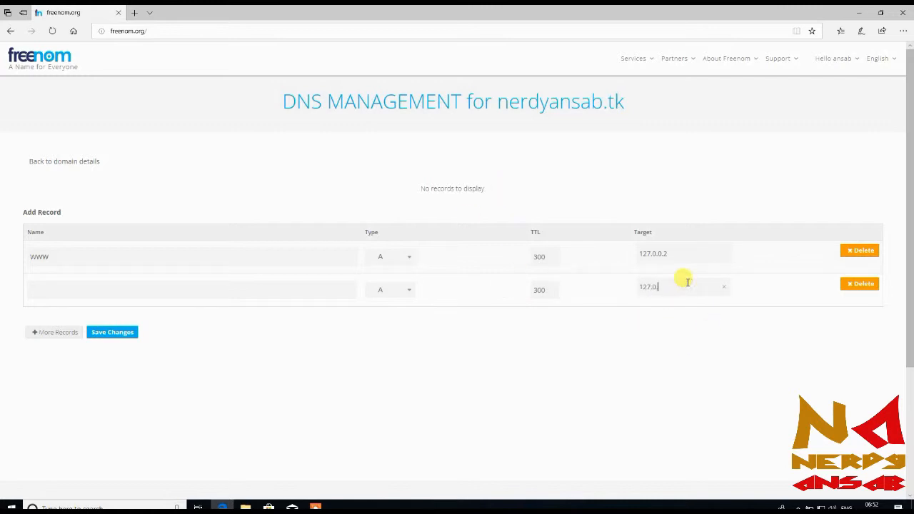
{"action": "type", "text": "0.2"}
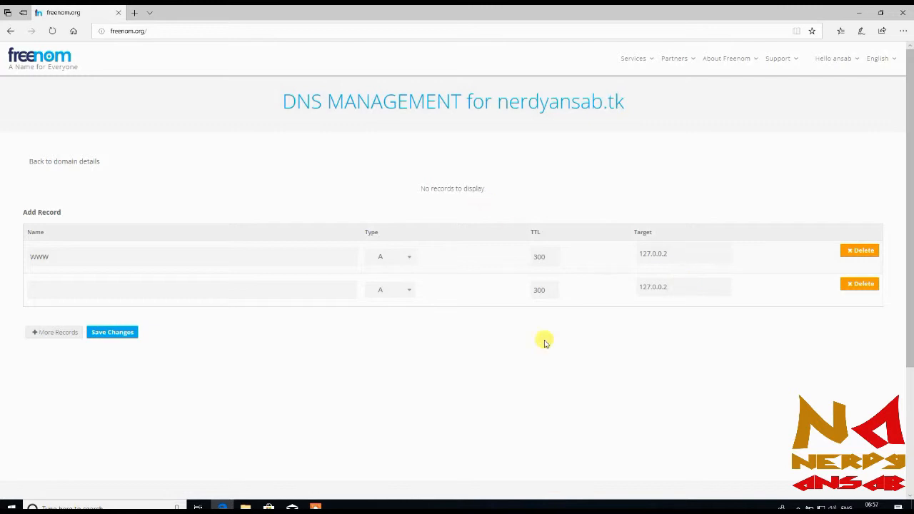
{"action": "mouse_move", "coordinate": [544, 329]}
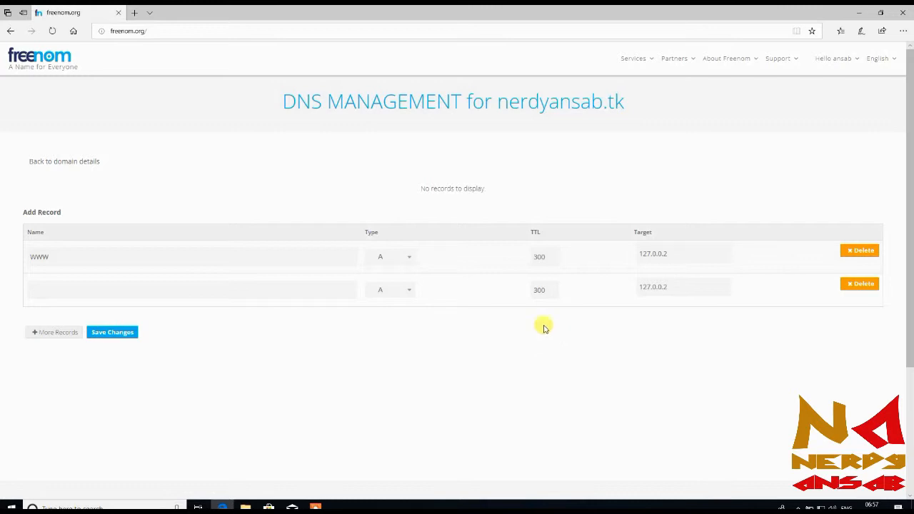
{"action": "mouse_move", "coordinate": [474, 304]}
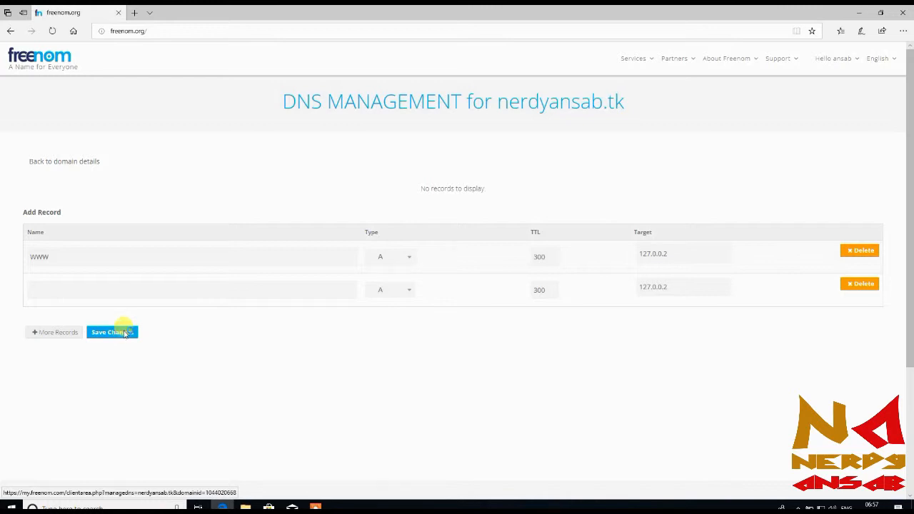
Save Changes to store the www and blank-name A records targeting 127.0.0.2.
{"action": "left_click", "coordinate": [112, 332]}
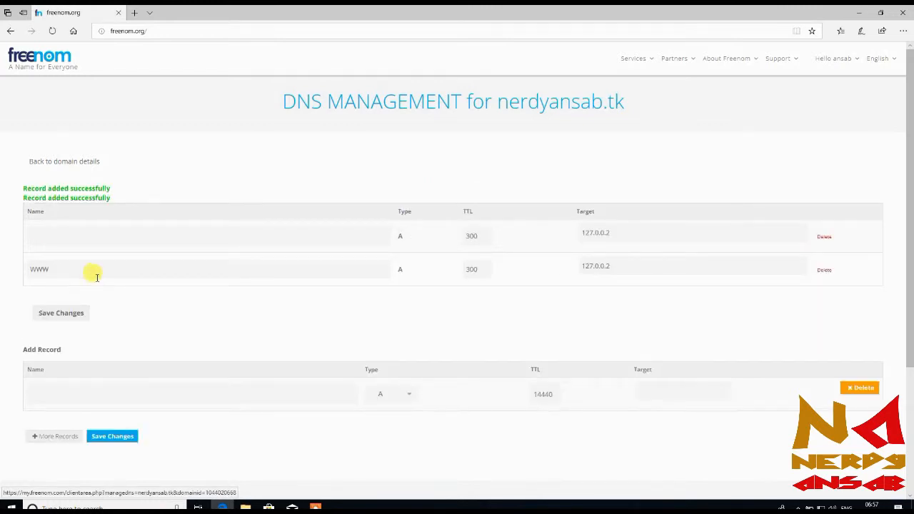
{"action": "mouse_move", "coordinate": [280, 259]}
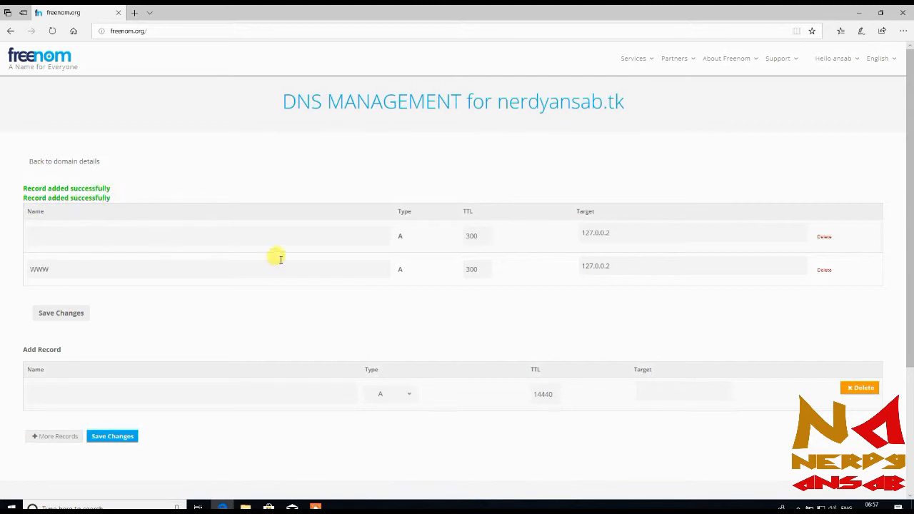
{"action": "mouse_move", "coordinate": [616, 247]}
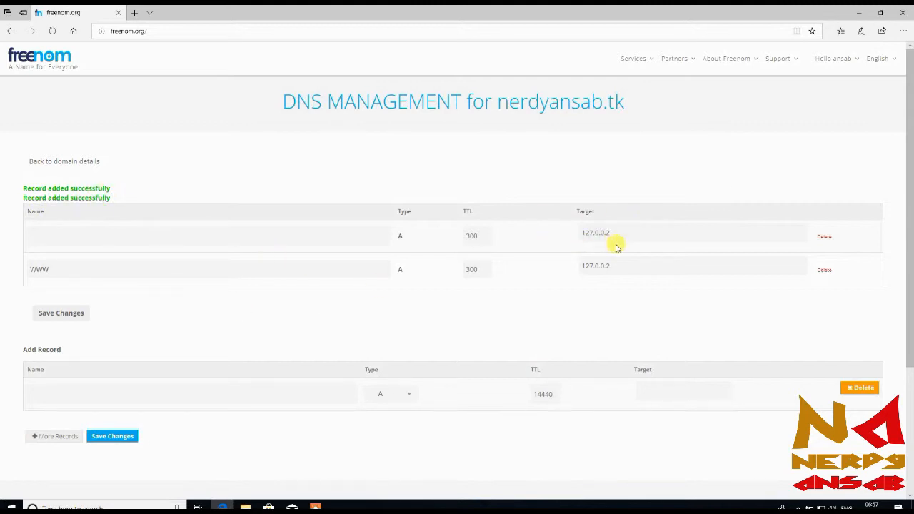
{"action": "mouse_move", "coordinate": [602, 256]}
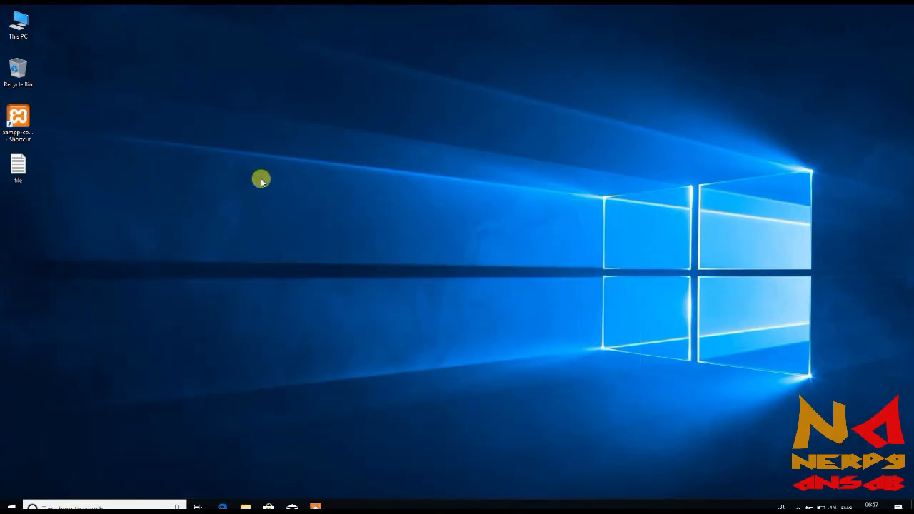
{"action": "mouse_move", "coordinate": [88, 45]}
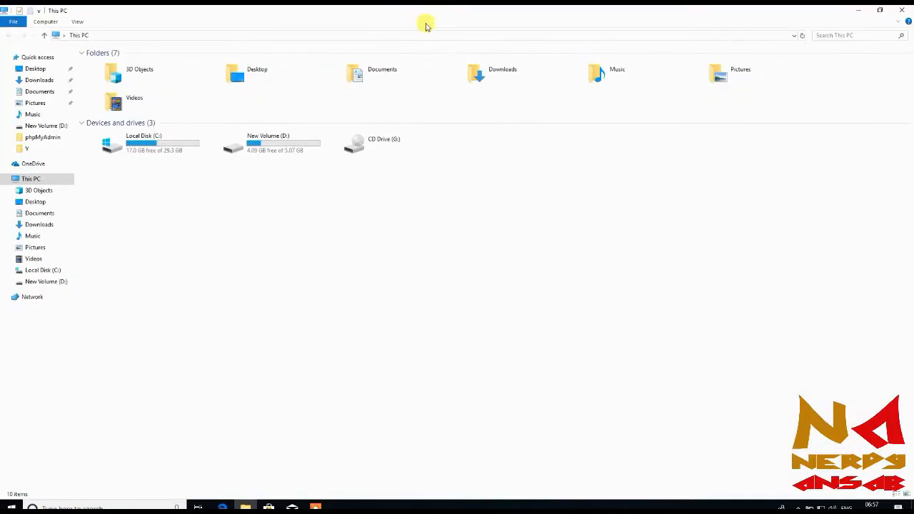
Navigate File Explorer into C:\xampp\apache\conf\extra.
{"action": "double_click", "coordinate": [143, 142]}
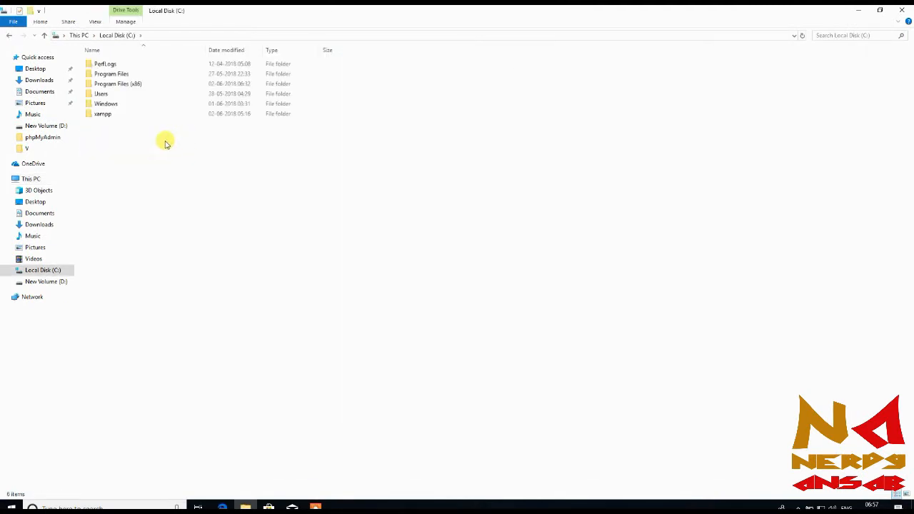
{"action": "double_click", "coordinate": [102, 113]}
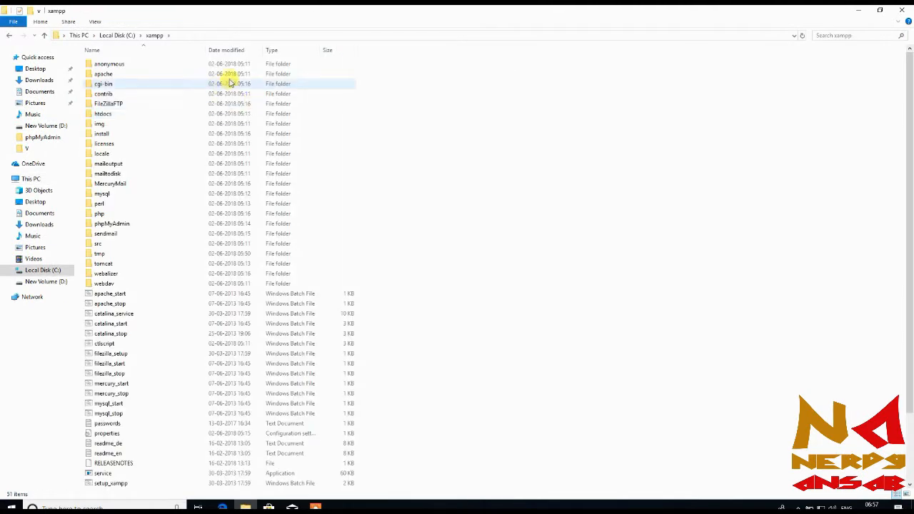
{"action": "left_click", "coordinate": [103, 73]}
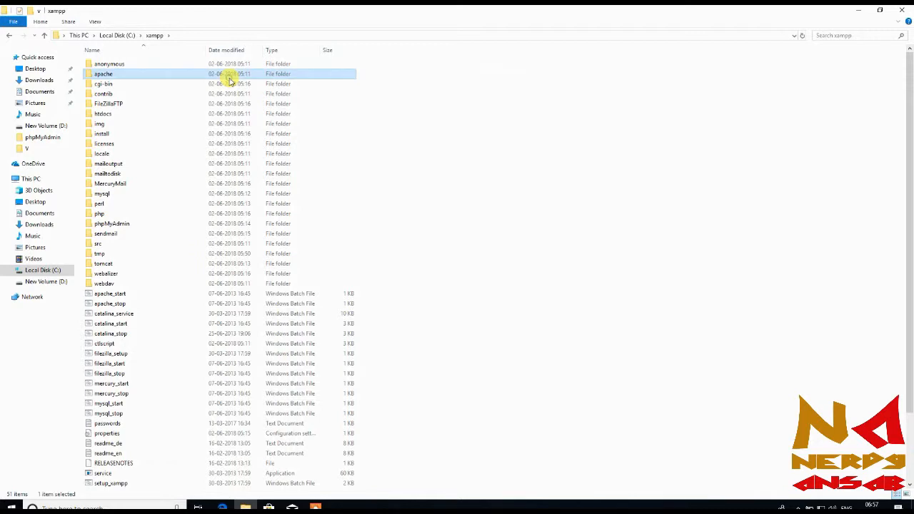
{"action": "double_click", "coordinate": [103, 74]}
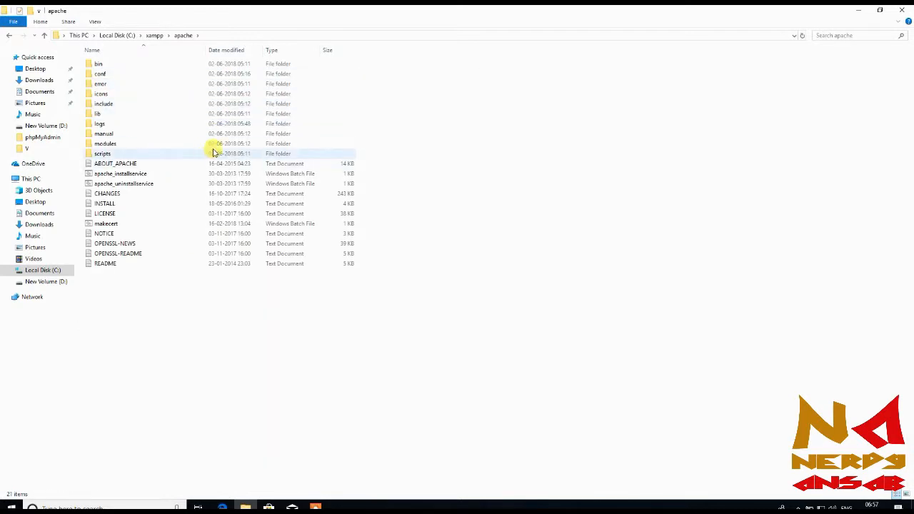
{"action": "double_click", "coordinate": [99, 73]}
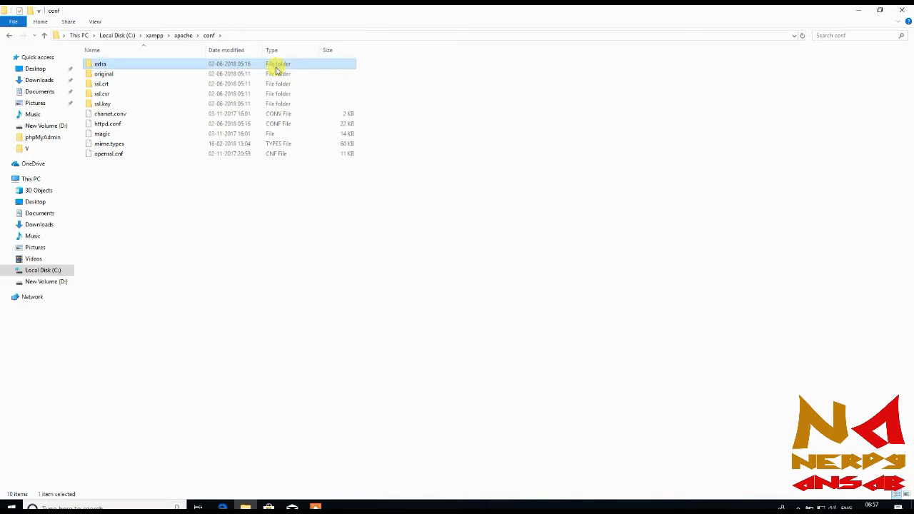
Create a new folder named 'website' in the extra folder.
{"action": "right_click", "coordinate": [260, 236]}
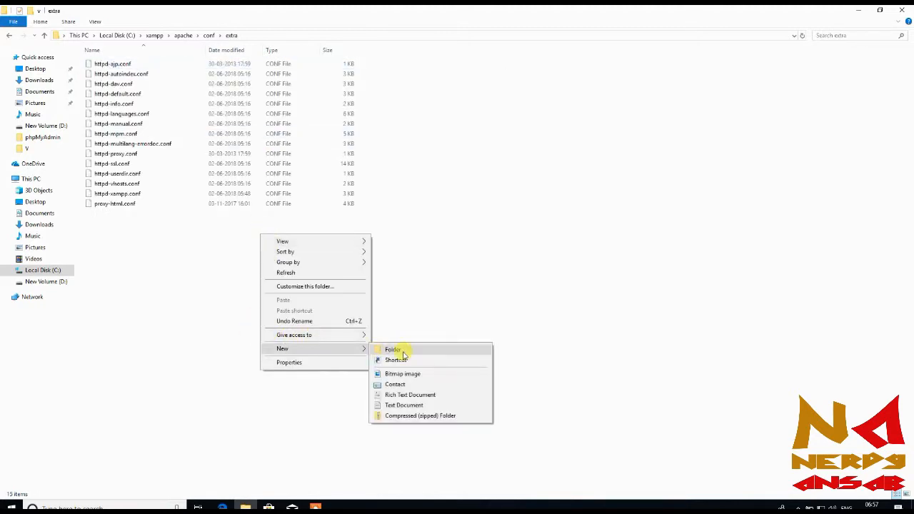
{"action": "left_click", "coordinate": [392, 349]}
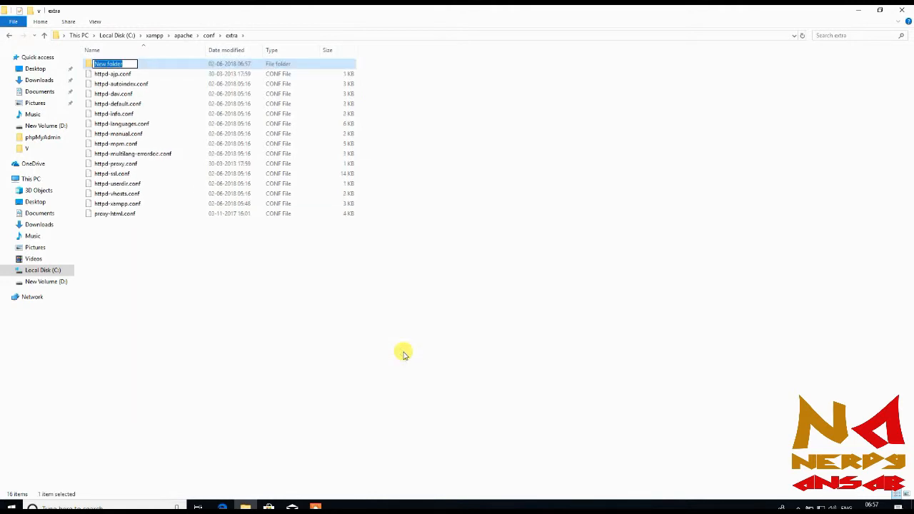
{"action": "type", "text": "website"}
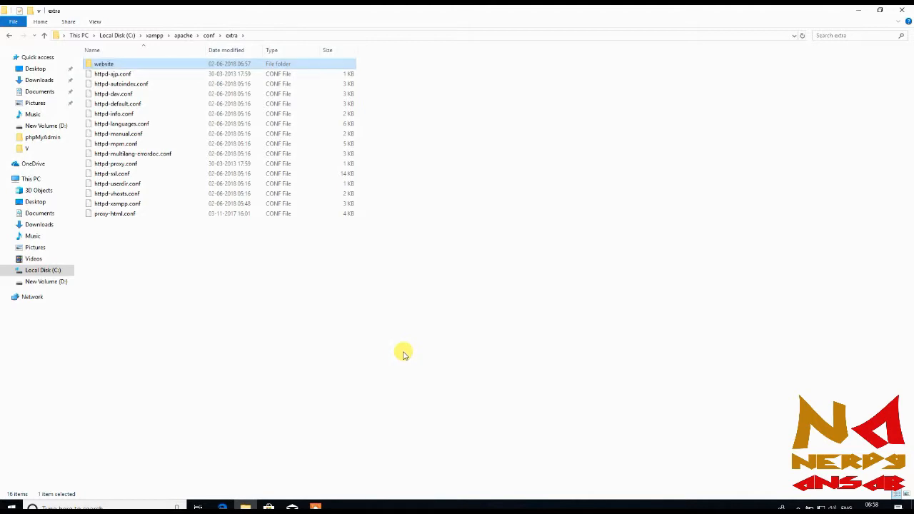
{"action": "left_click", "coordinate": [114, 213]}
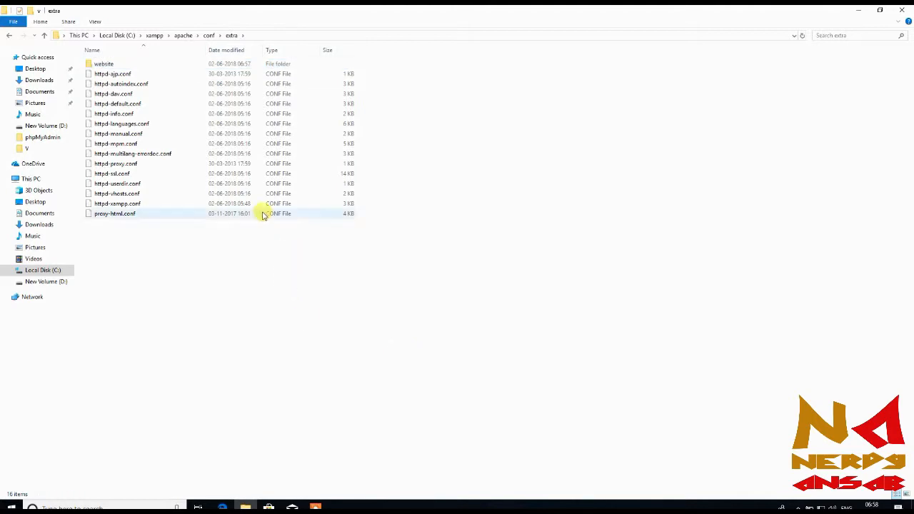
Open httpd-vhosts.conf in Notepad++, then look inside website and return to extra.
{"action": "right_click", "coordinate": [117, 193]}
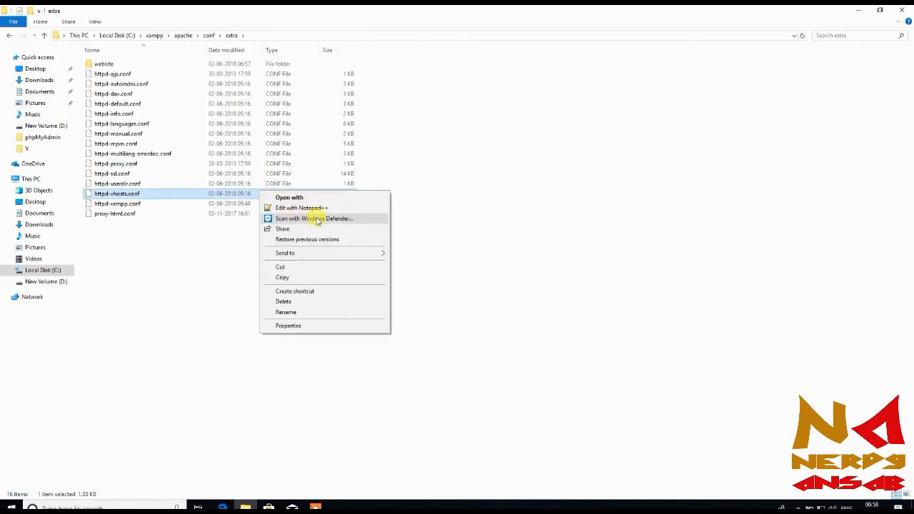
{"action": "left_click", "coordinate": [301, 207]}
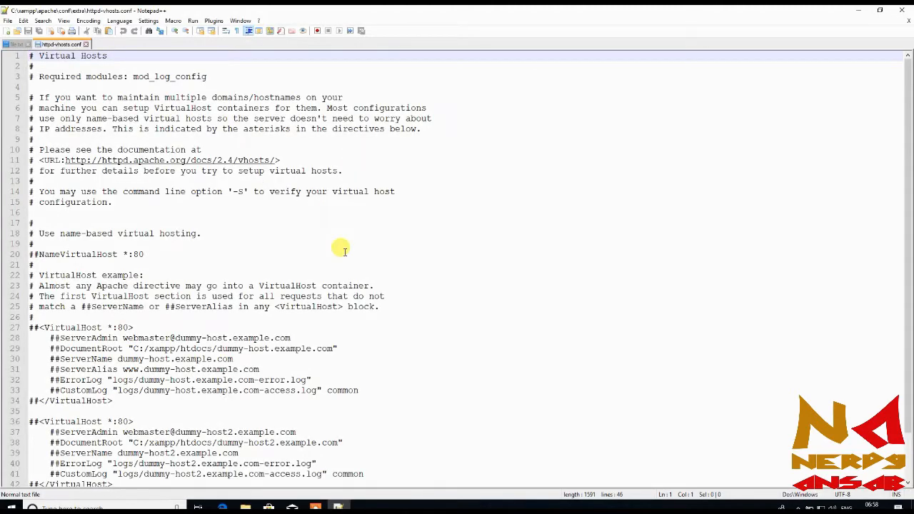
{"action": "scroll", "scroll_direction": "down", "scroll_amount": 3}
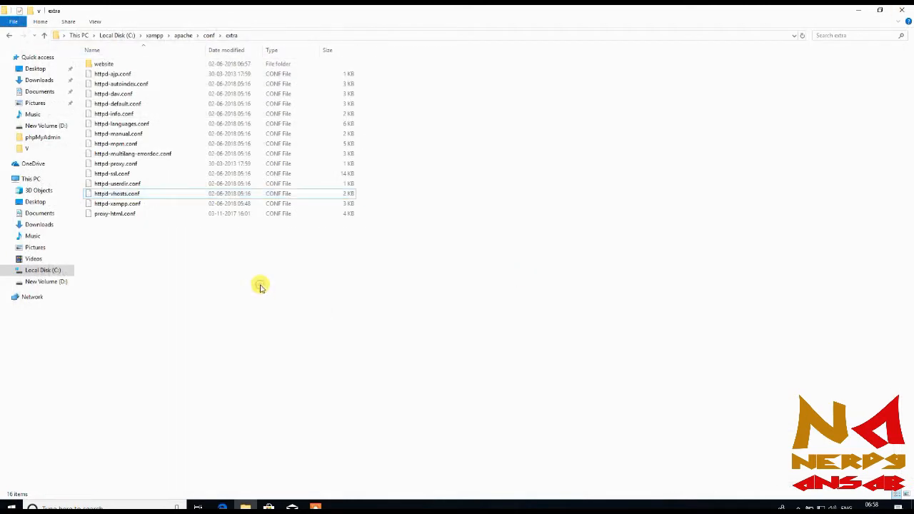
{"action": "double_click", "coordinate": [104, 64]}
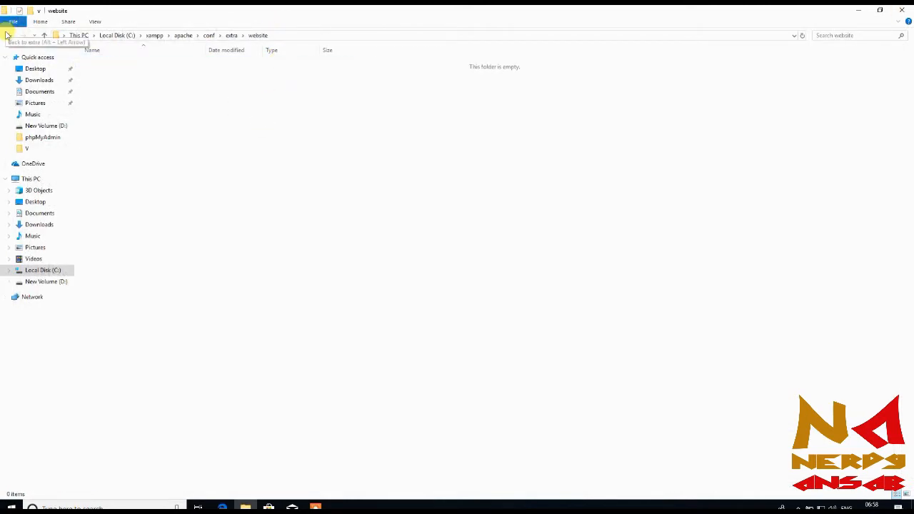
{"action": "left_click", "coordinate": [9, 35]}
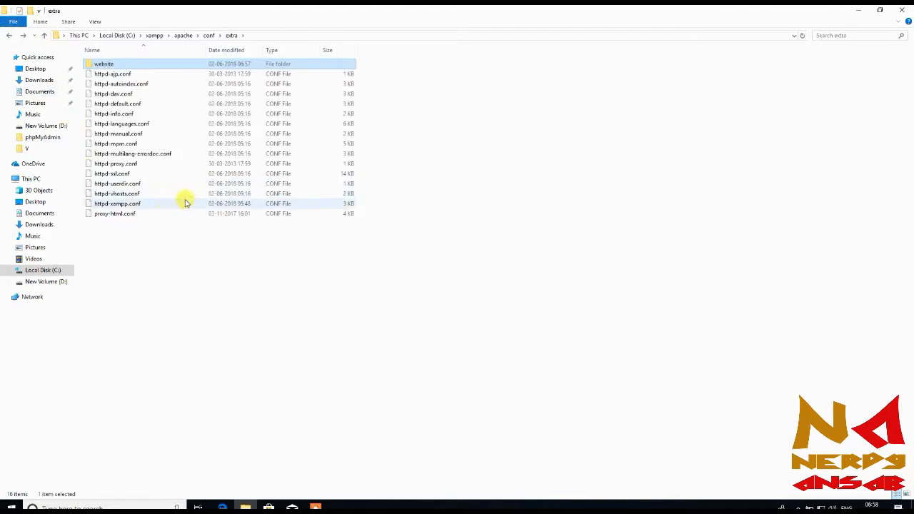
{"action": "mouse_move", "coordinate": [177, 65]}
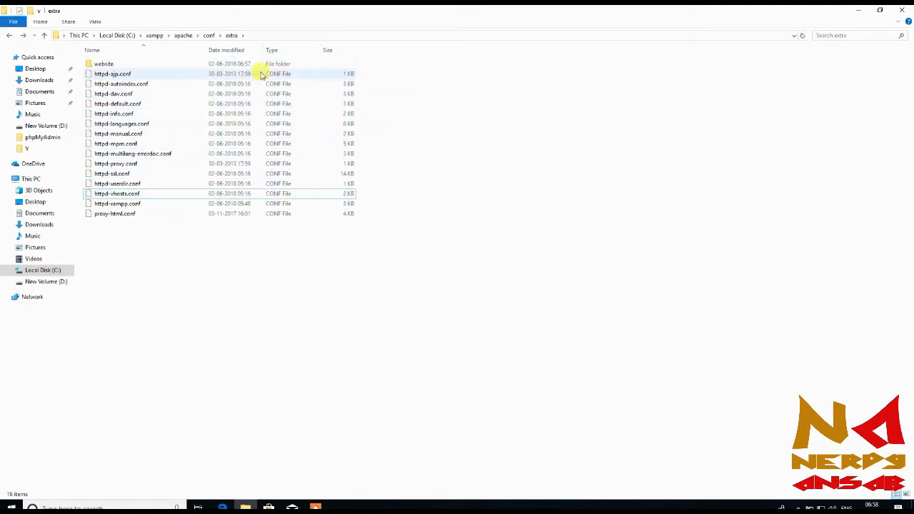
Create a New Text Document in the website folder and open it in Notepad++.
{"action": "double_click", "coordinate": [104, 63]}
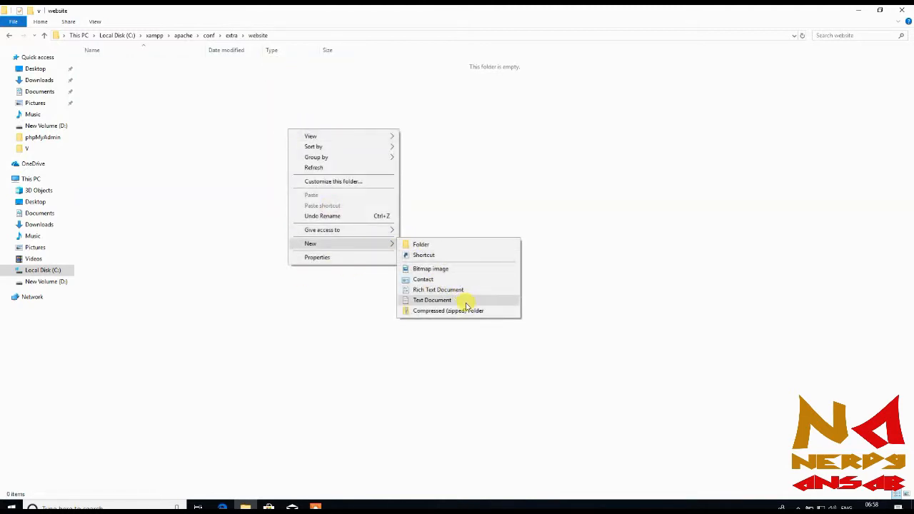
{"action": "left_click", "coordinate": [431, 300]}
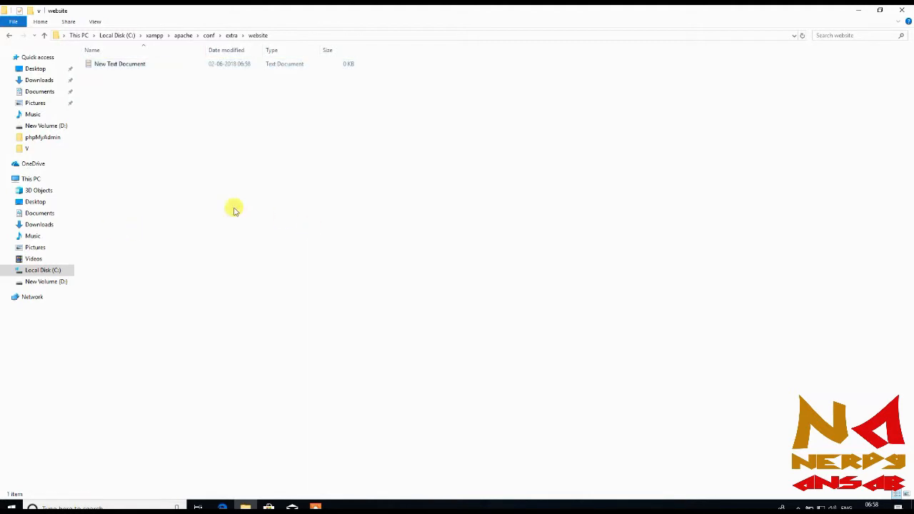
{"action": "left_click", "coordinate": [119, 64]}
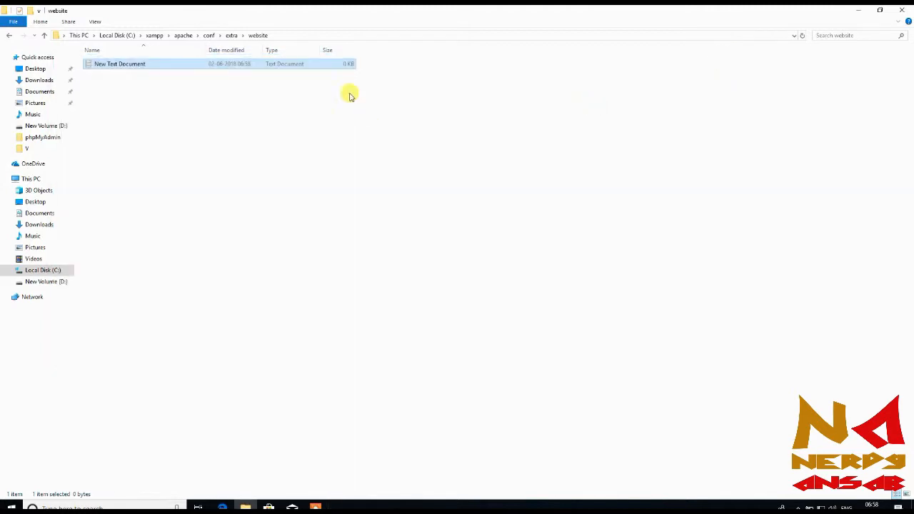
{"action": "mouse_move", "coordinate": [319, 64]}
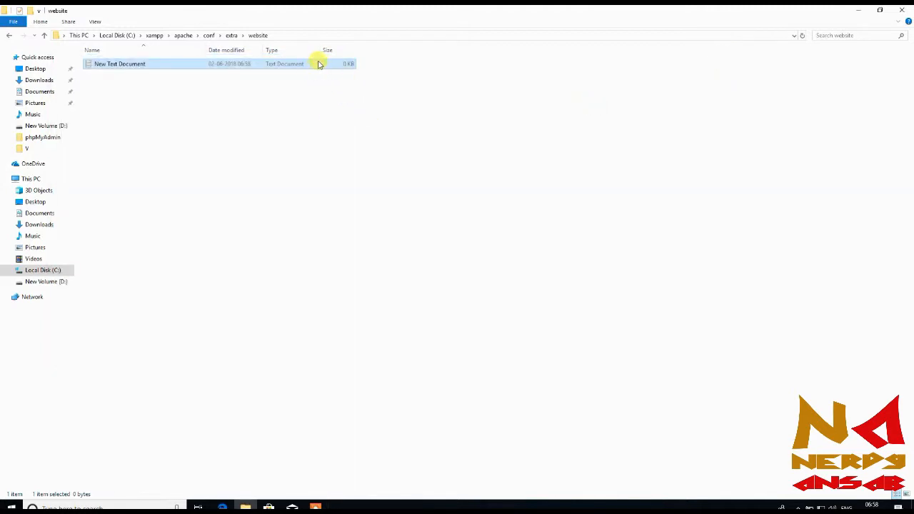
{"action": "mouse_move", "coordinate": [290, 75]}
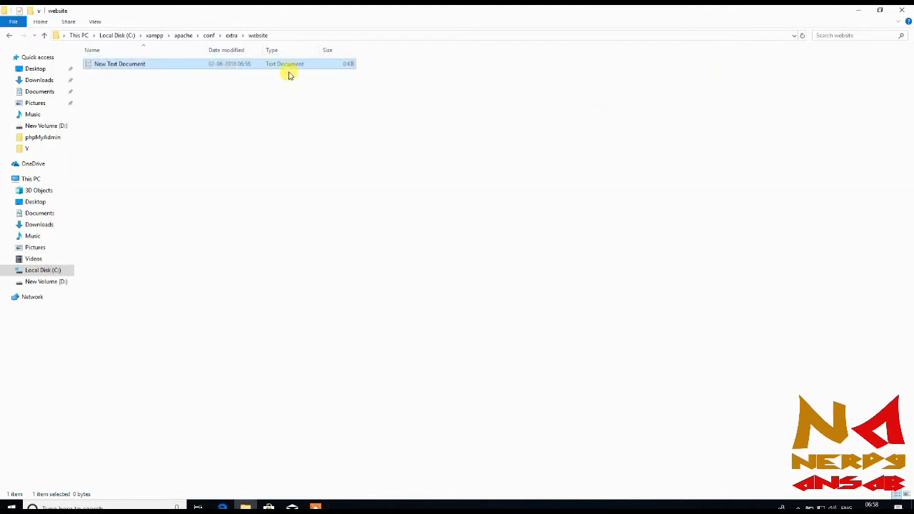
{"action": "right_click", "coordinate": [119, 63]}
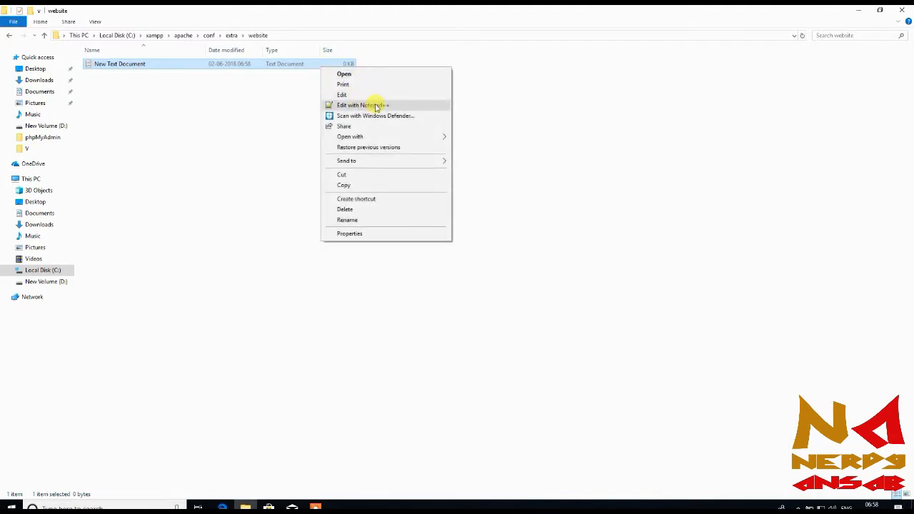
{"action": "left_click", "coordinate": [362, 105]}
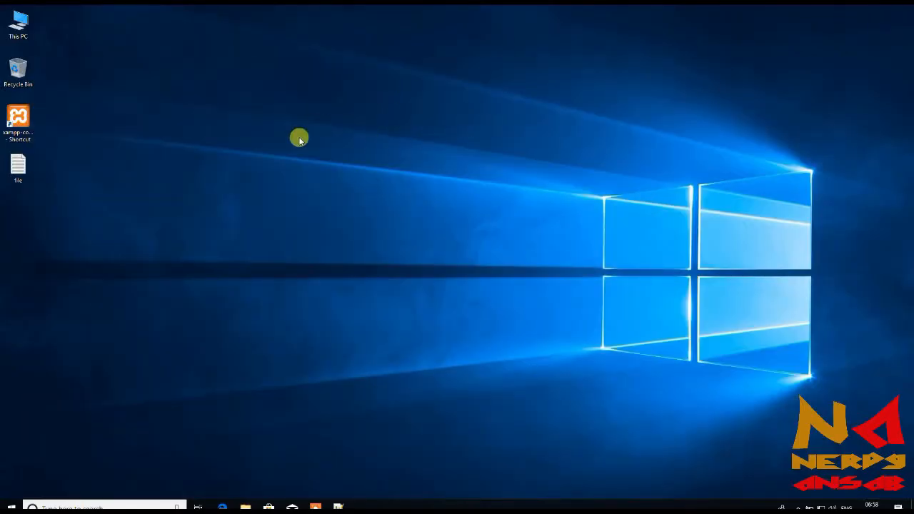
Copy the VirtualHost template block from the desktop file, then close that file.
{"action": "double_click", "coordinate": [17, 165]}
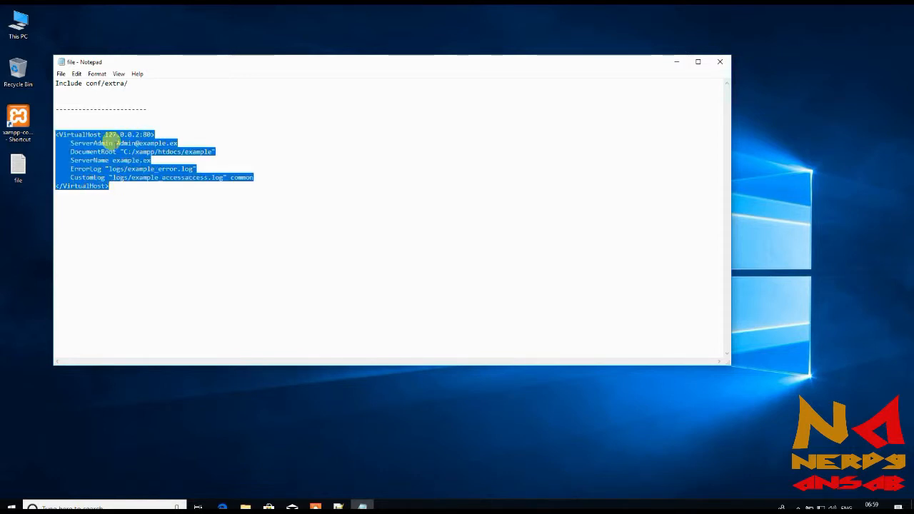
{"action": "right_click", "coordinate": [179, 179]}
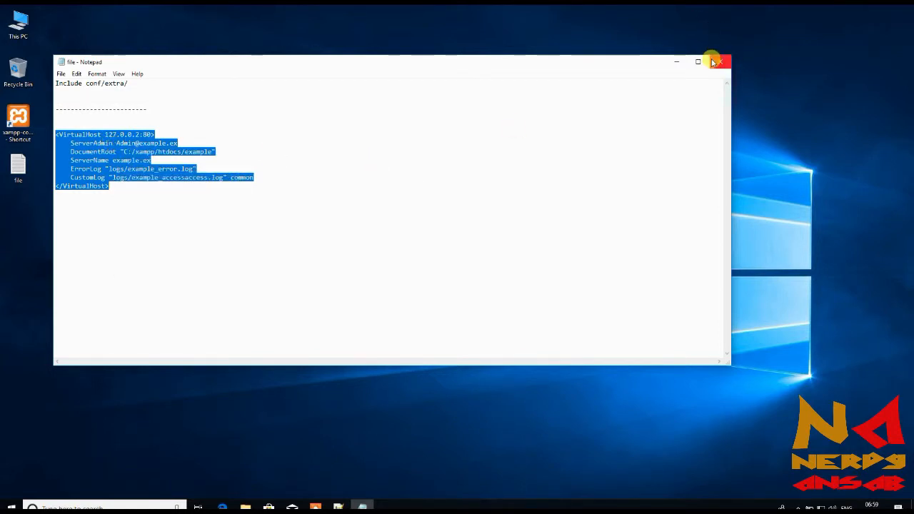
{"action": "left_click", "coordinate": [719, 61]}
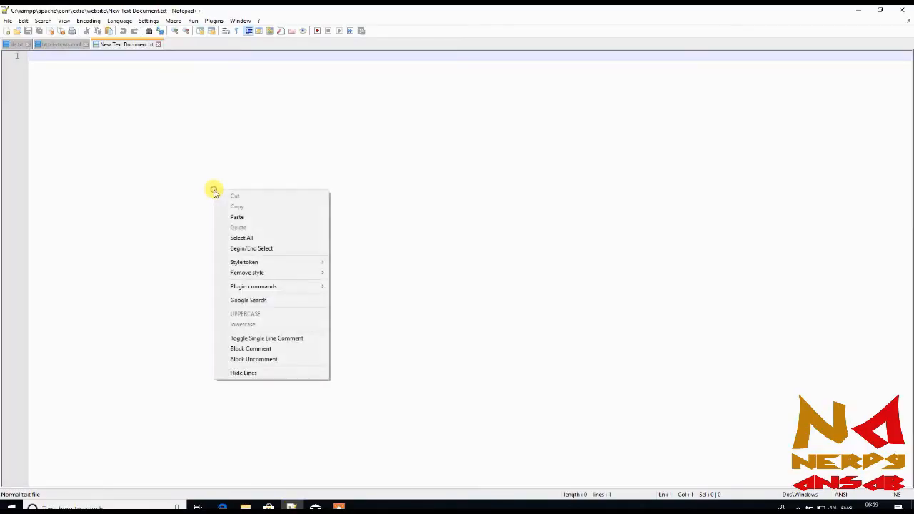
Paste the VirtualHost block, set ServerName nerdyansab.tk and name the logs nerdyansabtk.
{"action": "left_click", "coordinate": [236, 217]}
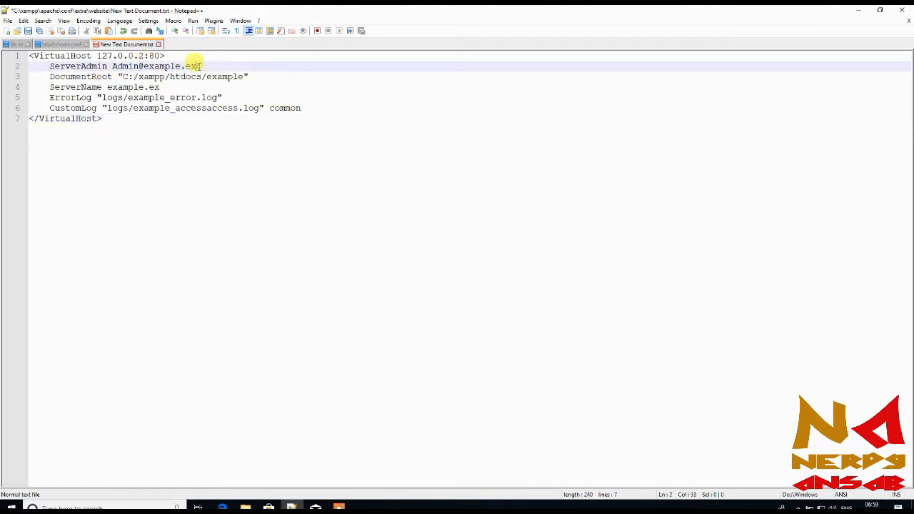
{"action": "key", "text": "Backspace"}
{"action": "type", "text": "localhost"}
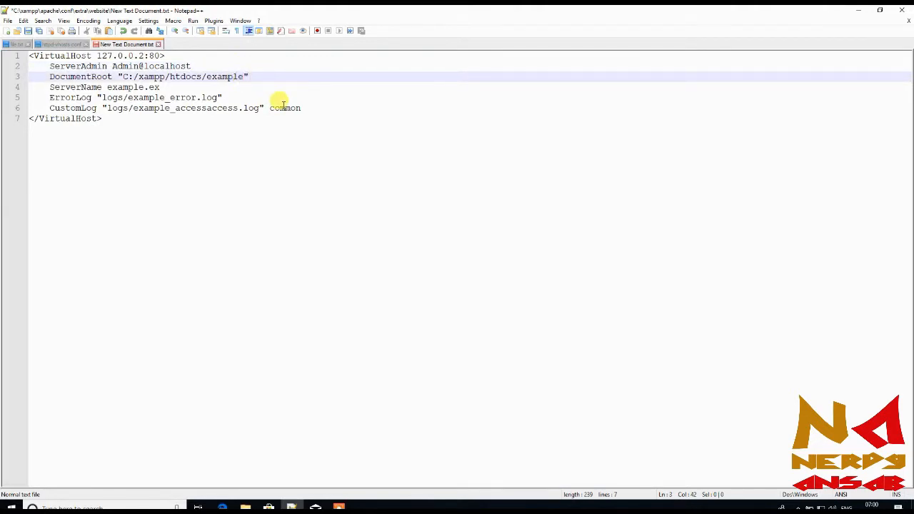
{"action": "key", "text": "Backspace"}
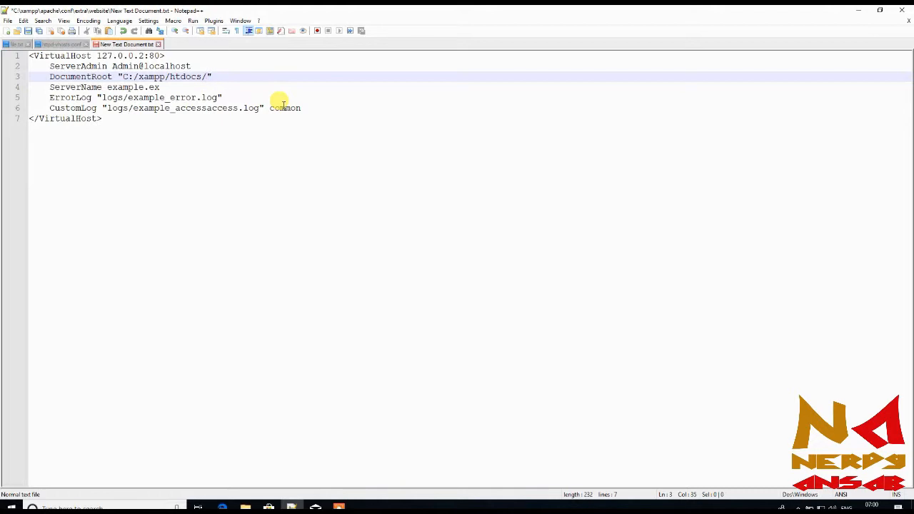
{"action": "type", "text": "nerdya"}
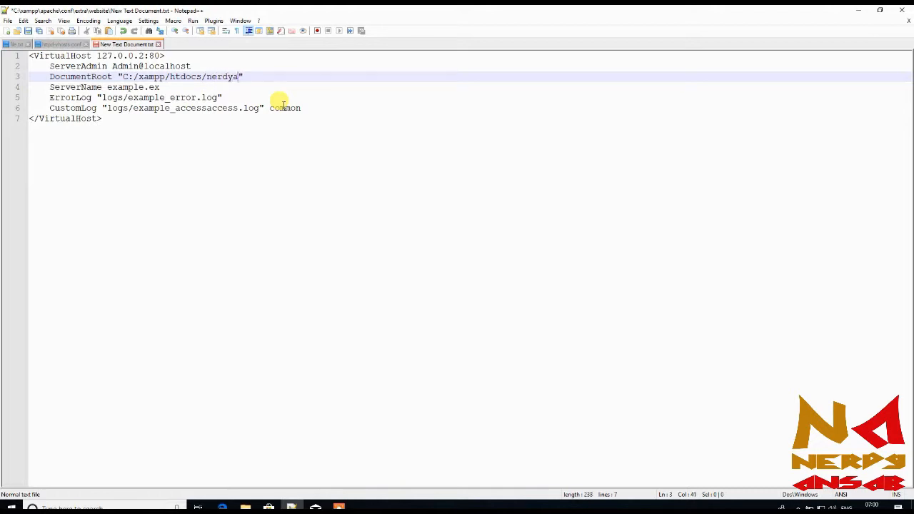
{"action": "type", "text": "nsab"}
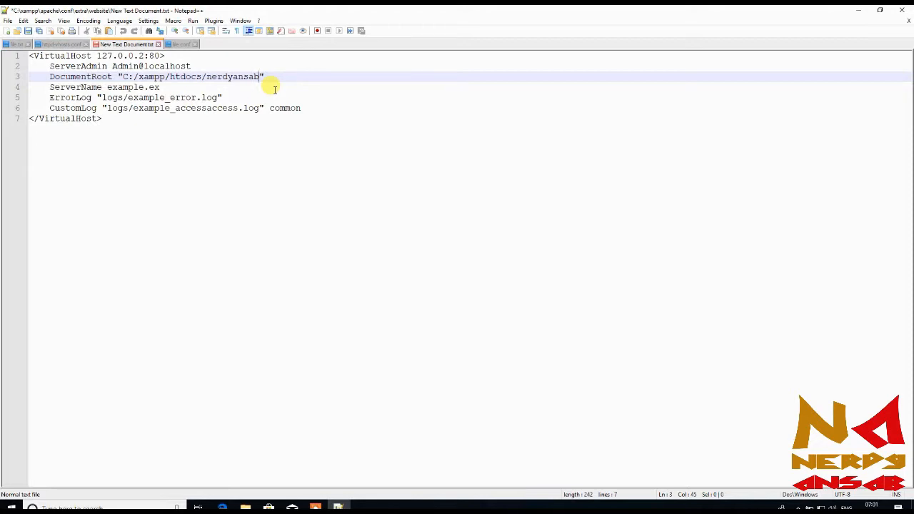
{"action": "type", "text": "tk"}
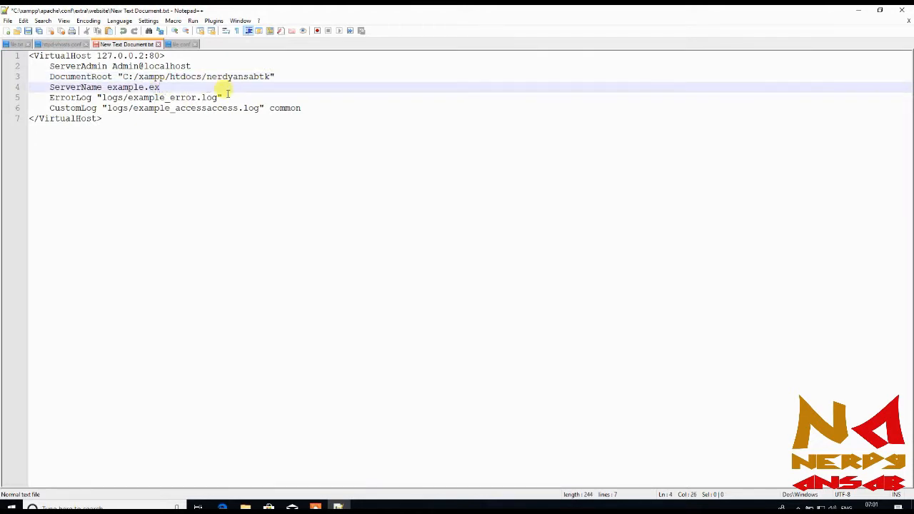
{"action": "key", "text": "BackSpace"}
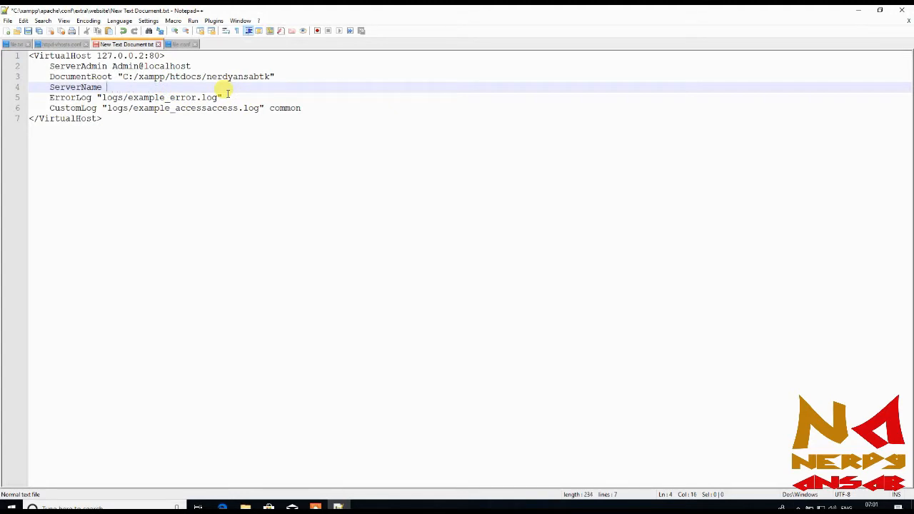
{"action": "type", "text": "nerdyansabtk"}
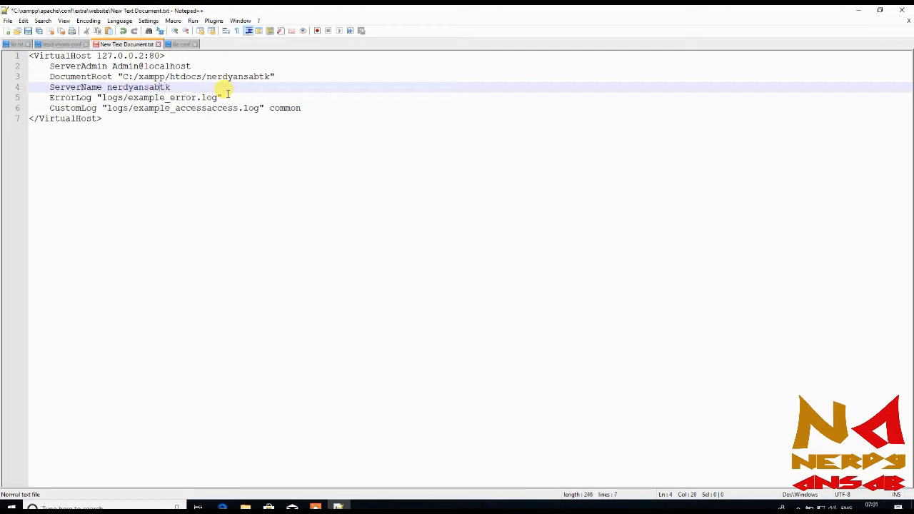
{"action": "type", "text": "."}
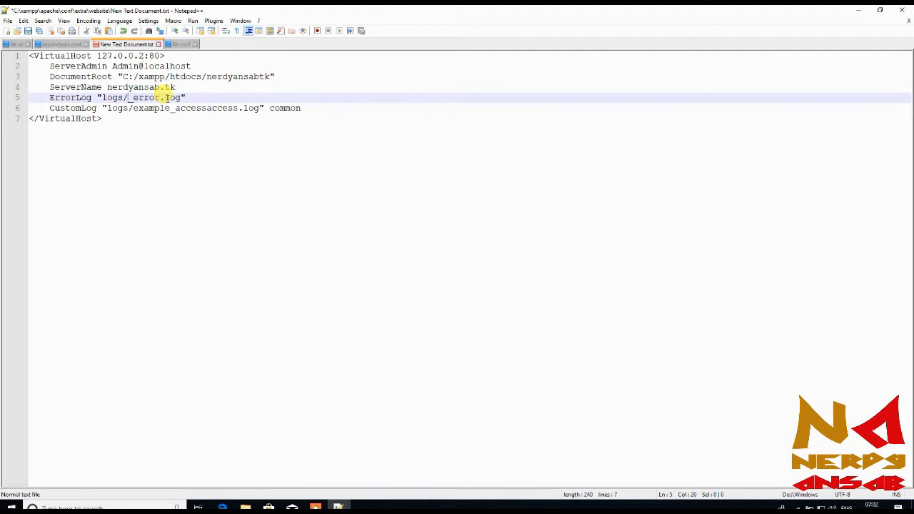
{"action": "type", "text": "nerd"}
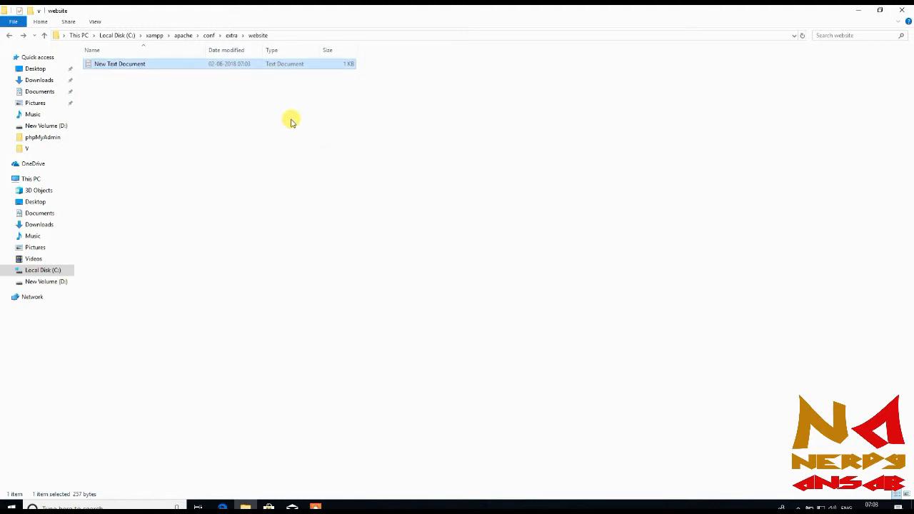
Save the text document's VirtualHost entry as nerdyansabml.conf in the website folder.
{"action": "right_click", "coordinate": [119, 63]}
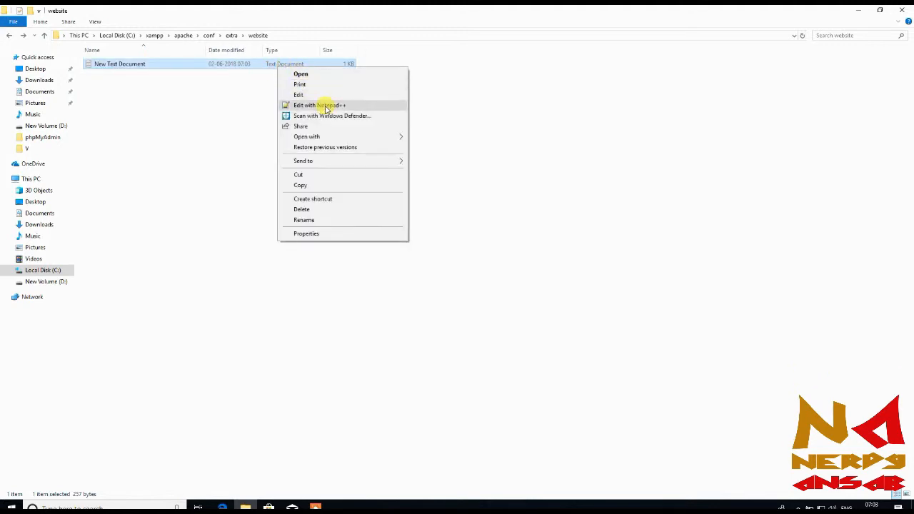
{"action": "left_click", "coordinate": [319, 105]}
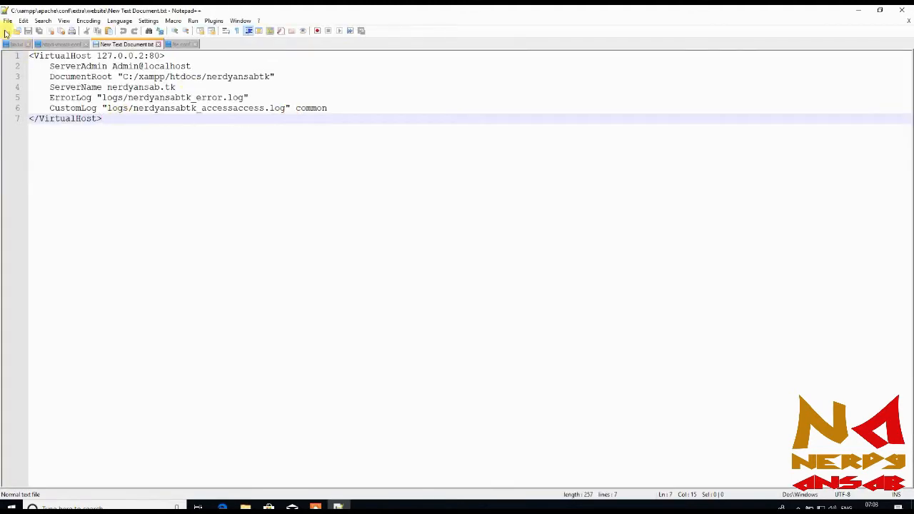
{"action": "left_click", "coordinate": [8, 20]}
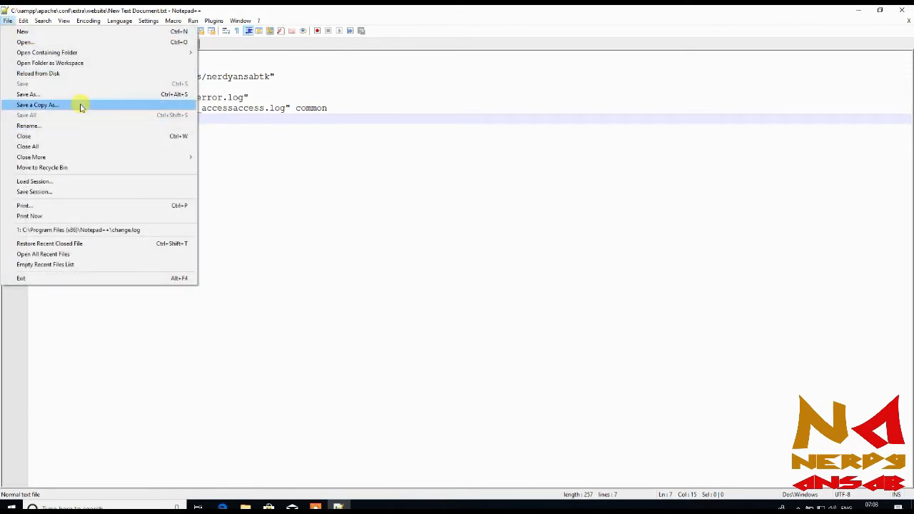
{"action": "left_click", "coordinate": [27, 93]}
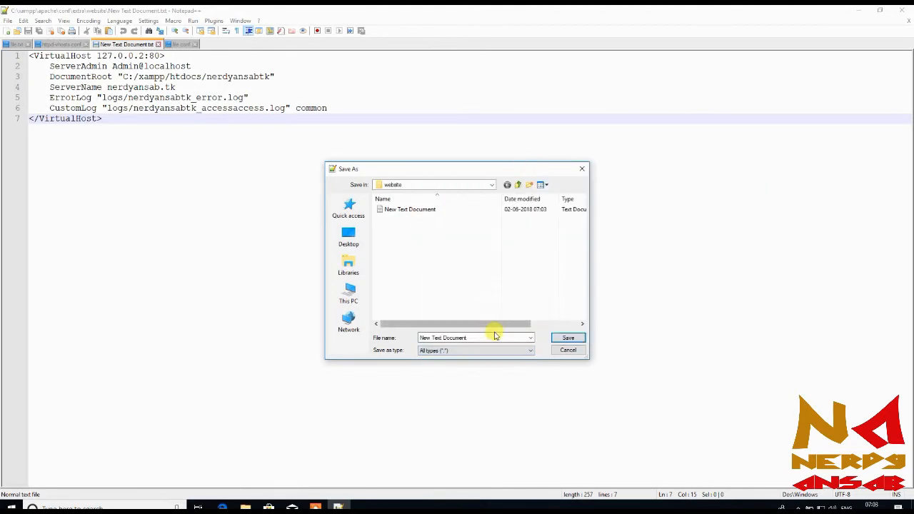
{"action": "left_click", "coordinate": [474, 337]}
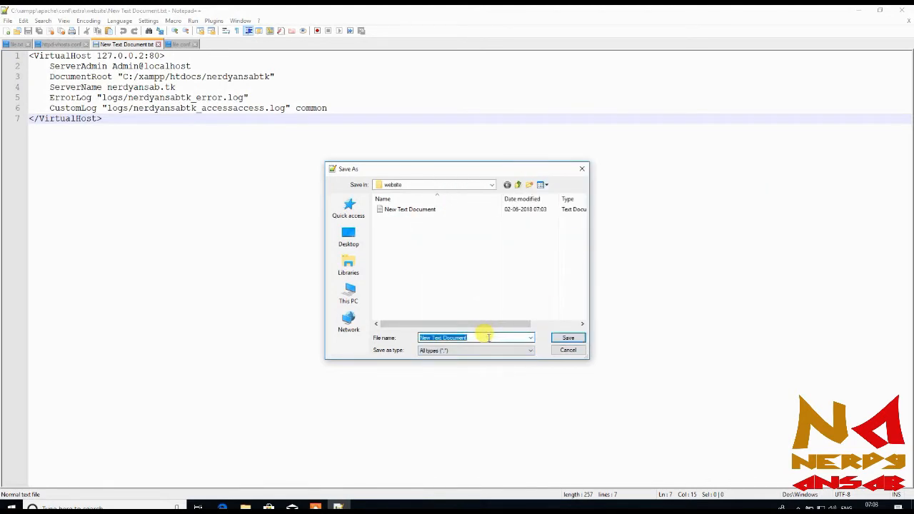
{"action": "left_click", "coordinate": [474, 337]}
{"action": "type", "text": "nerdyansabtk.conf"}
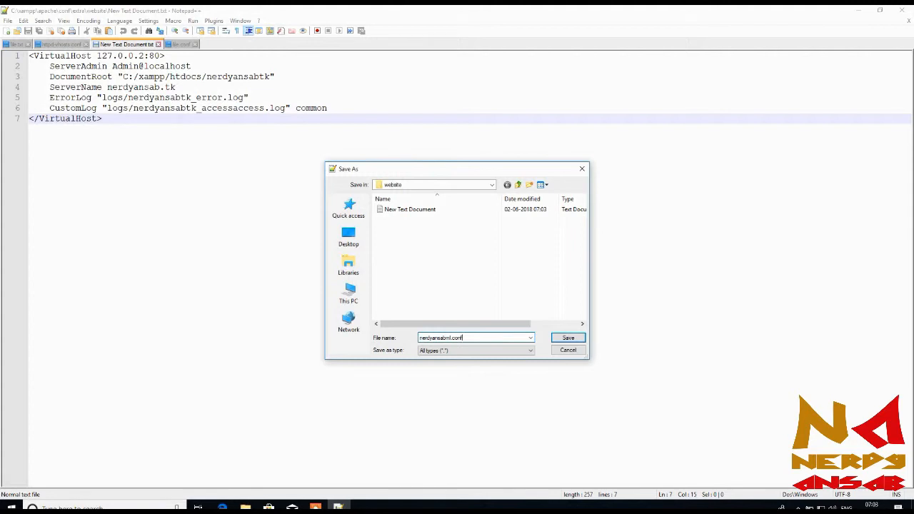
{"action": "left_click", "coordinate": [567, 337]}
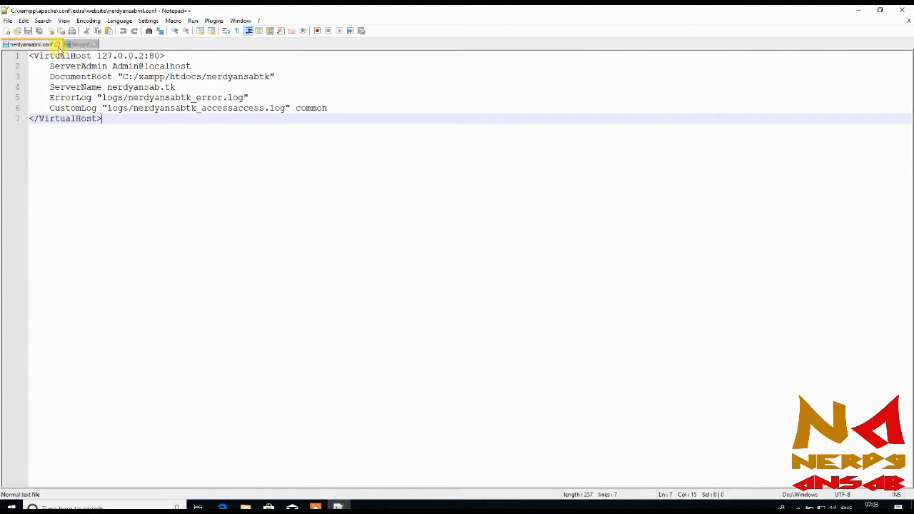
Close the saved config file and delete the leftover New Text Document.
{"action": "left_click", "coordinate": [59, 44]}
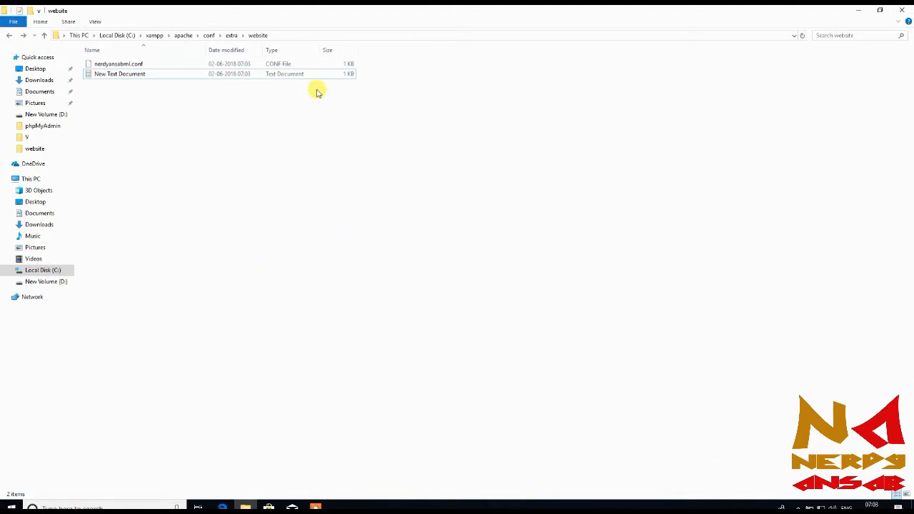
{"action": "left_click", "coordinate": [119, 73]}
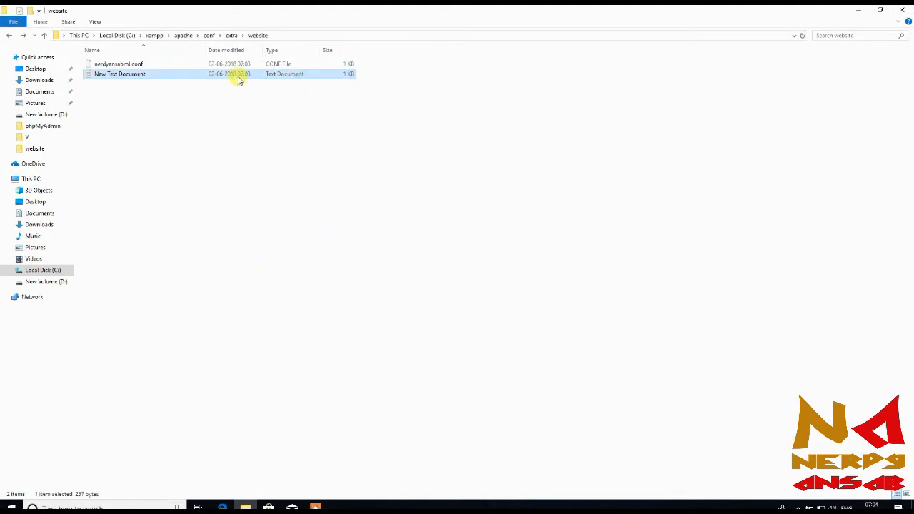
{"action": "key", "text": "Delete"}
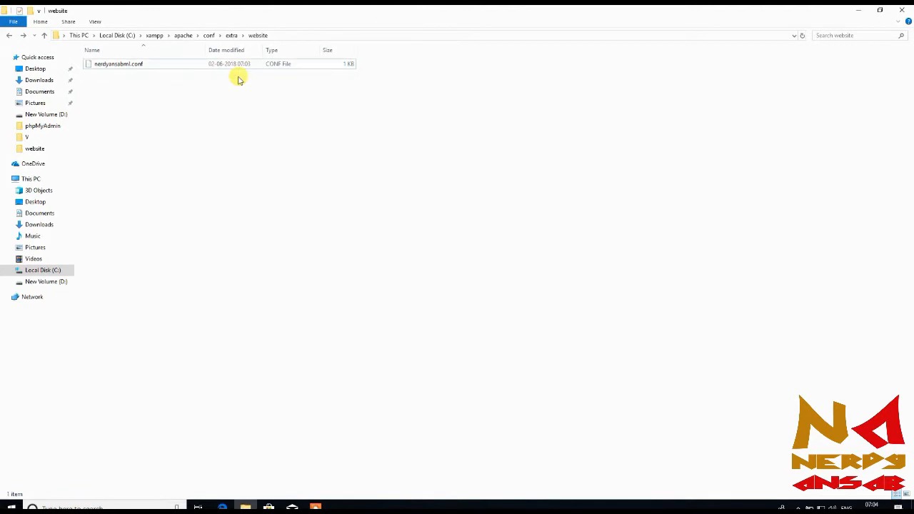
{"action": "mouse_move", "coordinate": [313, 152]}
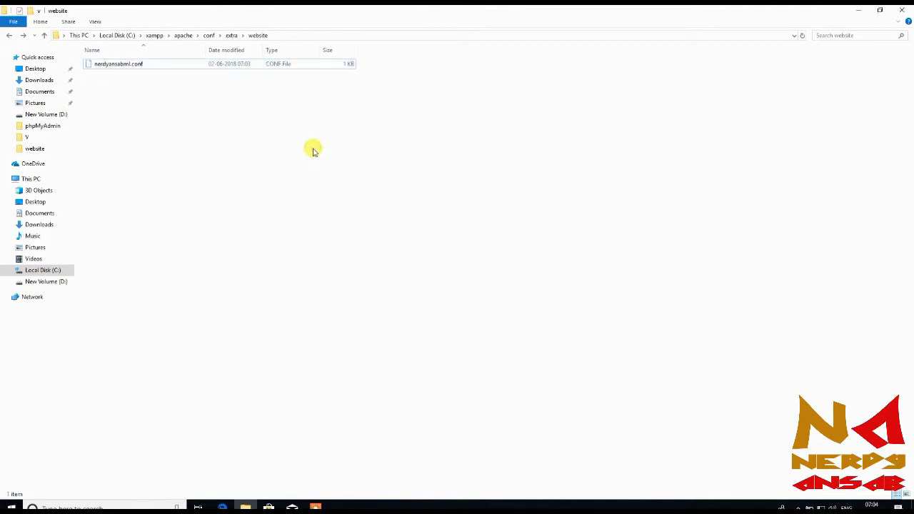
Open httpd-vhosts.conf from the extra folder in Notepad++.
{"action": "left_click", "coordinate": [8, 35]}
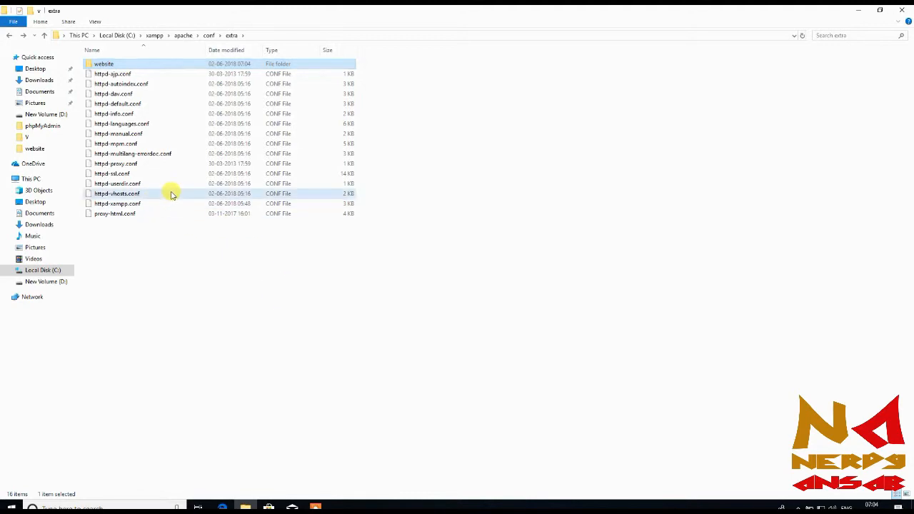
{"action": "right_click", "coordinate": [116, 193]}
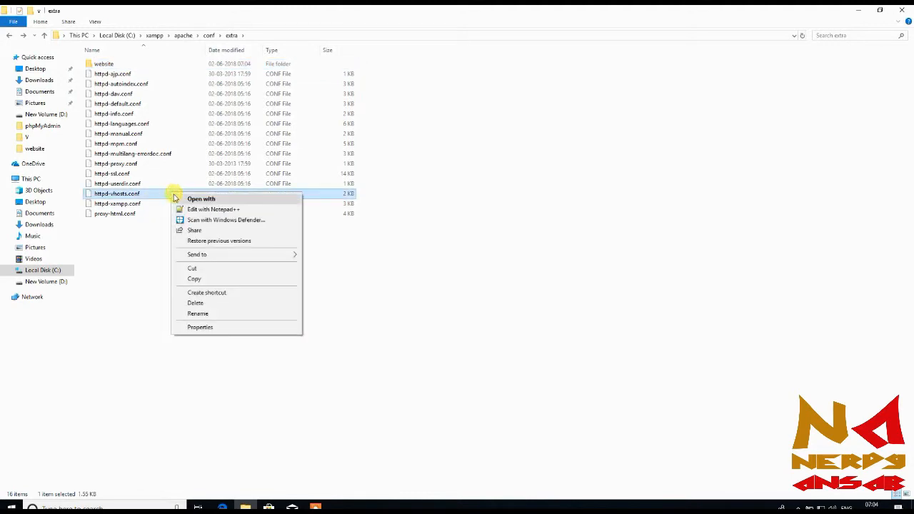
{"action": "left_click", "coordinate": [214, 209]}
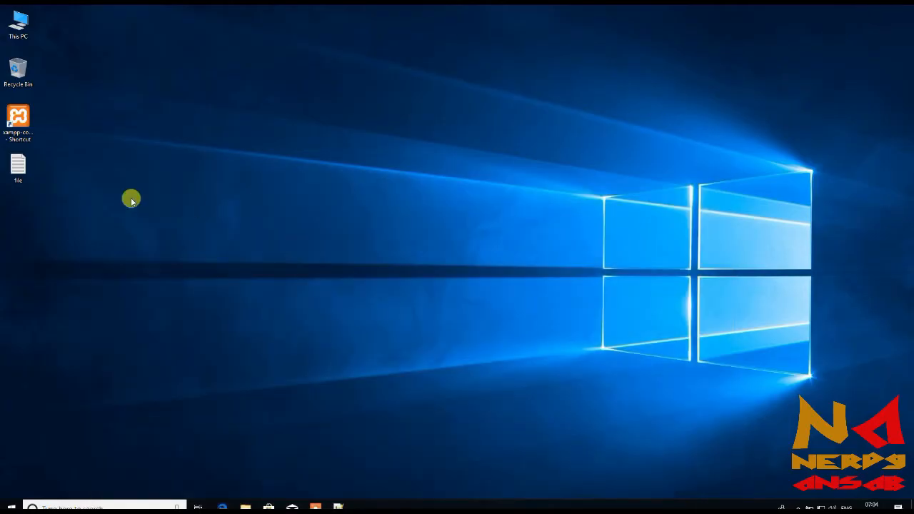
{"action": "right_click", "coordinate": [17, 168]}
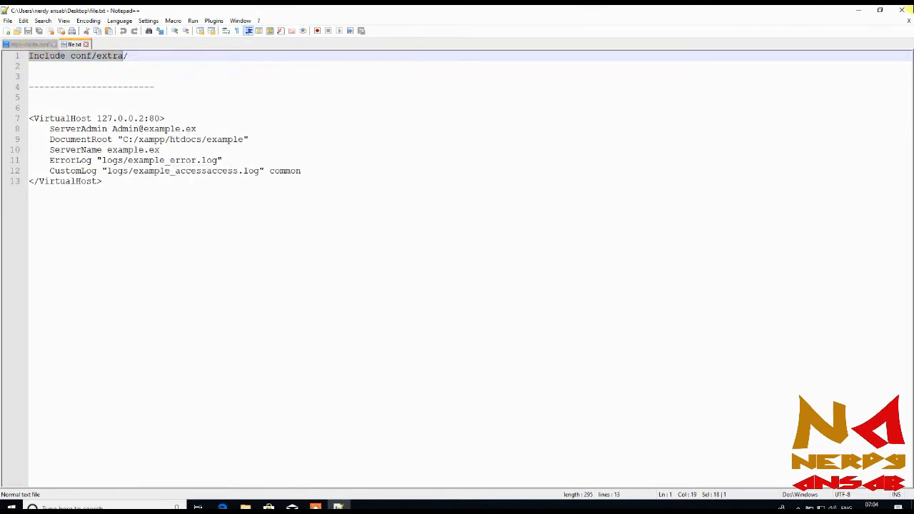
{"action": "left_click", "coordinate": [880, 10]}
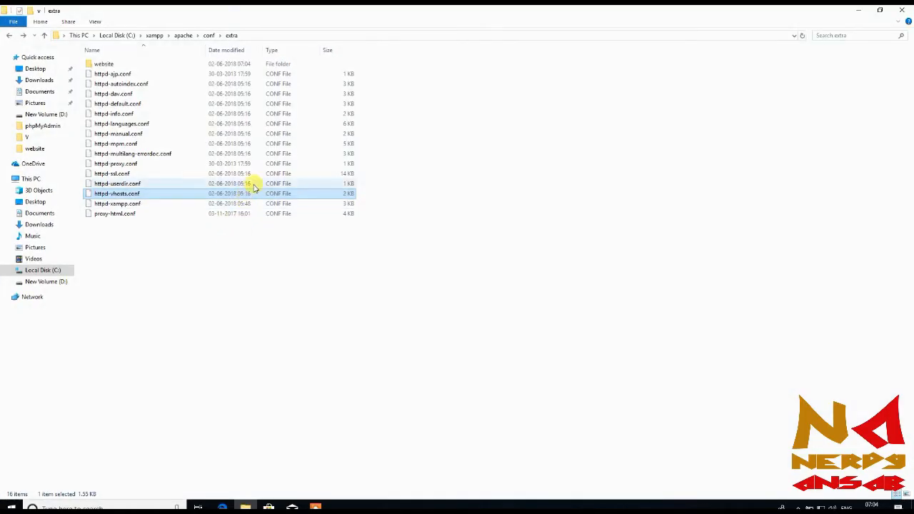
{"action": "right_click", "coordinate": [117, 193]}
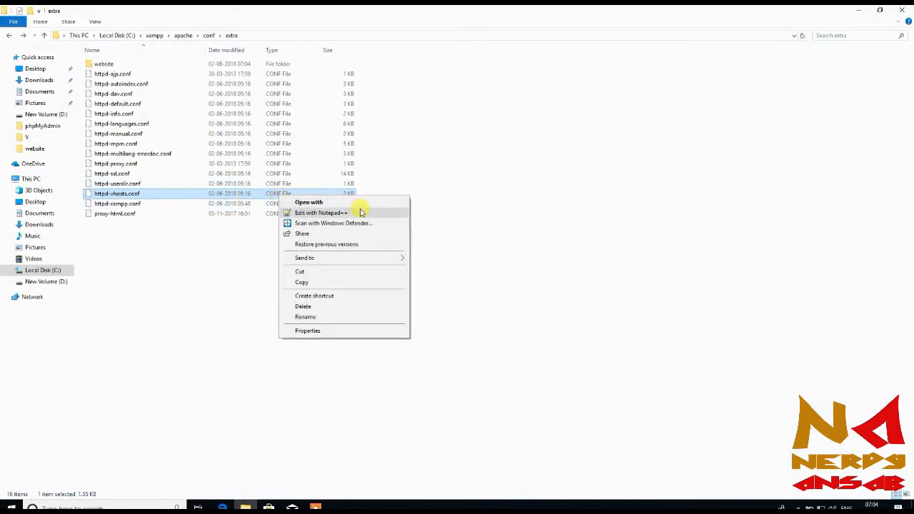
{"action": "left_click", "coordinate": [320, 213]}
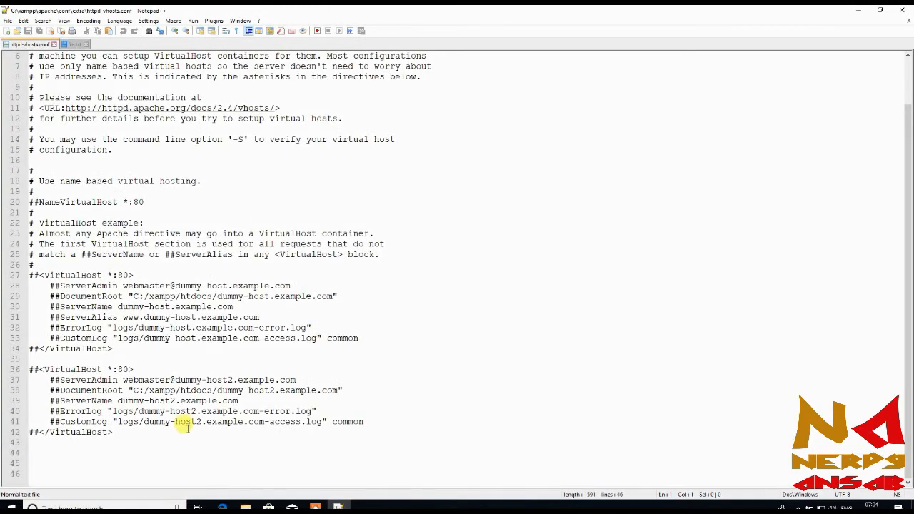
Start an 'Include conf/extra/' line at the end of httpd-vhosts.conf.
{"action": "left_click", "coordinate": [169, 452]}
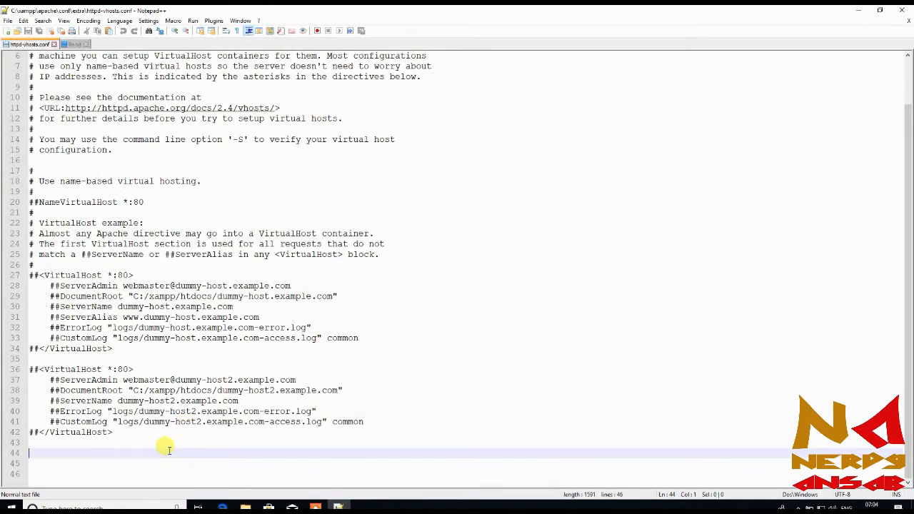
{"action": "type", "text": "Include conf/extra"}
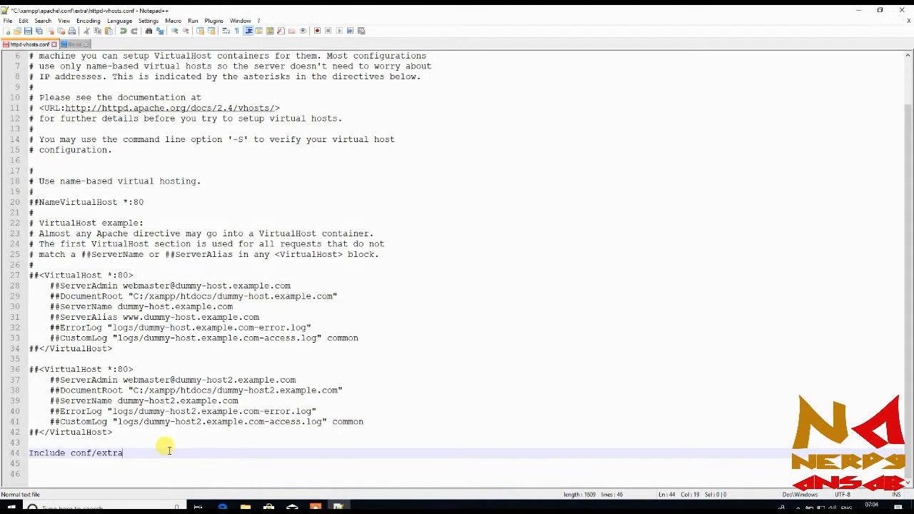
{"action": "type", "text": "/"}
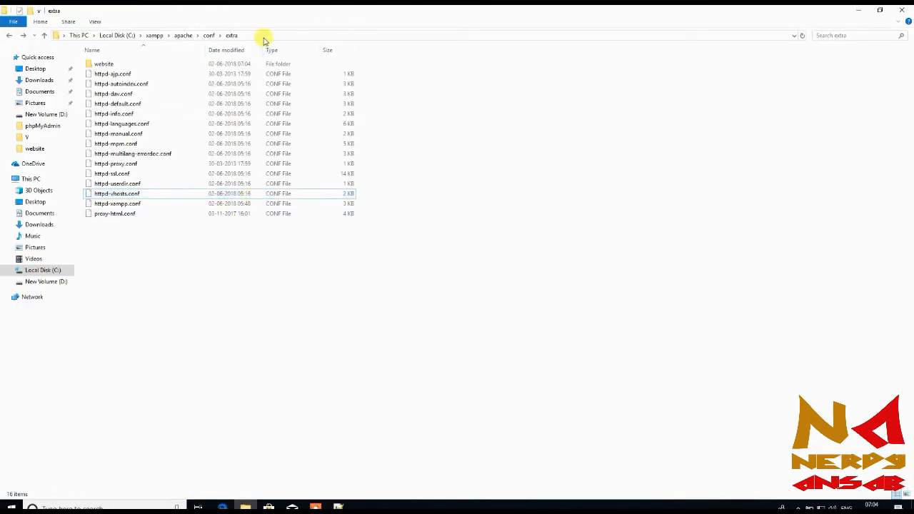
{"action": "double_click", "coordinate": [104, 63]}
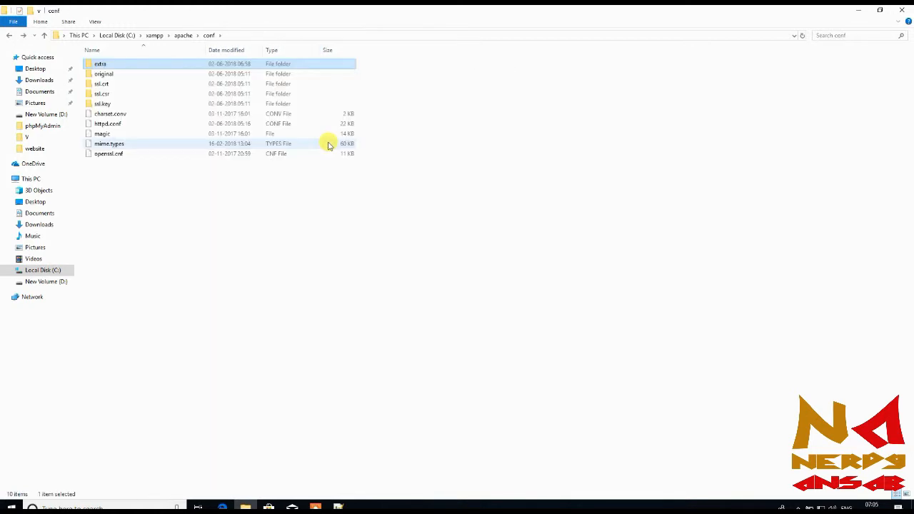
{"action": "double_click", "coordinate": [100, 63]}
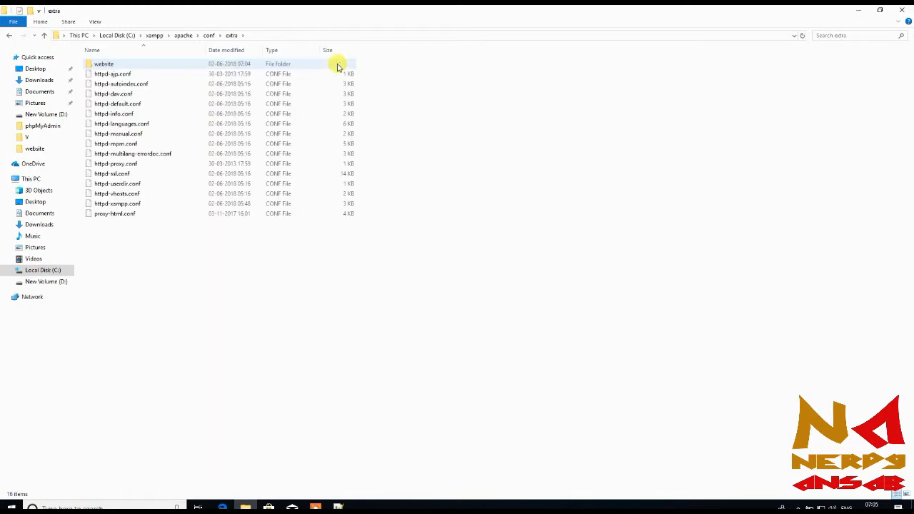
{"action": "double_click", "coordinate": [103, 63]}
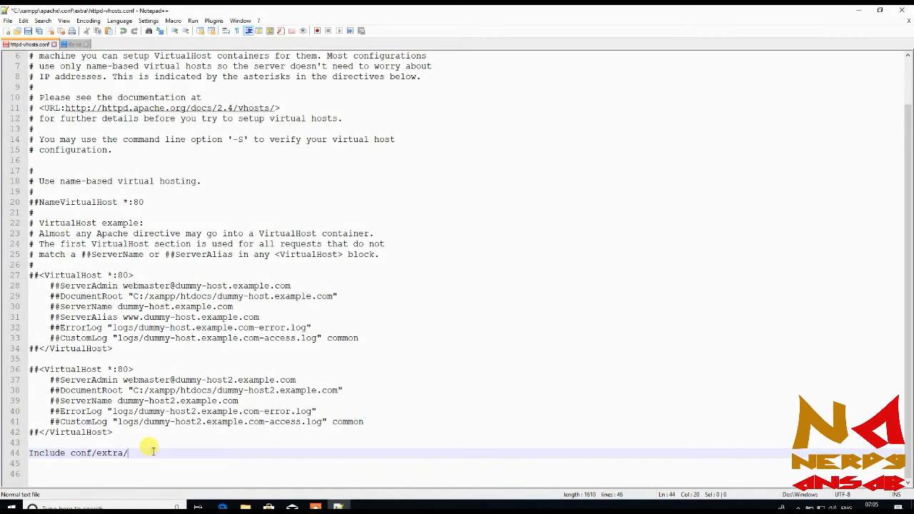
{"action": "mouse_move", "coordinate": [176, 441]}
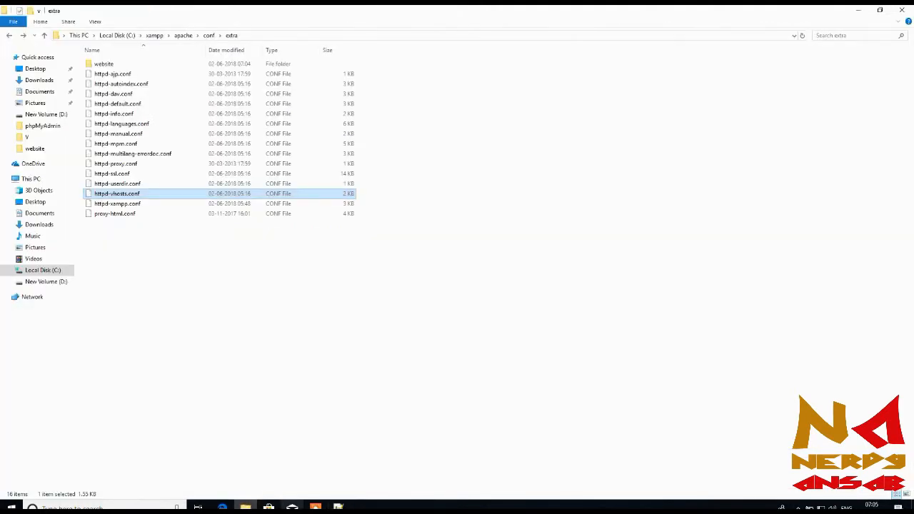
Complete the Include path as conf/extra/website/nerdyansabml.conf.
{"action": "double_click", "coordinate": [116, 194]}
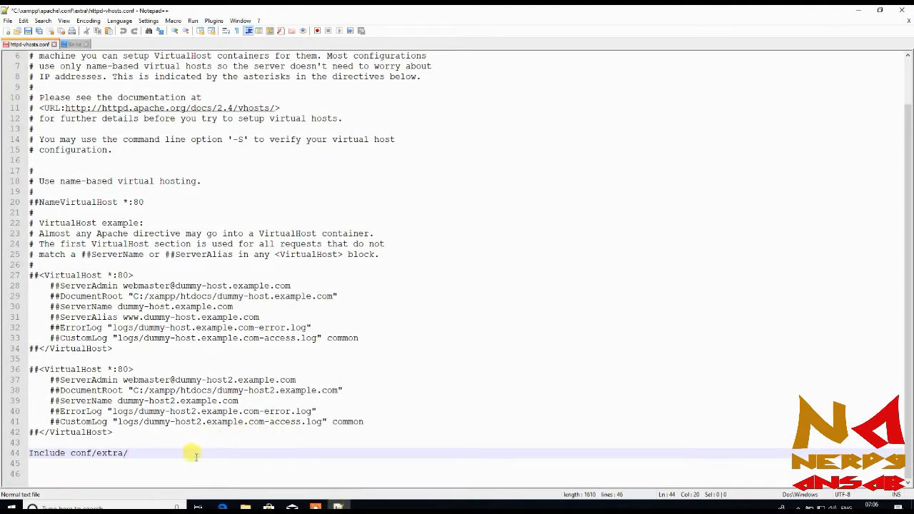
{"action": "type", "text": "WE"}
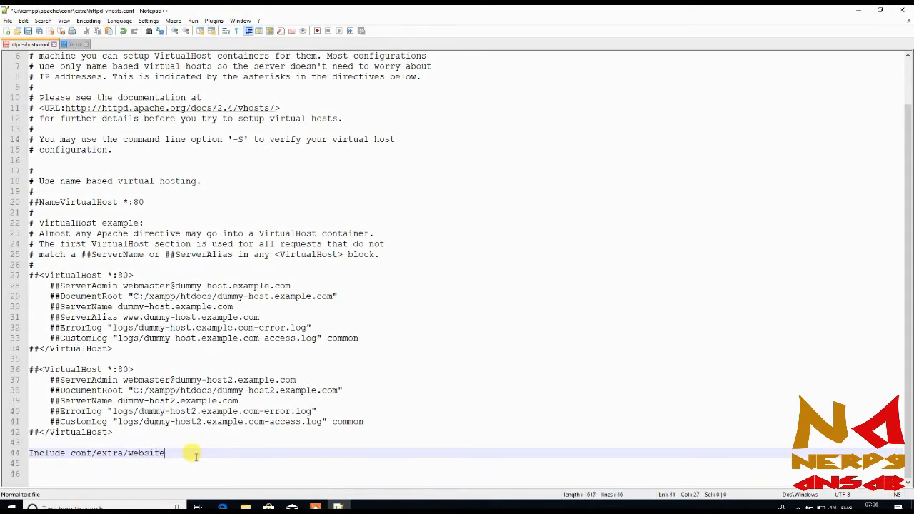
{"action": "type", "text": "/"}
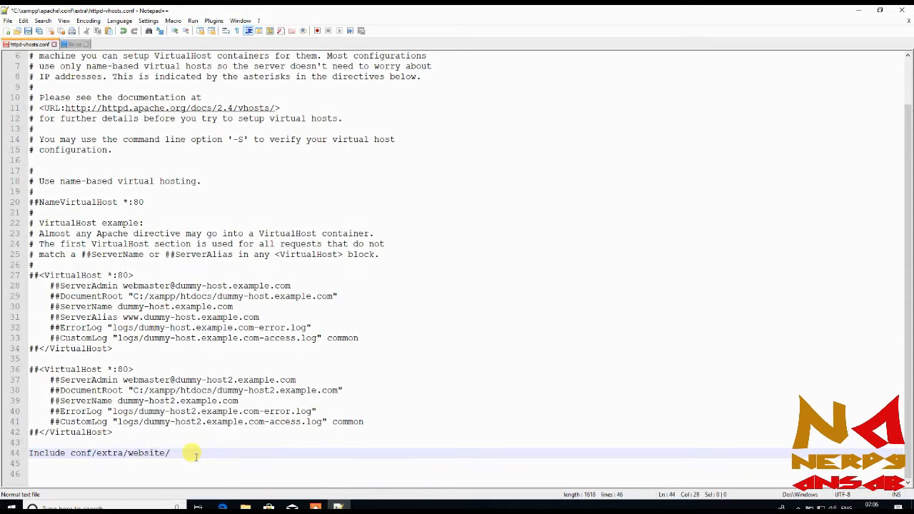
{"action": "type", "text": "nerdyan"}
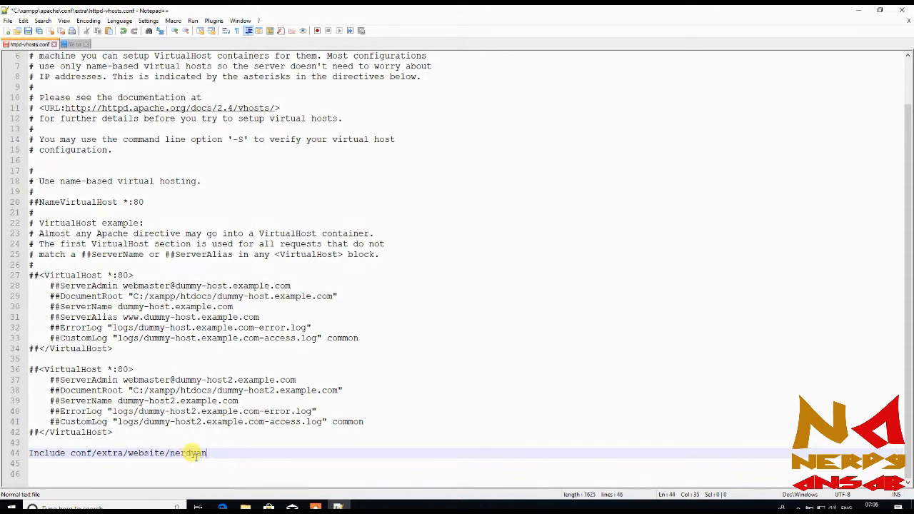
{"action": "type", "text": "sab"}
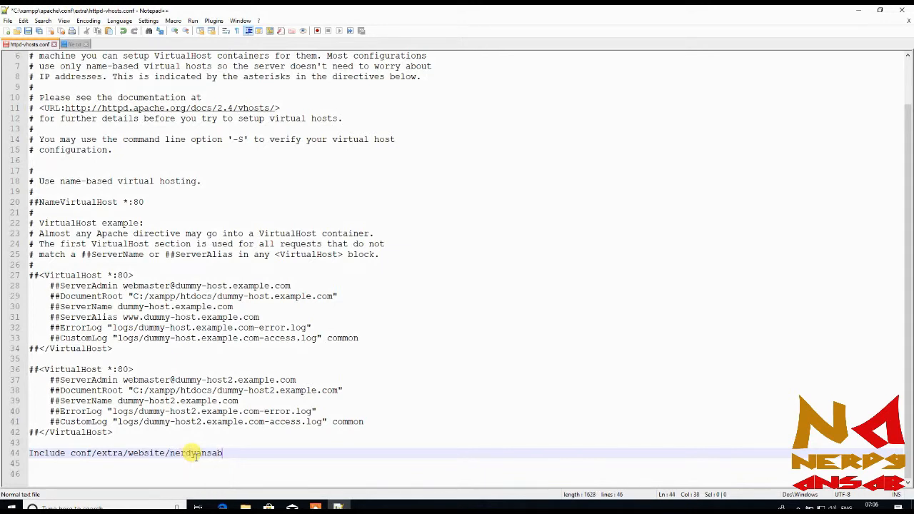
{"action": "type", "text": "ml."}
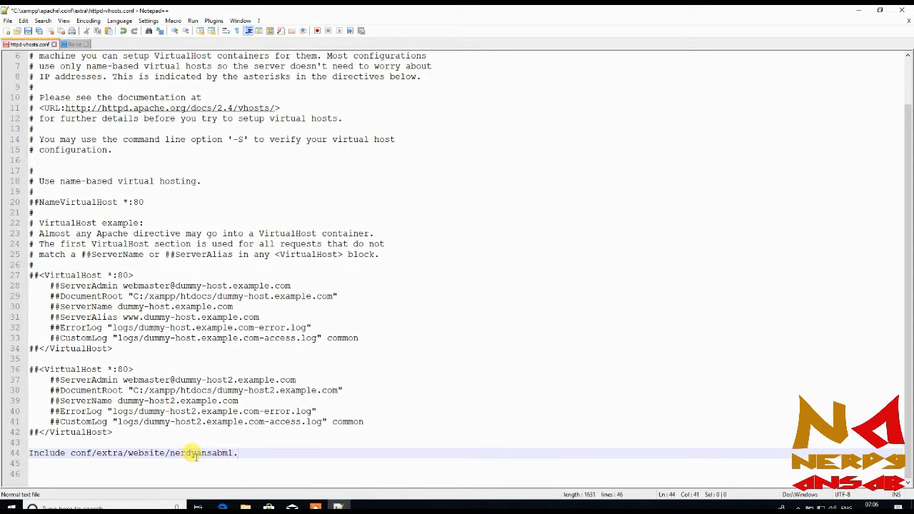
{"action": "type", "text": ".conf"}
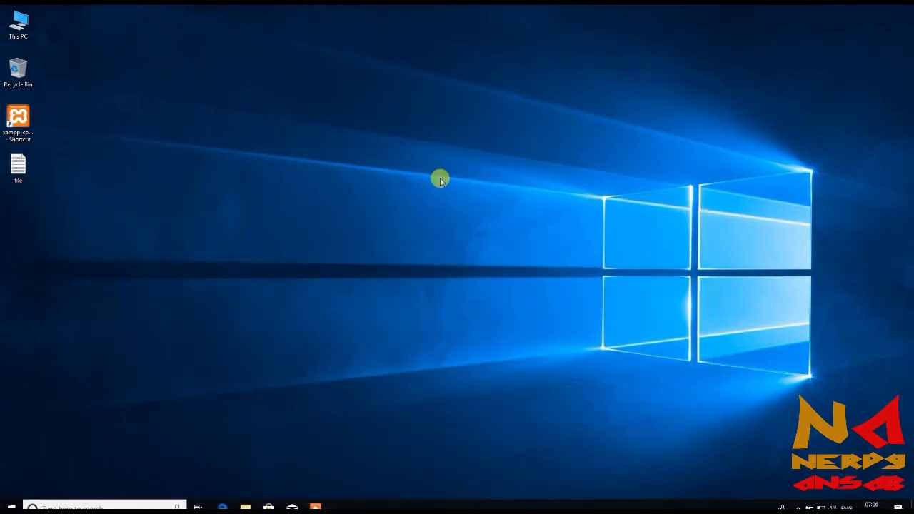
Create a folder named nerdyansabml inside C:\xampp\htdocs.
{"action": "right_click", "coordinate": [439, 178]}
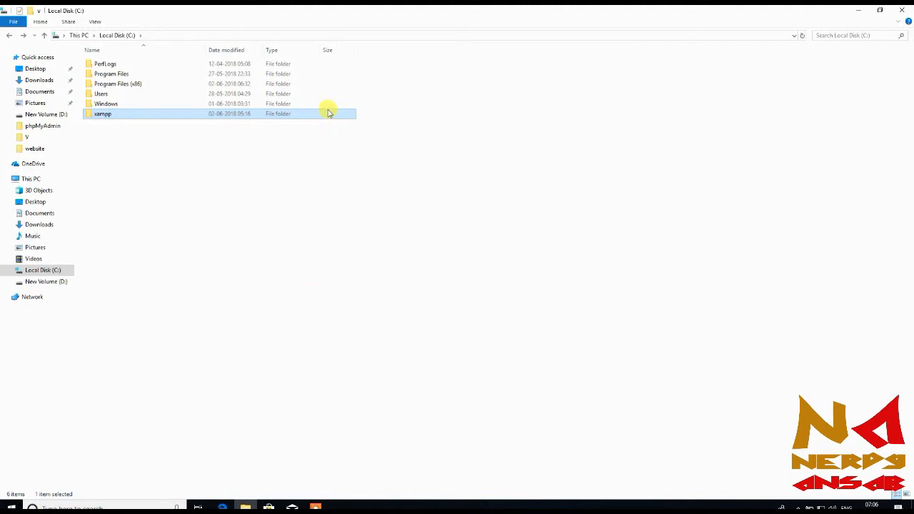
{"action": "double_click", "coordinate": [102, 113]}
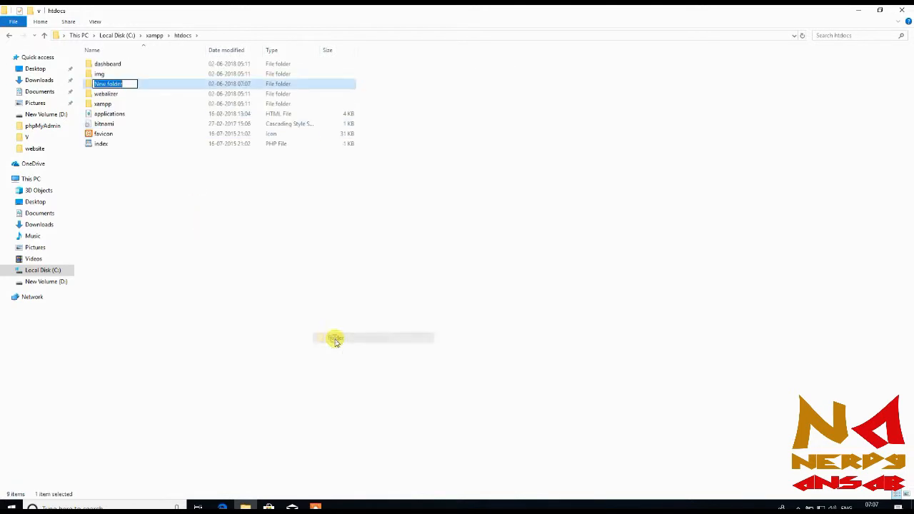
{"action": "type", "text": "nerdyansabml"}
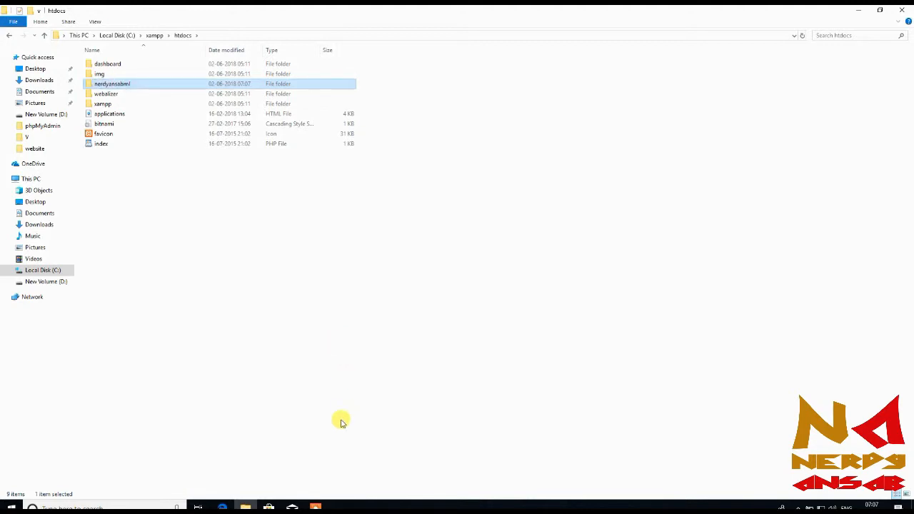
{"action": "mouse_move", "coordinate": [255, 84]}
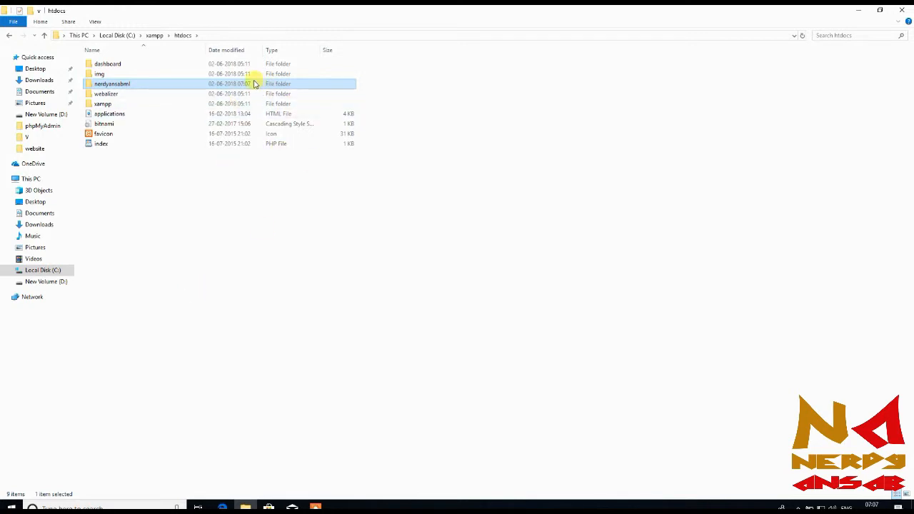
{"action": "mouse_move", "coordinate": [99, 87]}
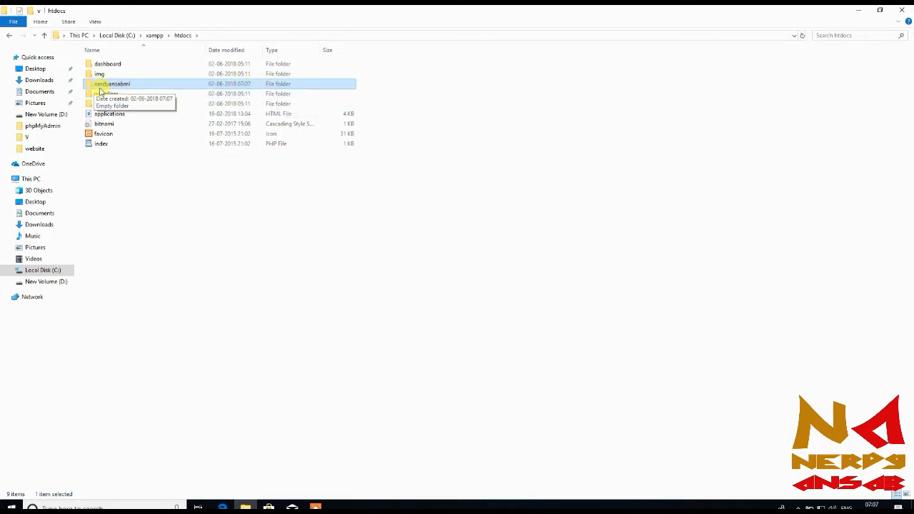
{"action": "mouse_move", "coordinate": [202, 259]}
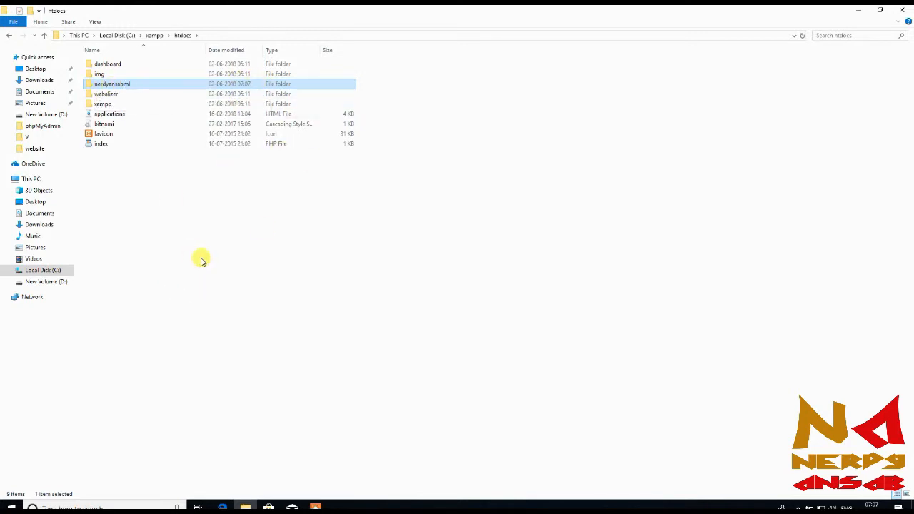
Open nerdyansabml.conf from xampp\apache\conf\extra\website in Notepad++.
{"action": "left_click", "coordinate": [125, 264]}
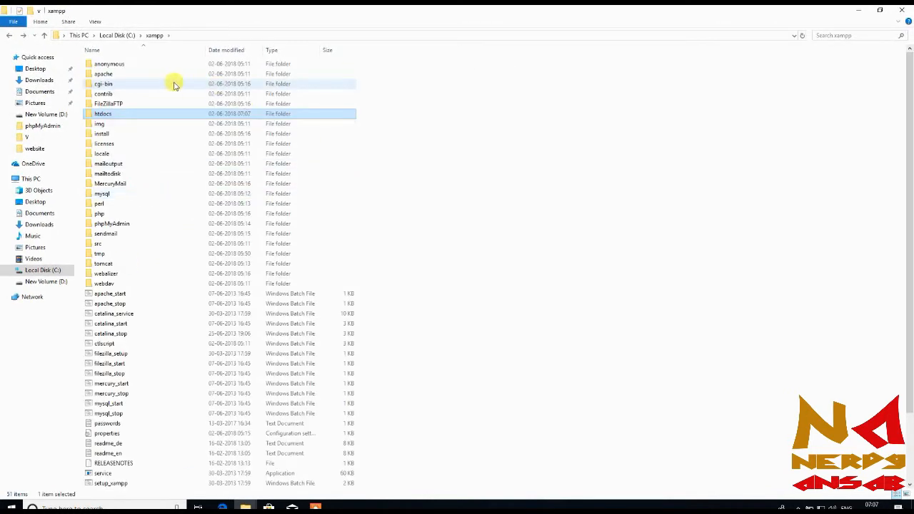
{"action": "left_click", "coordinate": [104, 74]}
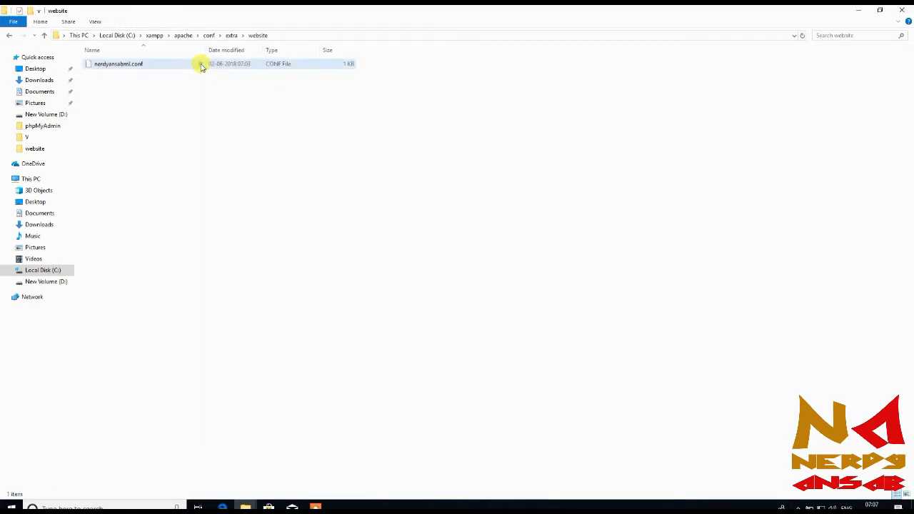
{"action": "right_click", "coordinate": [118, 64]}
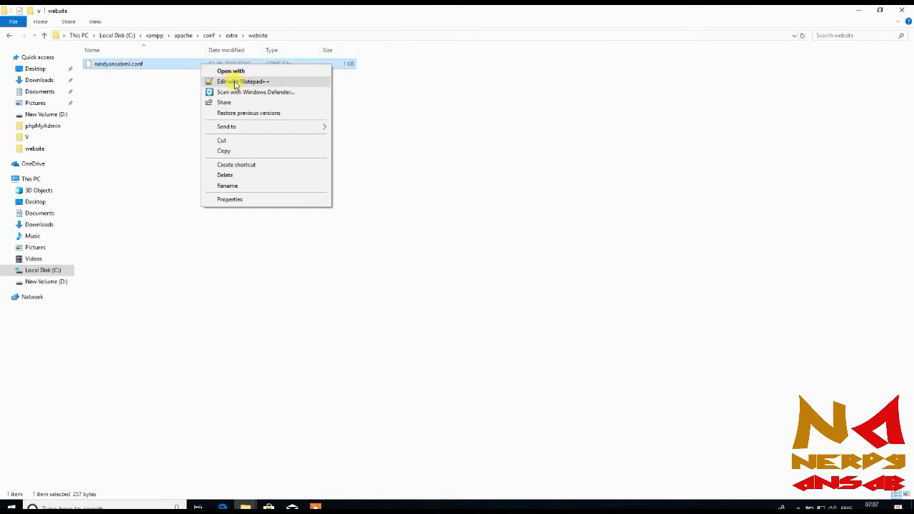
{"action": "left_click", "coordinate": [244, 81]}
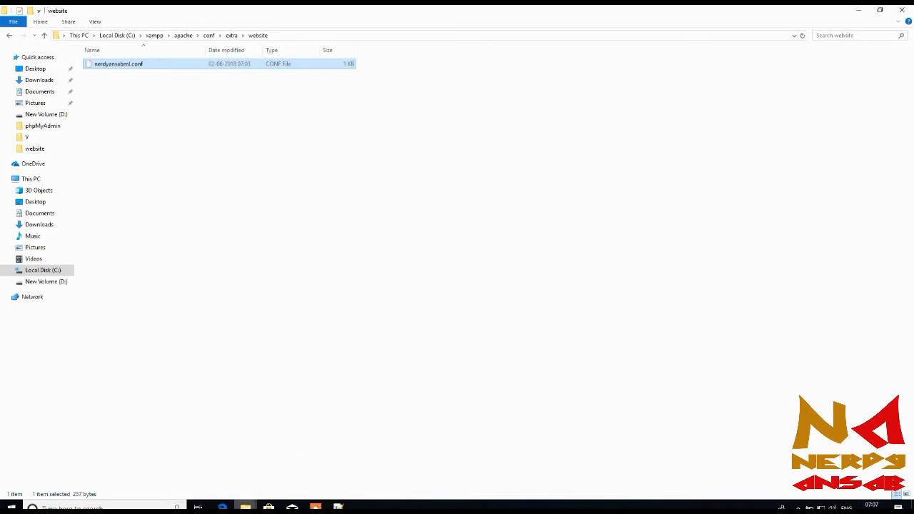
{"action": "mouse_move", "coordinate": [254, 505]}
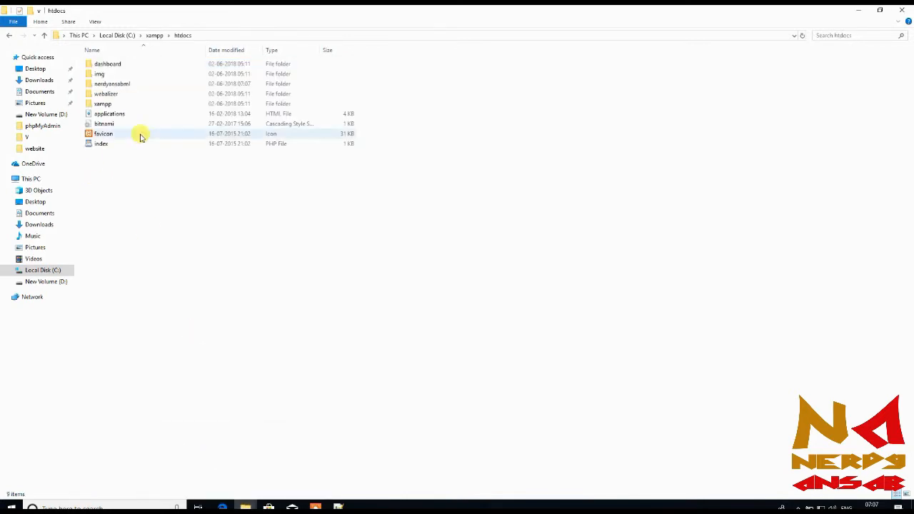
Rename the htdocs folder to nerdyansabtk and add an empty text document named index.
{"action": "left_click", "coordinate": [111, 83]}
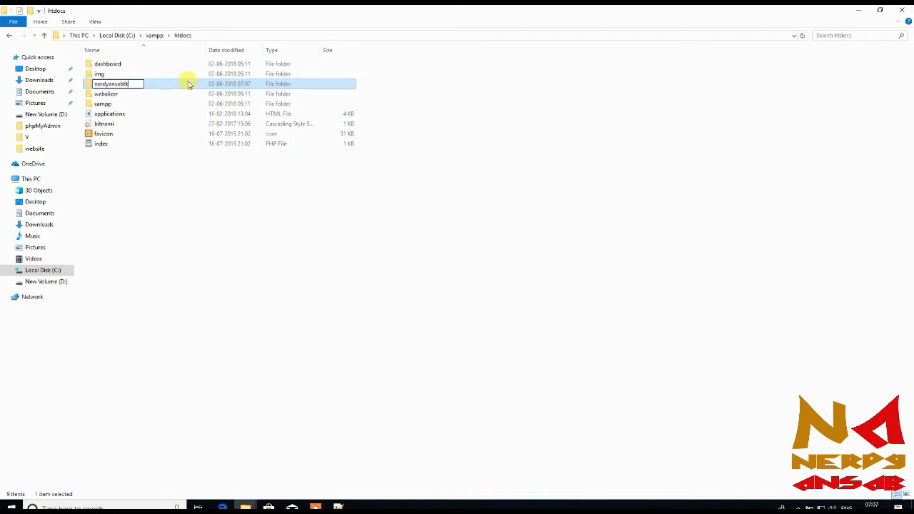
{"action": "double_click", "coordinate": [111, 83]}
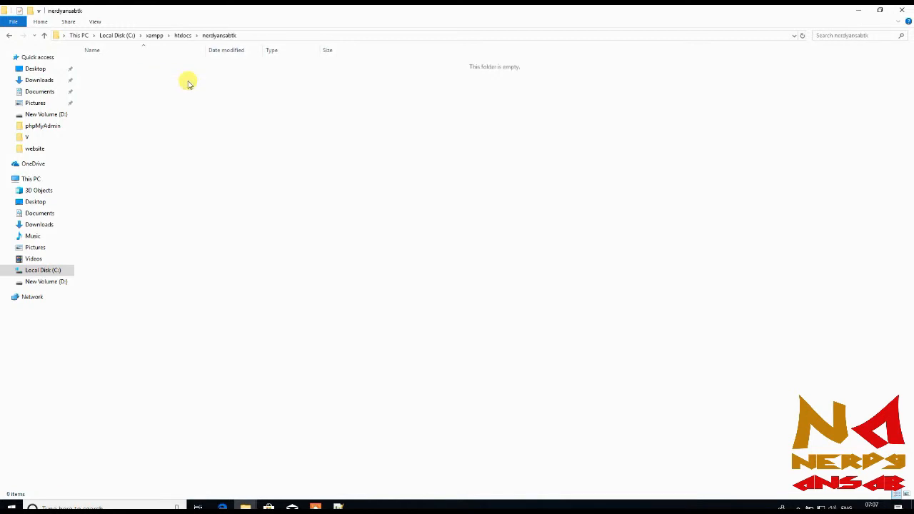
{"action": "right_click", "coordinate": [187, 83]}
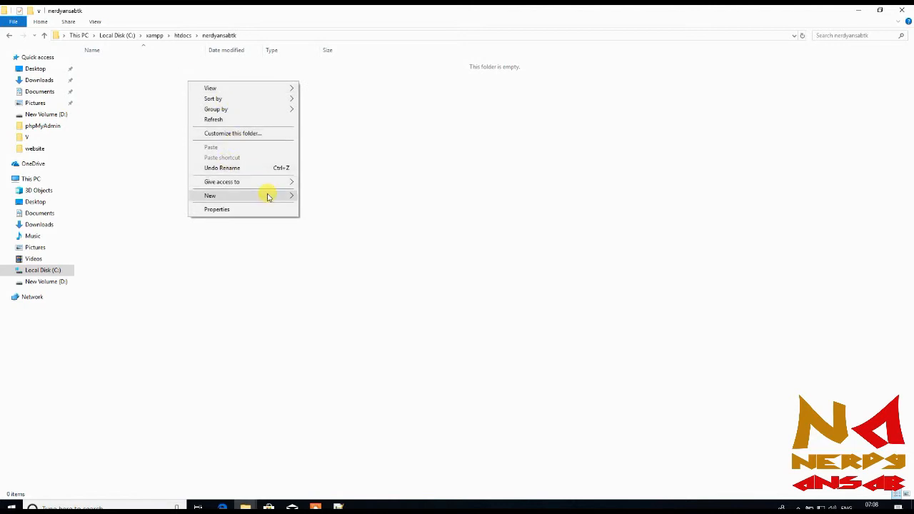
{"action": "left_click", "coordinate": [209, 195]}
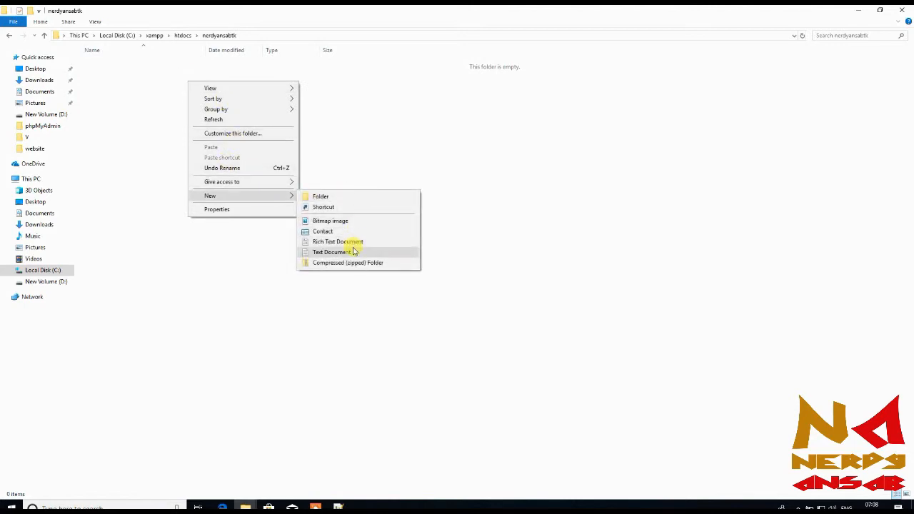
{"action": "left_click", "coordinate": [332, 252]}
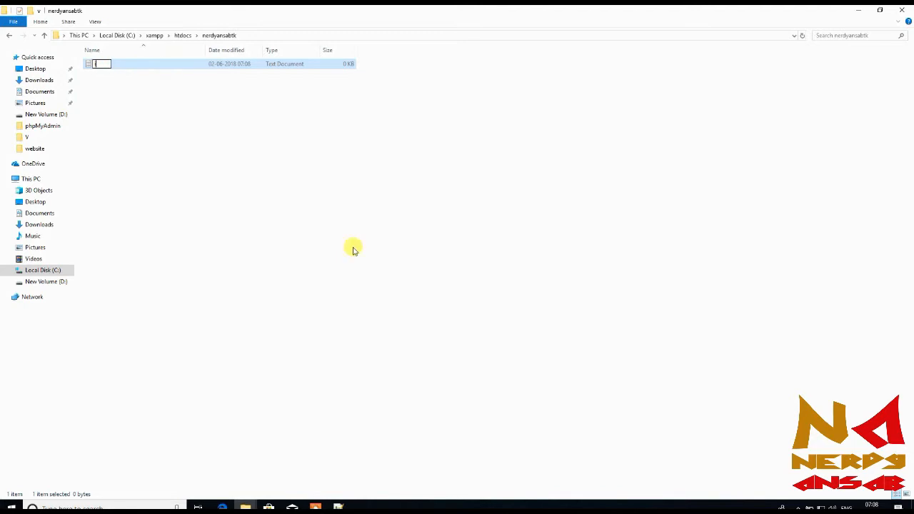
{"action": "type", "text": "index"}
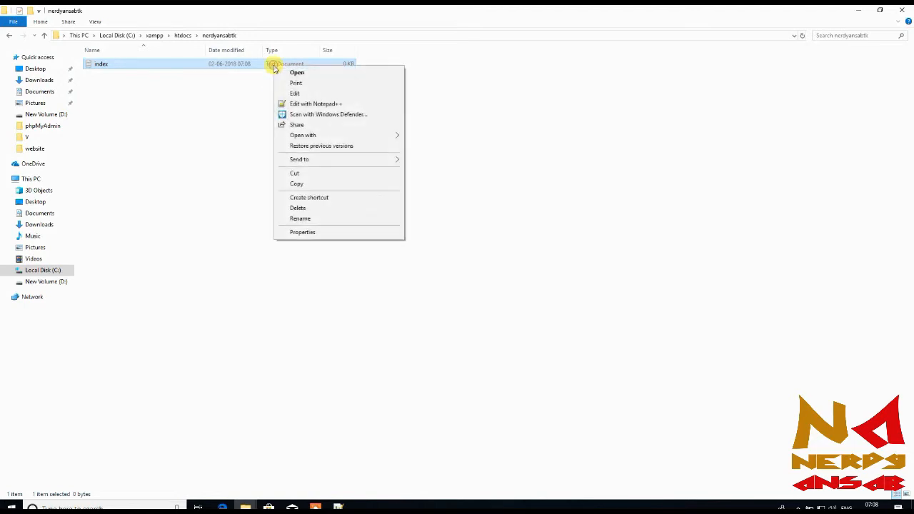
Type 'Hi' into the index document and save it as index.php.
{"action": "left_click", "coordinate": [315, 104]}
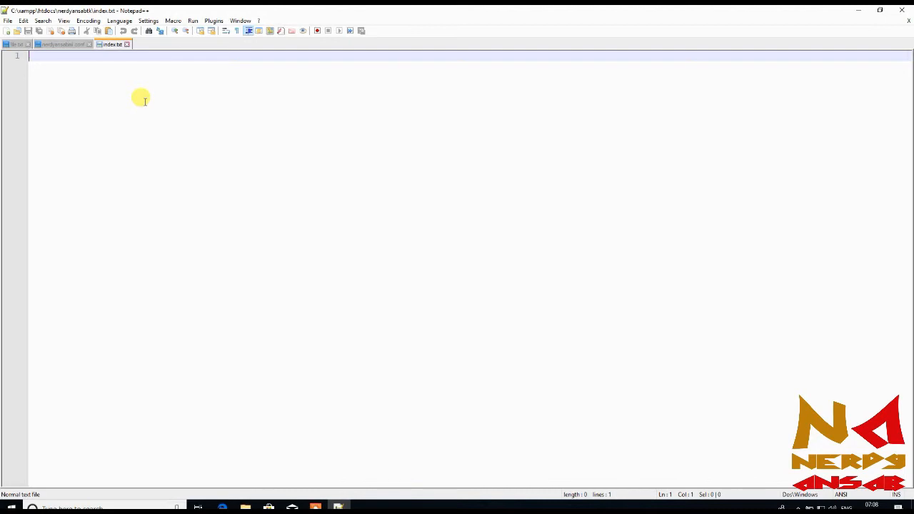
{"action": "type", "text": "Hi"}
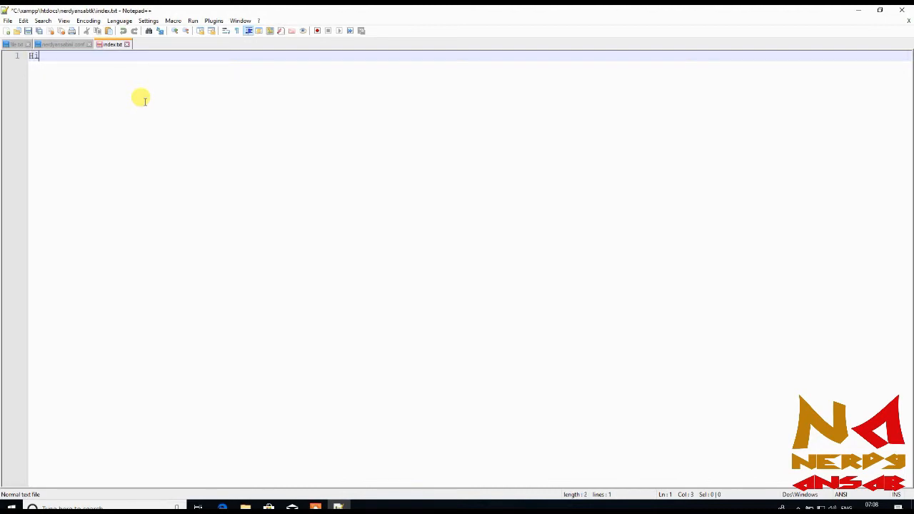
{"action": "left_click", "coordinate": [24, 20]}
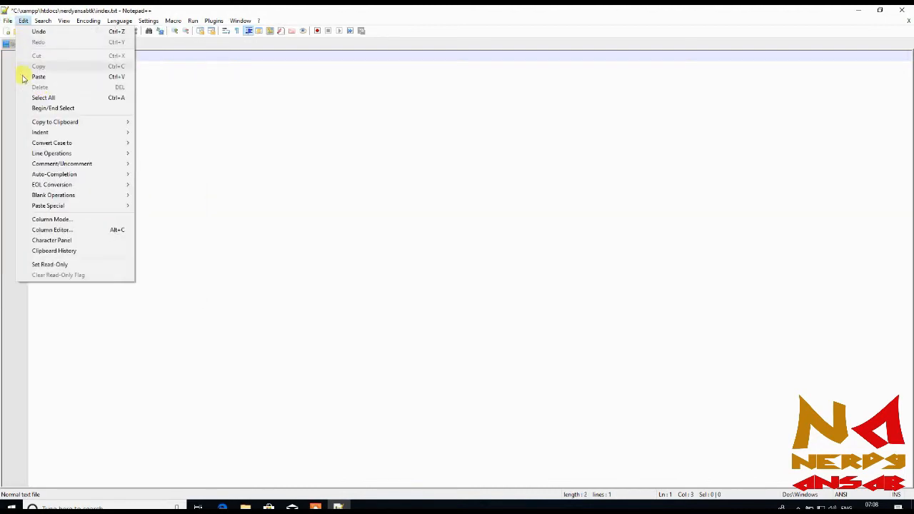
{"action": "left_click", "coordinate": [8, 20]}
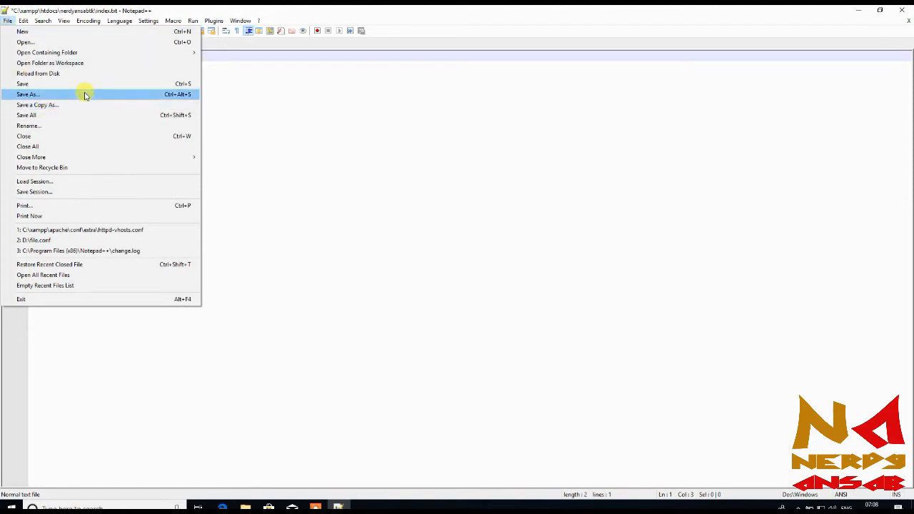
{"action": "left_click", "coordinate": [27, 94]}
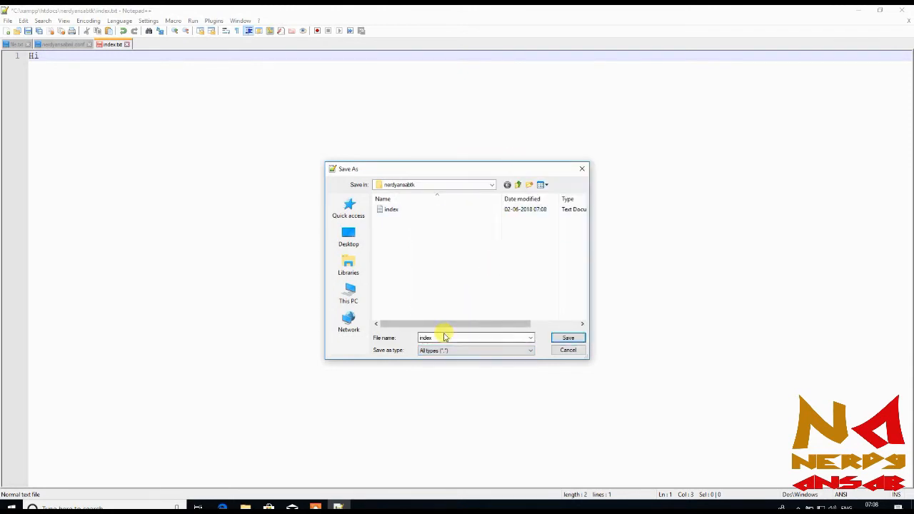
{"action": "left_click", "coordinate": [443, 337]}
{"action": "type", "text": ".php"}
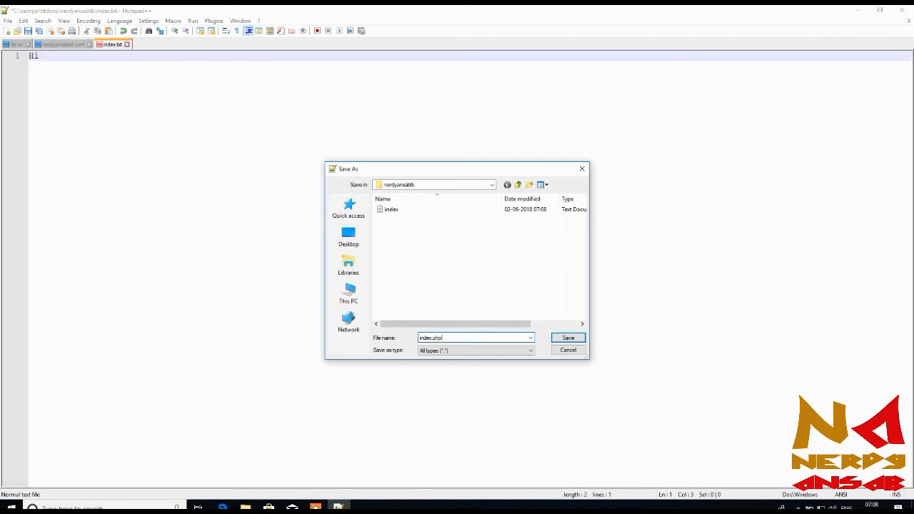
{"action": "left_click", "coordinate": [568, 337]}
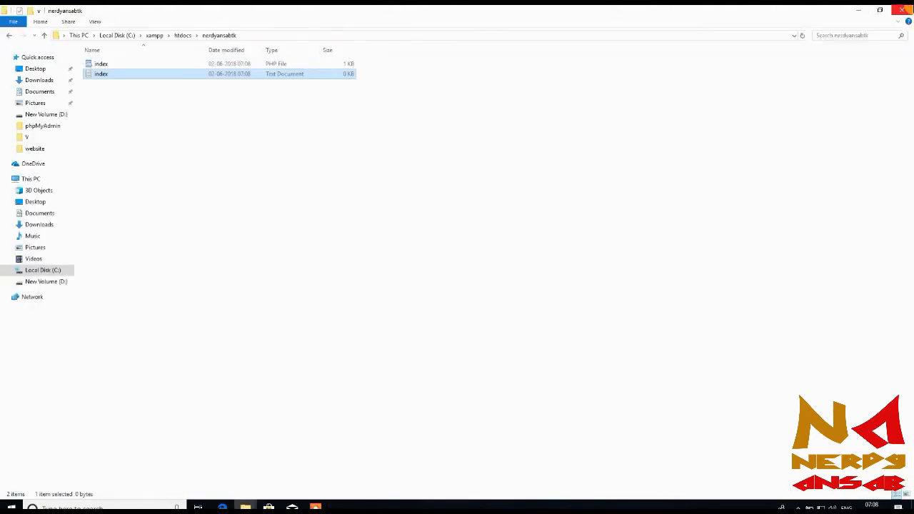
Deselect index.php and close the nerdyansabtk folder window.
{"action": "left_click", "coordinate": [247, 115]}
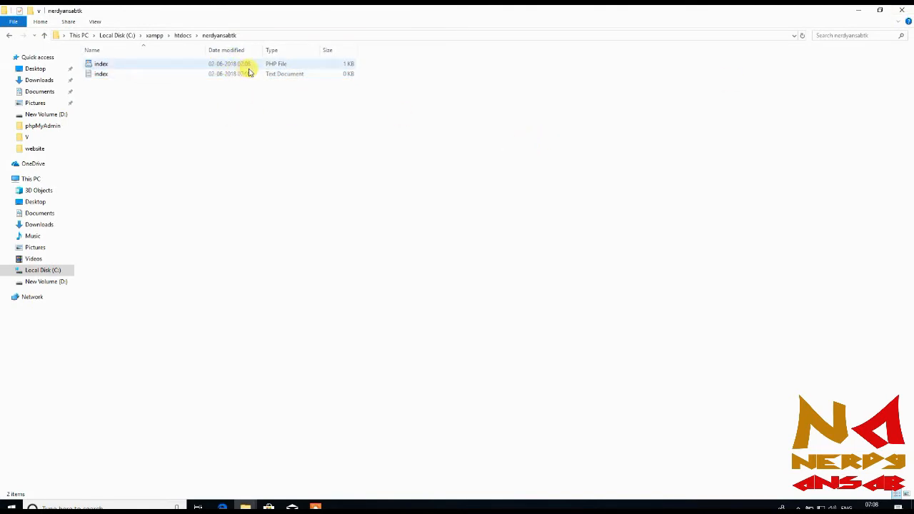
{"action": "left_click", "coordinate": [142, 73]}
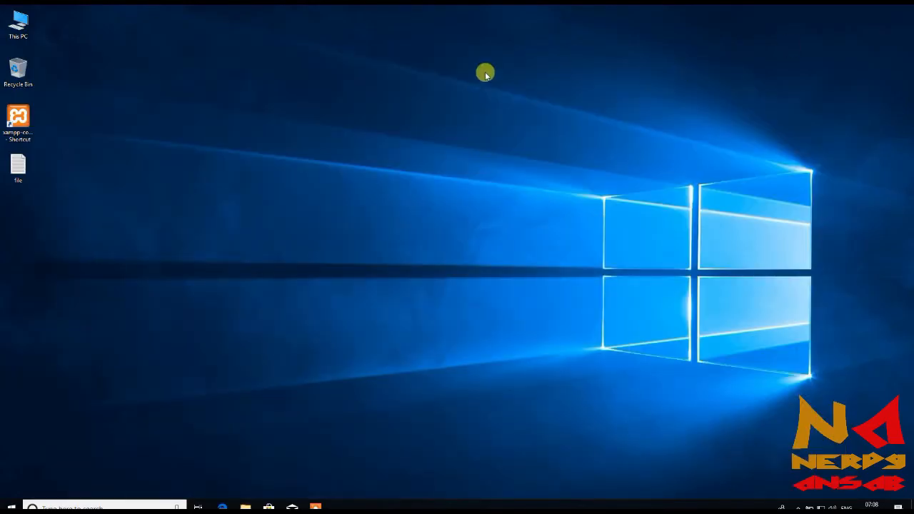
Launch XAMPP Control Panel from the desktop shortcut and start Apache.
{"action": "left_click", "coordinate": [18, 121]}
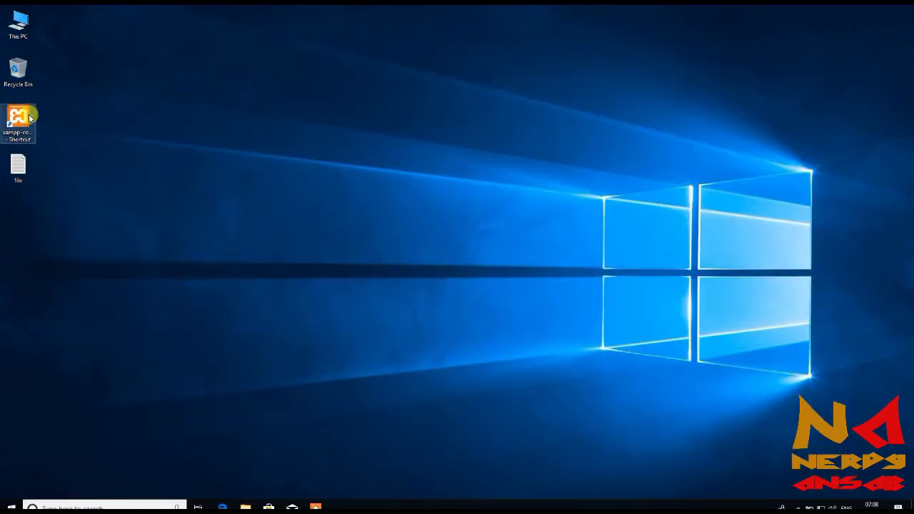
{"action": "double_click", "coordinate": [18, 121]}
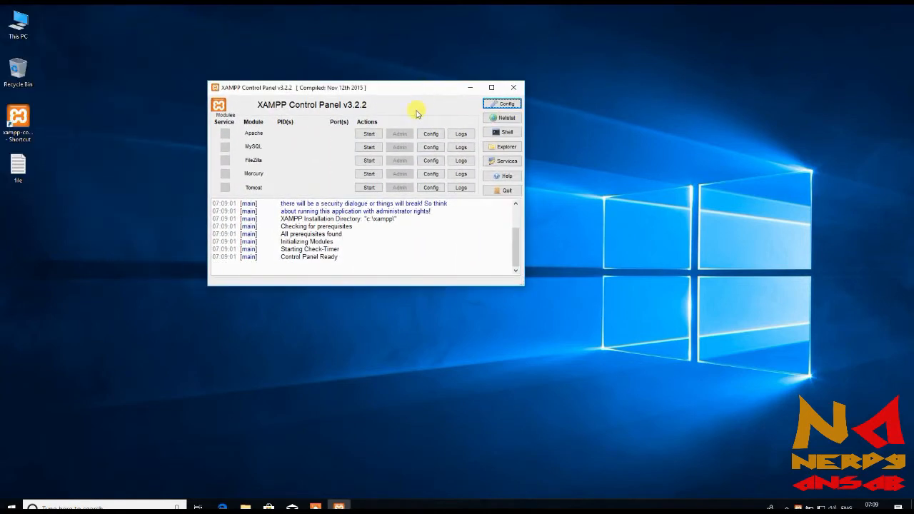
{"action": "left_click", "coordinate": [368, 133]}
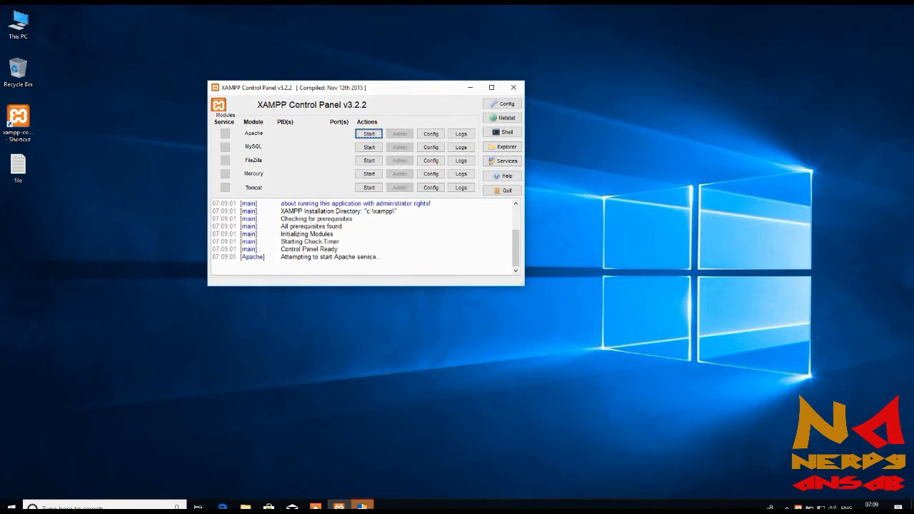
{"action": "left_click", "coordinate": [368, 133]}
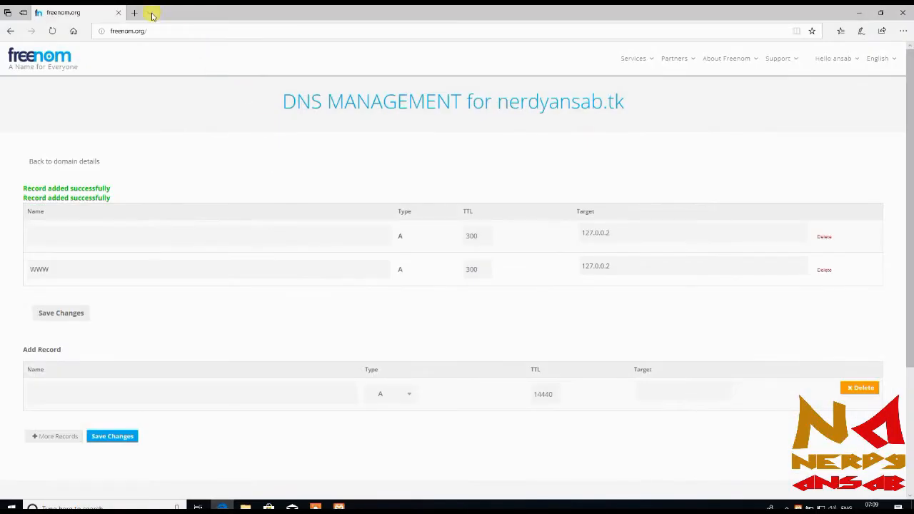
Open a new Edge tab and enter nerdyansab.tk in the address bar.
{"action": "left_click", "coordinate": [134, 12]}
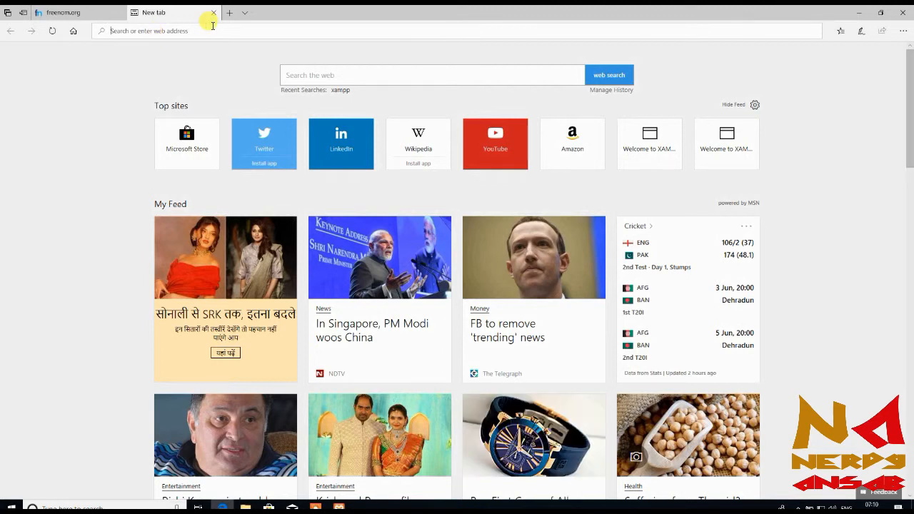
{"action": "type", "text": "nerdly"}
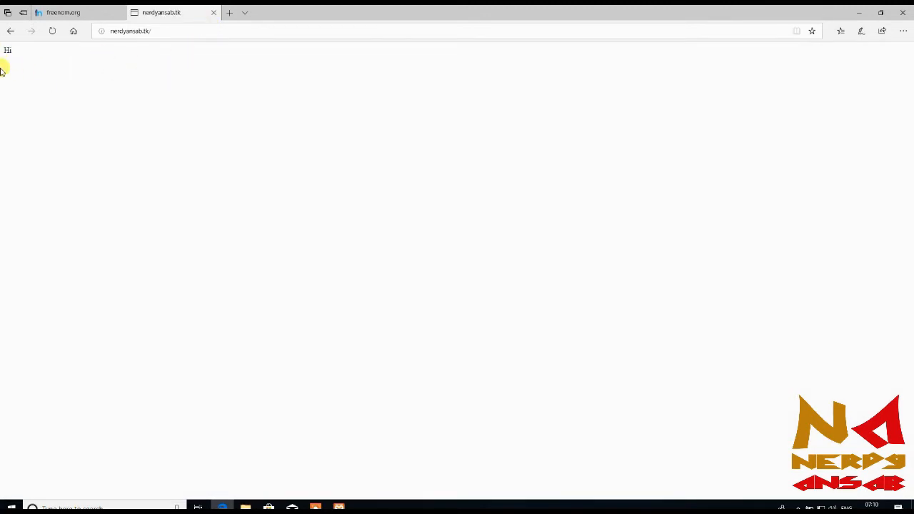
{"action": "mouse_move", "coordinate": [268, 106]}
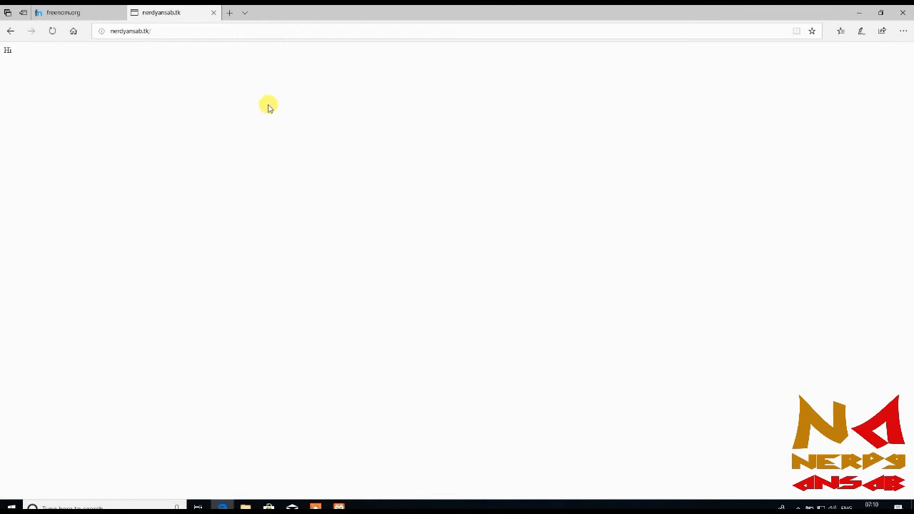
{"action": "mouse_move", "coordinate": [669, 8]}
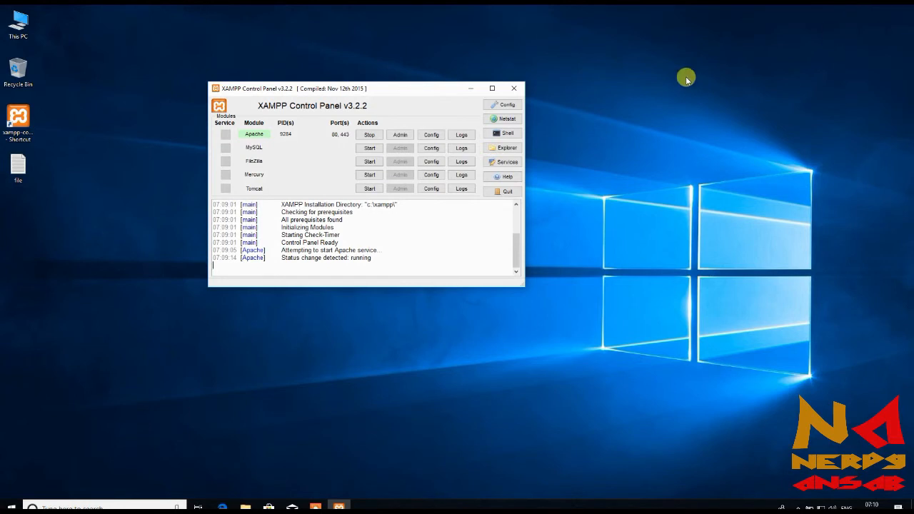
Refresh the desktop from its right-click menu.
{"action": "right_click", "coordinate": [686, 78]}
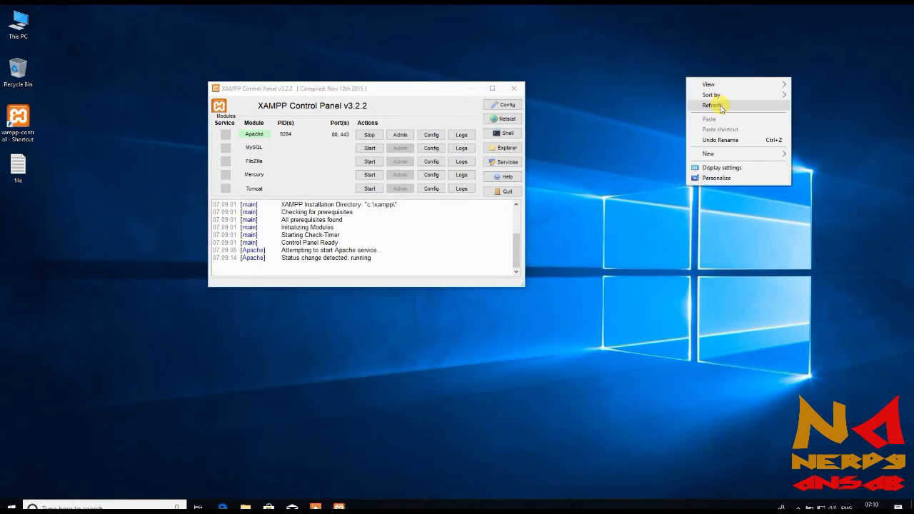
{"action": "left_click", "coordinate": [712, 105]}
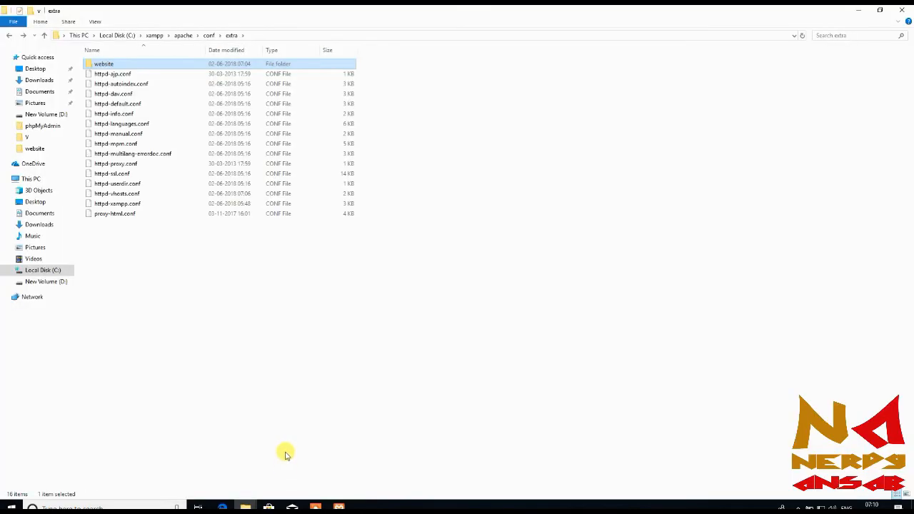
Open httpd-vhosts.conf in Notepad++ and inspect the nerdyansabml.conf Include line.
{"action": "left_click", "coordinate": [116, 193]}
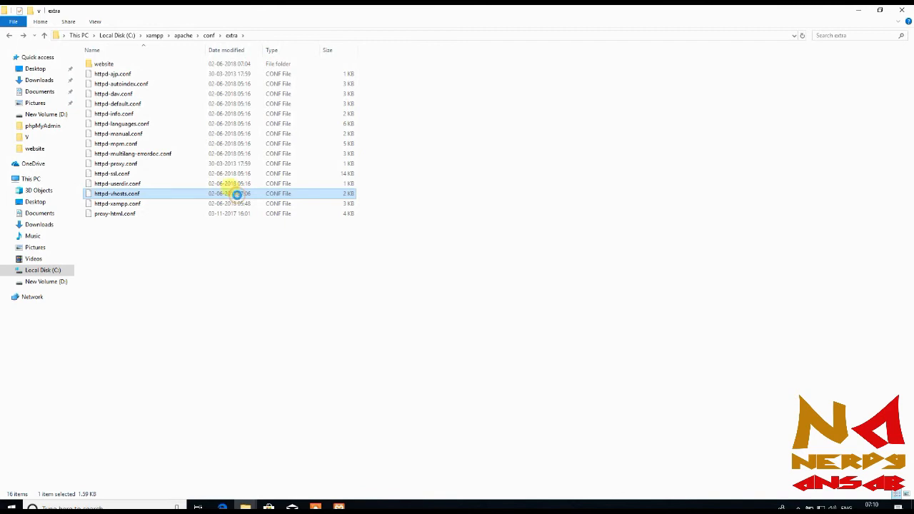
{"action": "right_click", "coordinate": [116, 193]}
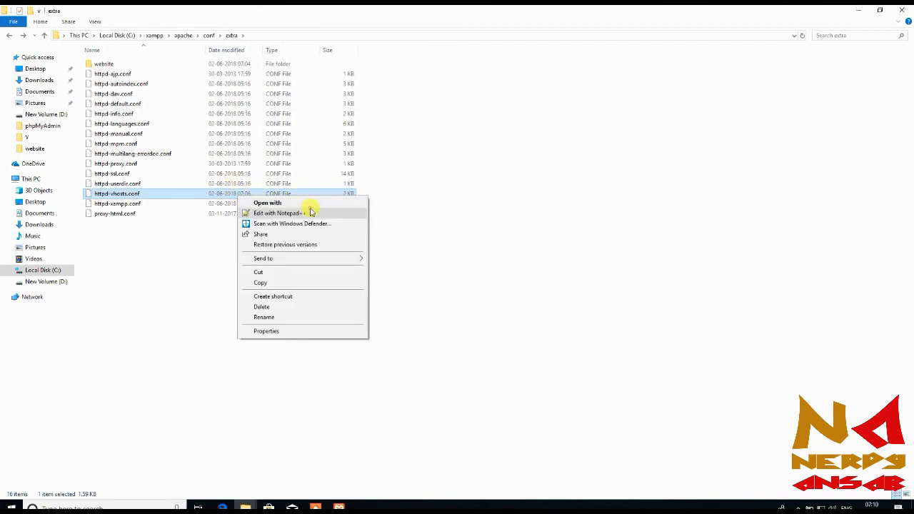
{"action": "left_click", "coordinate": [280, 213]}
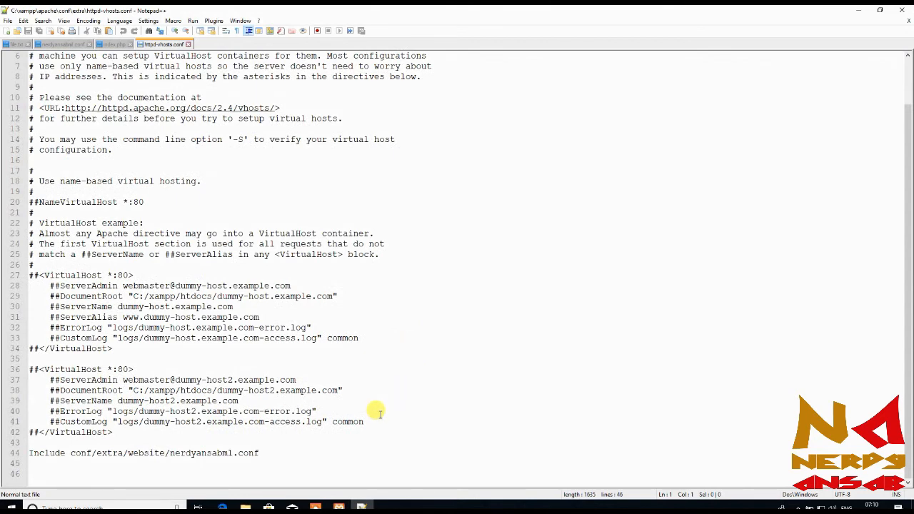
{"action": "left_click", "coordinate": [294, 453]}
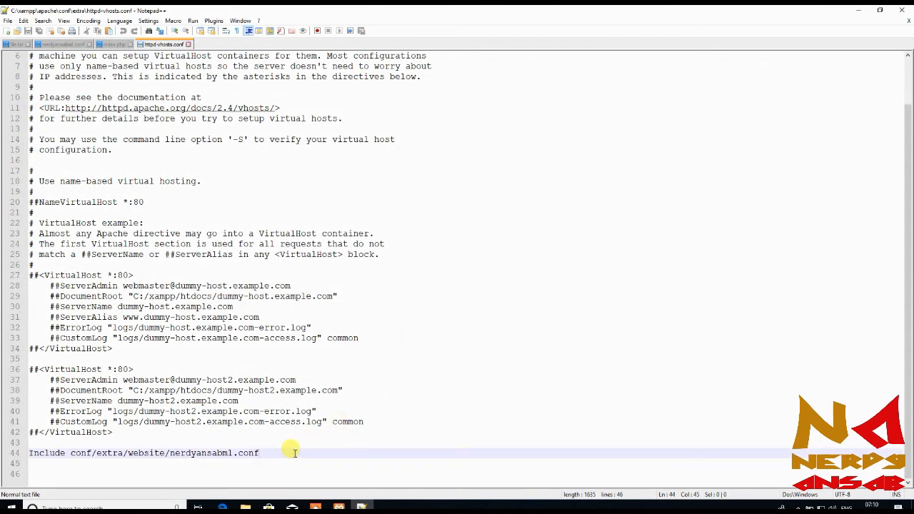
{"action": "mouse_move", "coordinate": [275, 448]}
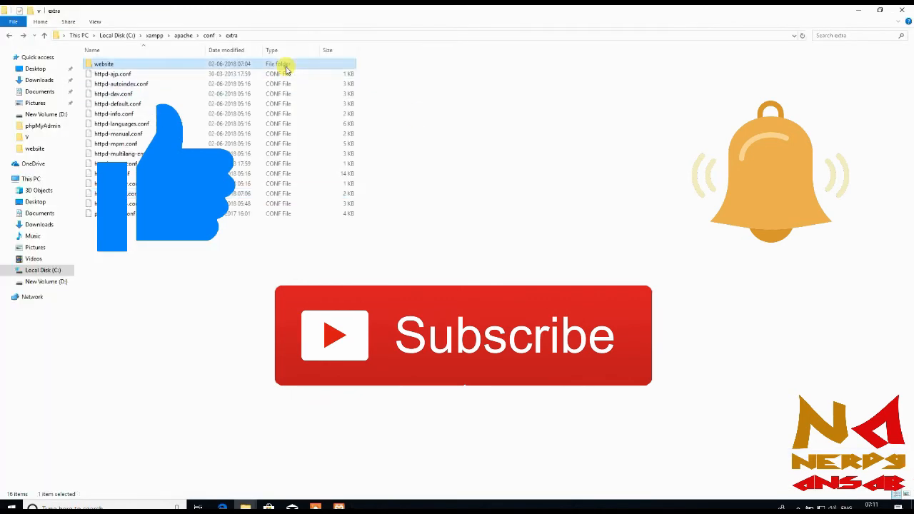
Open nerdyansabml.conf from the website folder in Notepad++.
{"action": "double_click", "coordinate": [103, 64]}
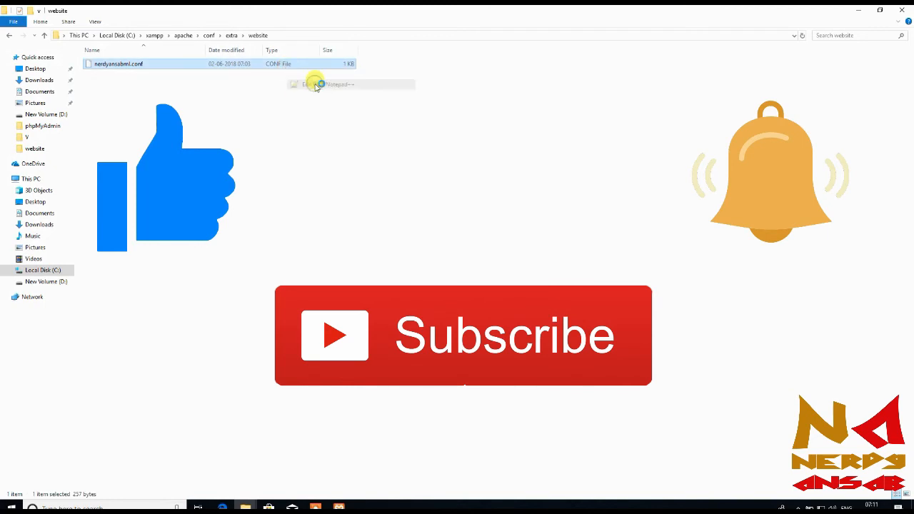
{"action": "left_click", "coordinate": [317, 84]}
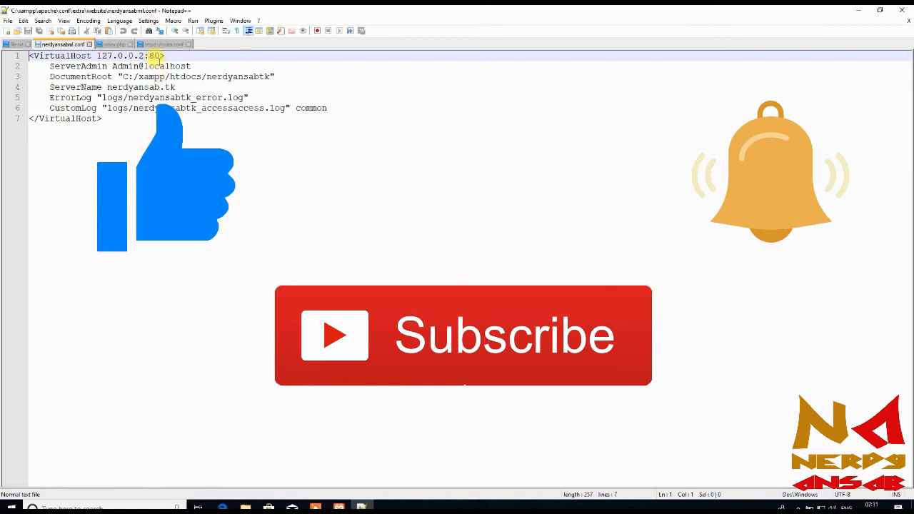
{"action": "mouse_move", "coordinate": [152, 66]}
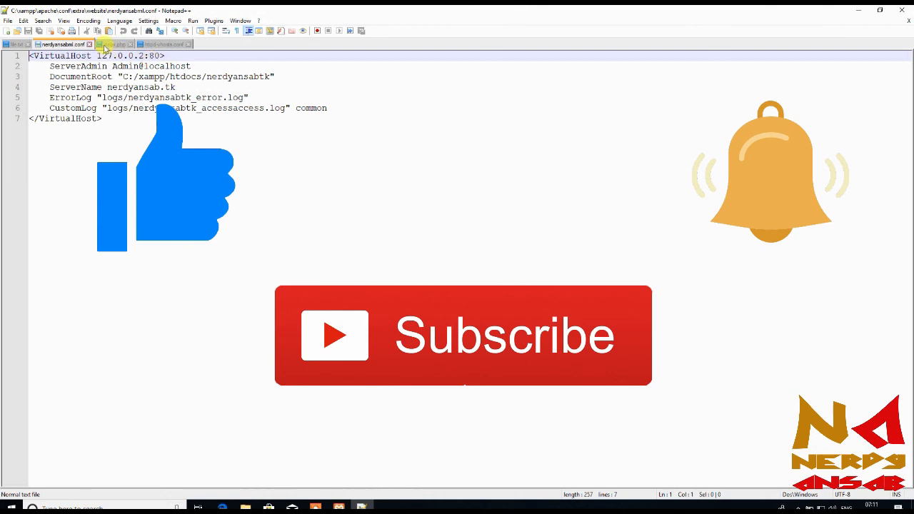
{"action": "double_click", "coordinate": [156, 66]}
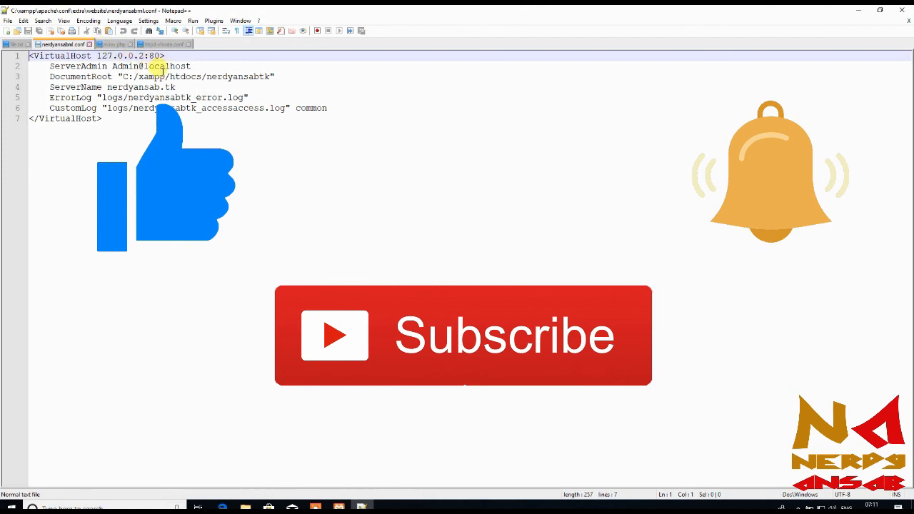